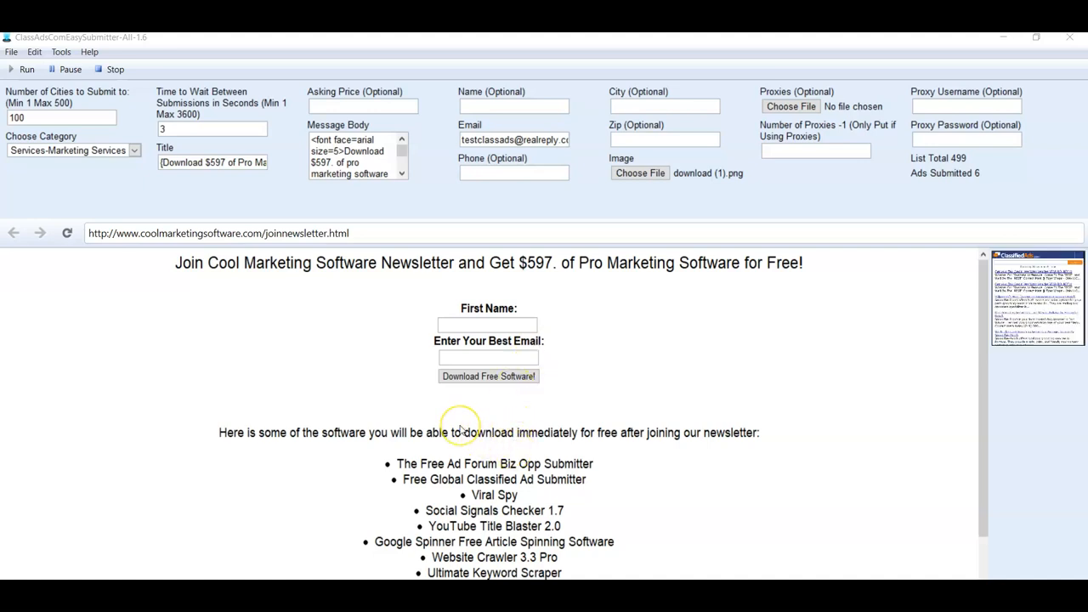
mouse_move(461, 428)
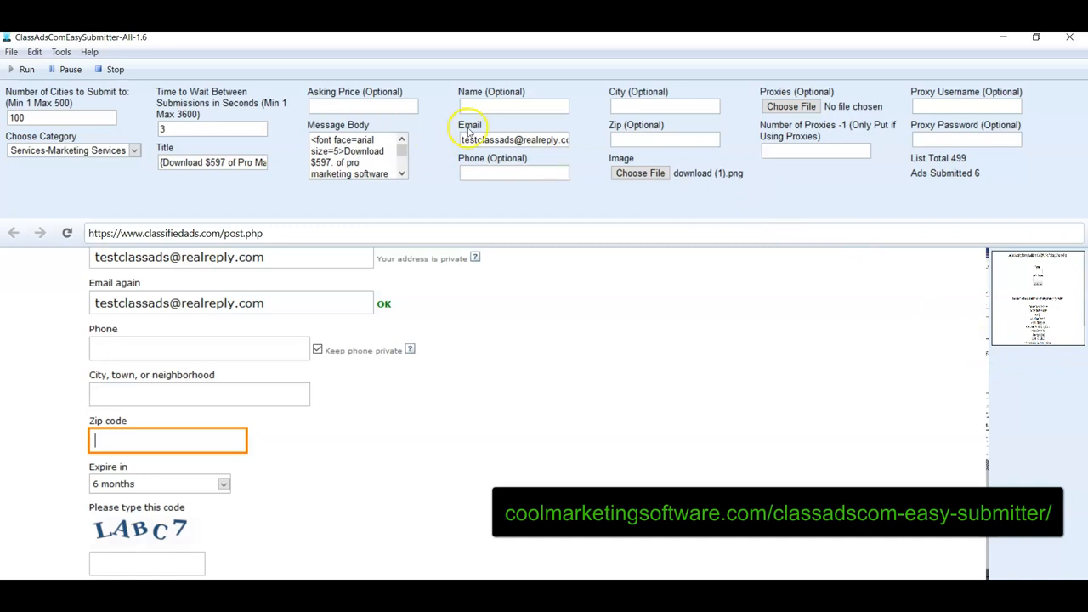
Step: Answer the ClassifiedAds.com posting form's security code with LABC7
text(LABC7)
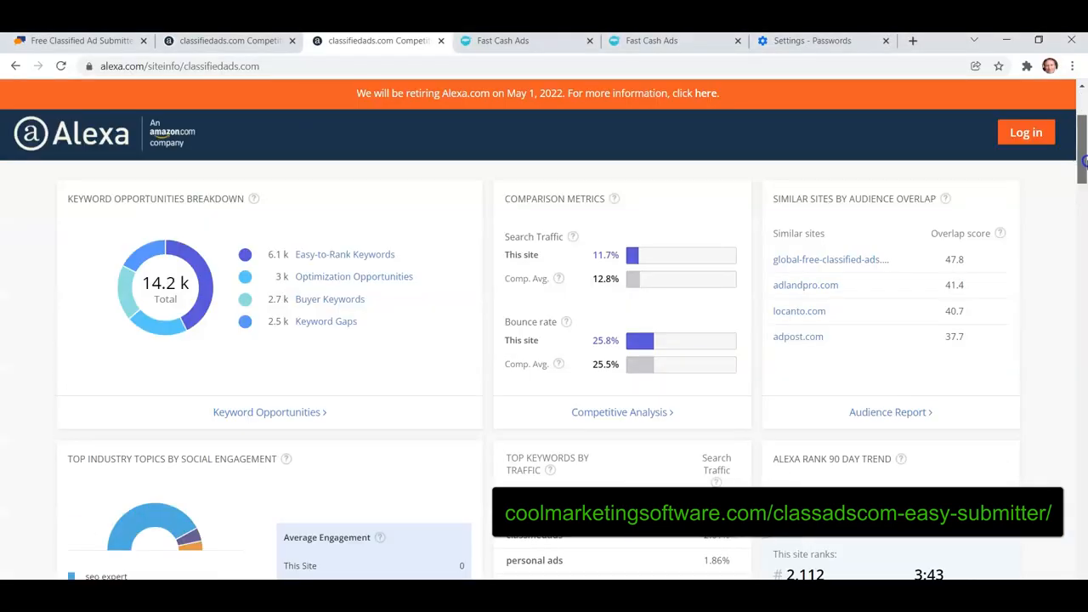
scroll(down, 3)
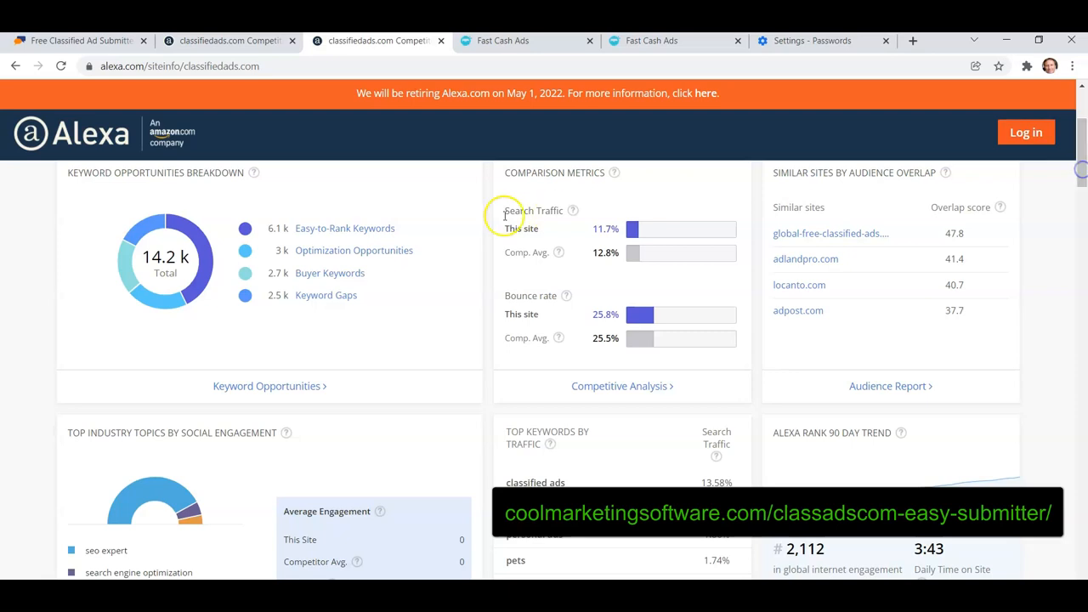
mouse_move(187, 262)
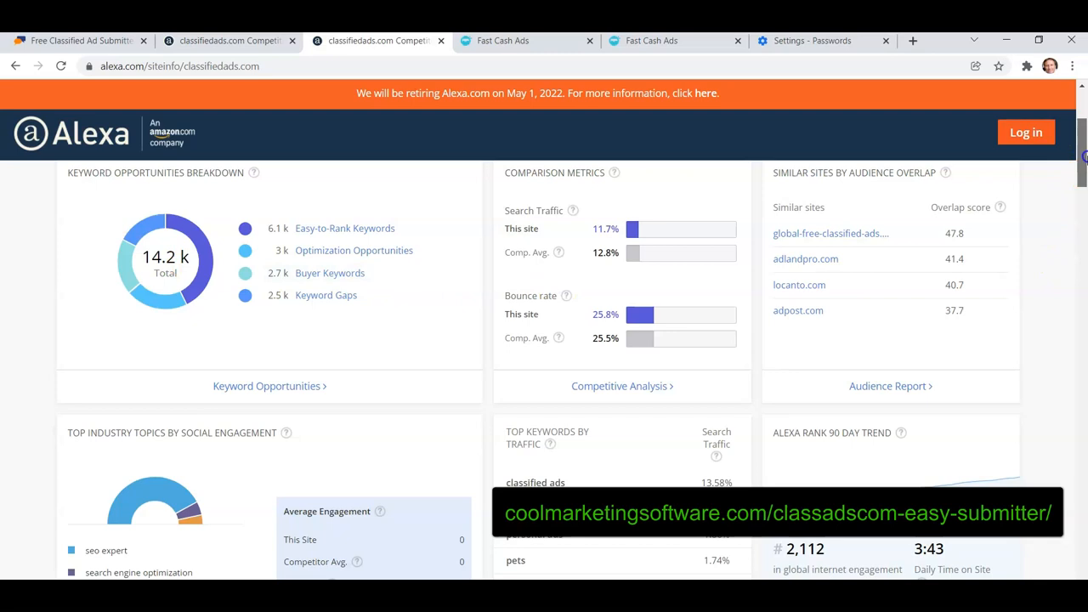
scroll(down, 3)
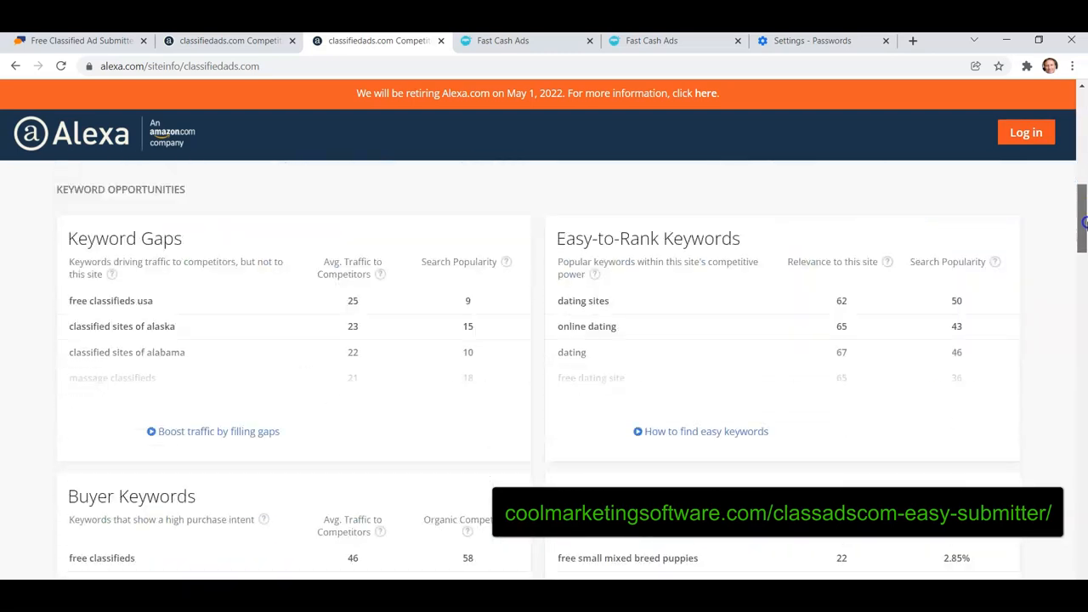
scroll(down, 3)
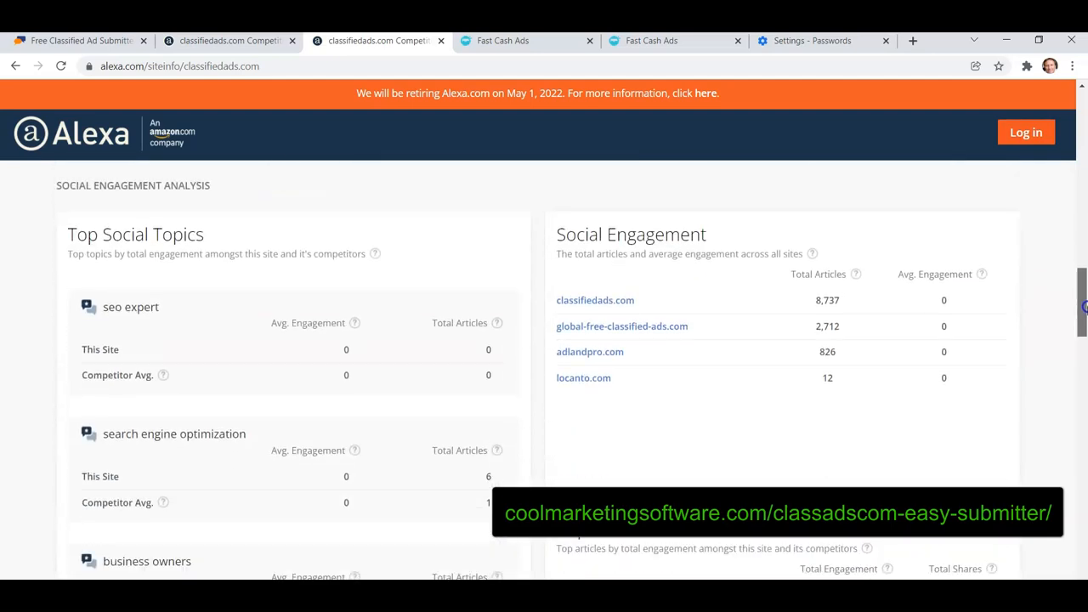
scroll(down, 3)
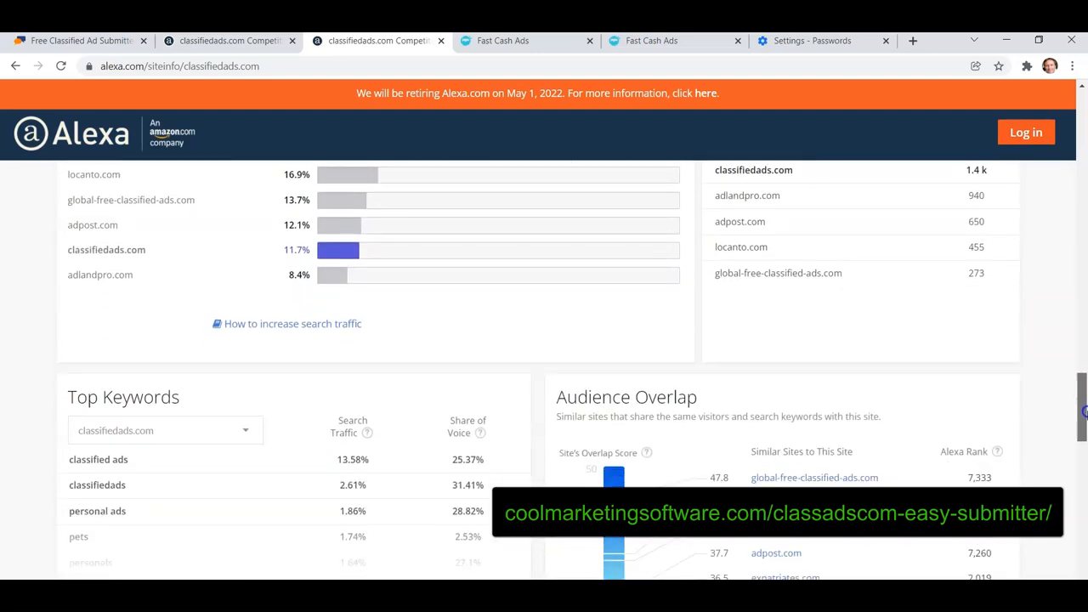
scroll(up, 3)
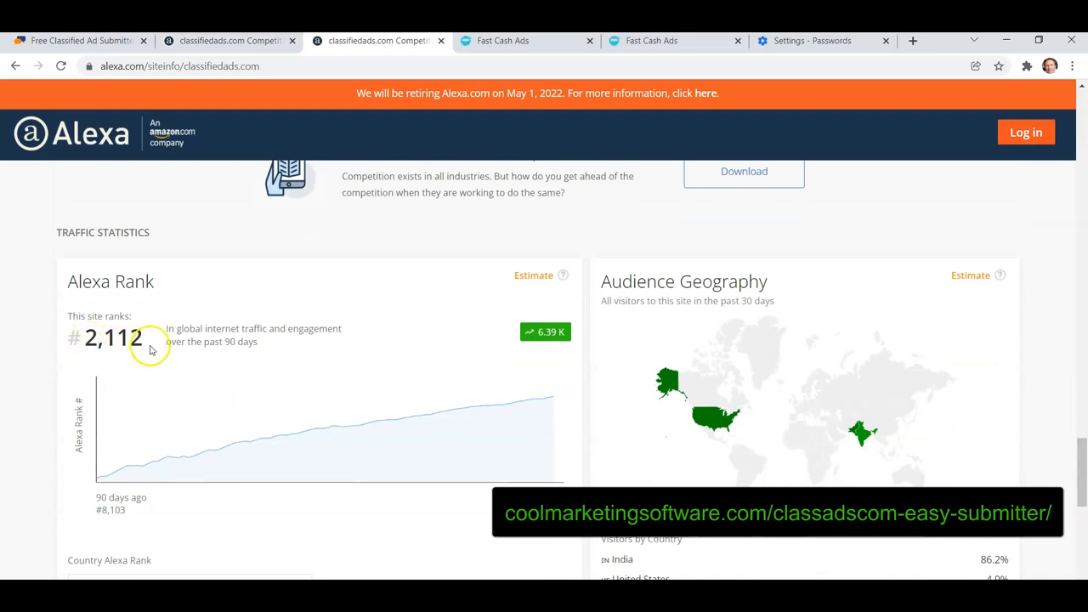
mouse_move(150, 350)
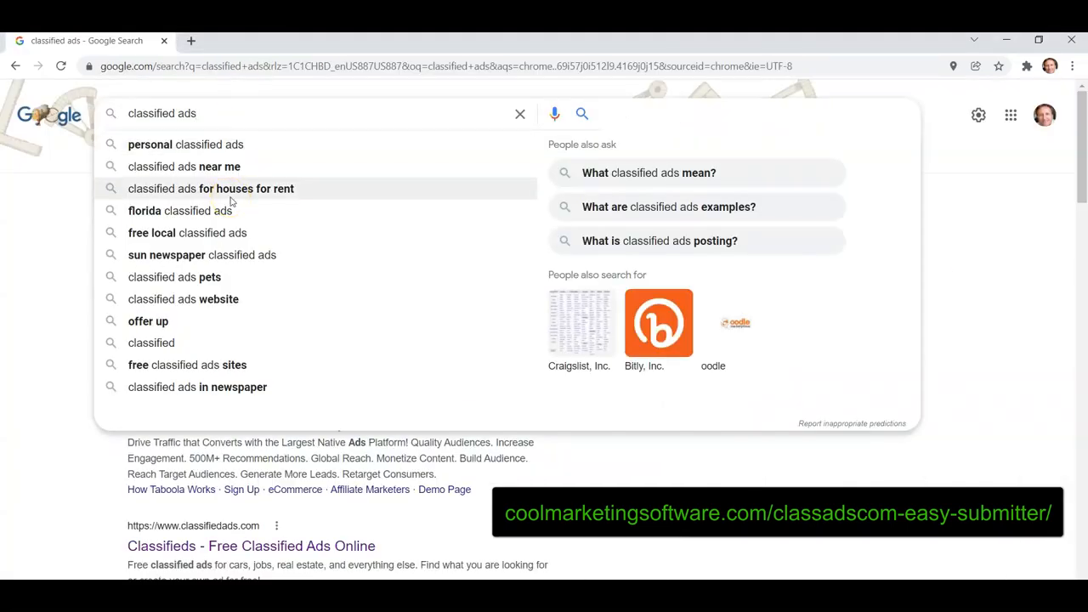
Step: Dismiss the suggestion dropdown and scroll through the 'classified ads' results listing classifiedads.com
click(581, 112)
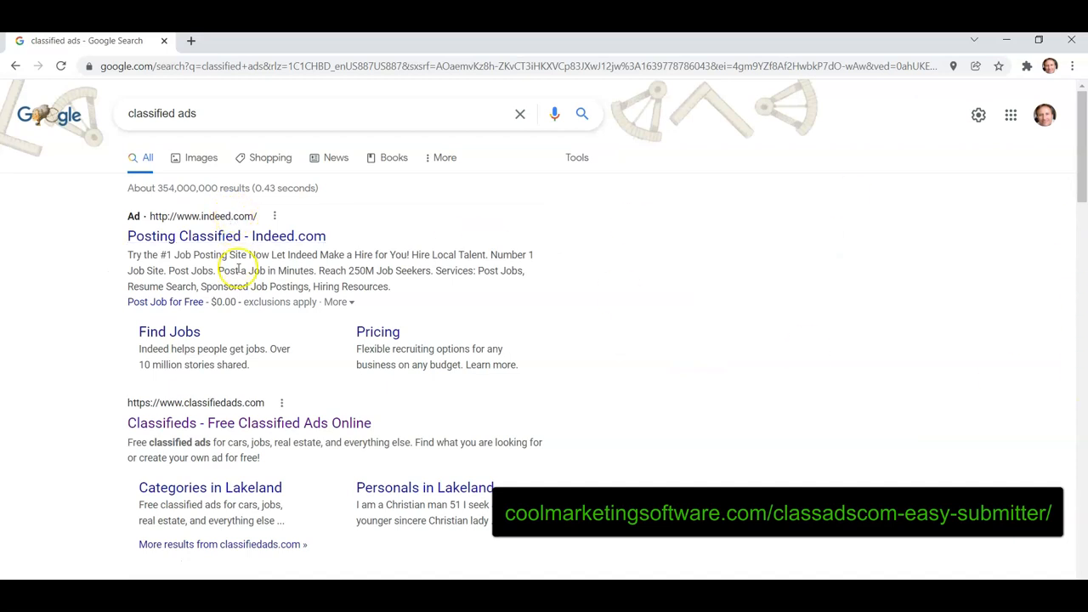
scroll(down, 3)
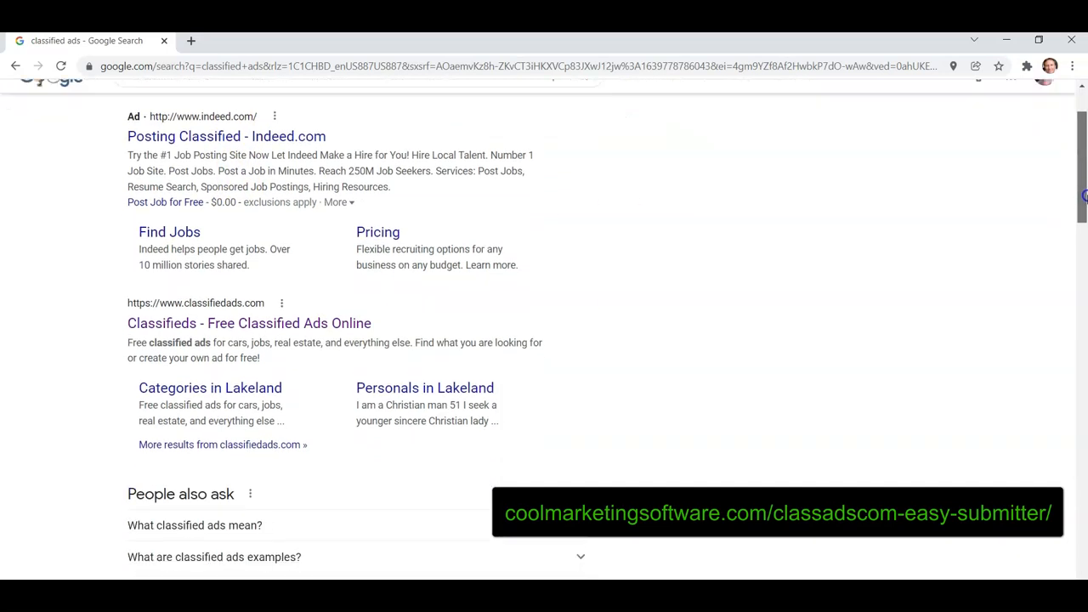
scroll(down, 3)
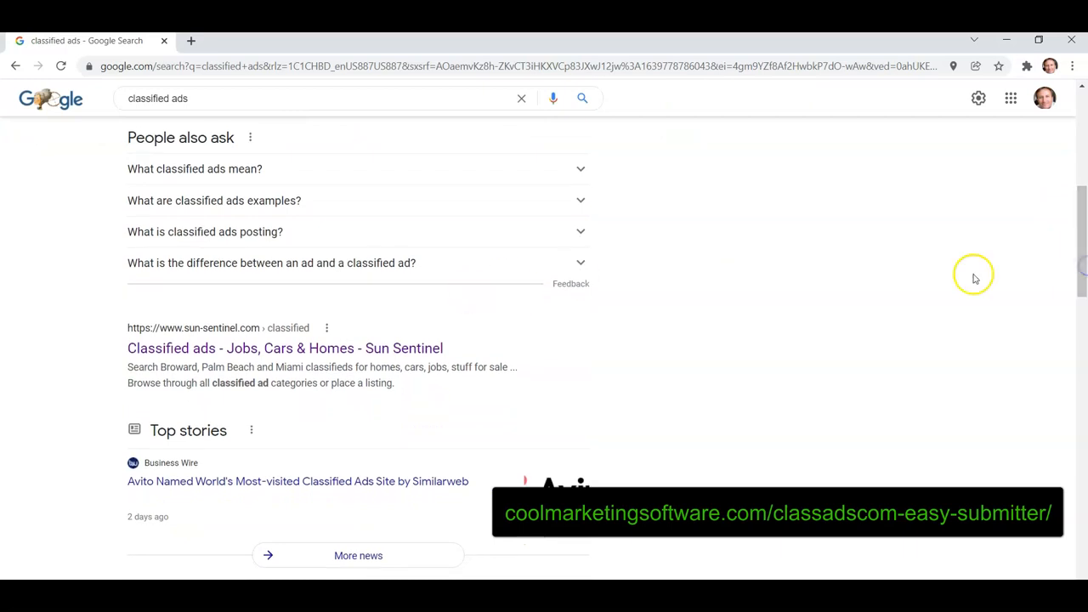
scroll(down, 3)
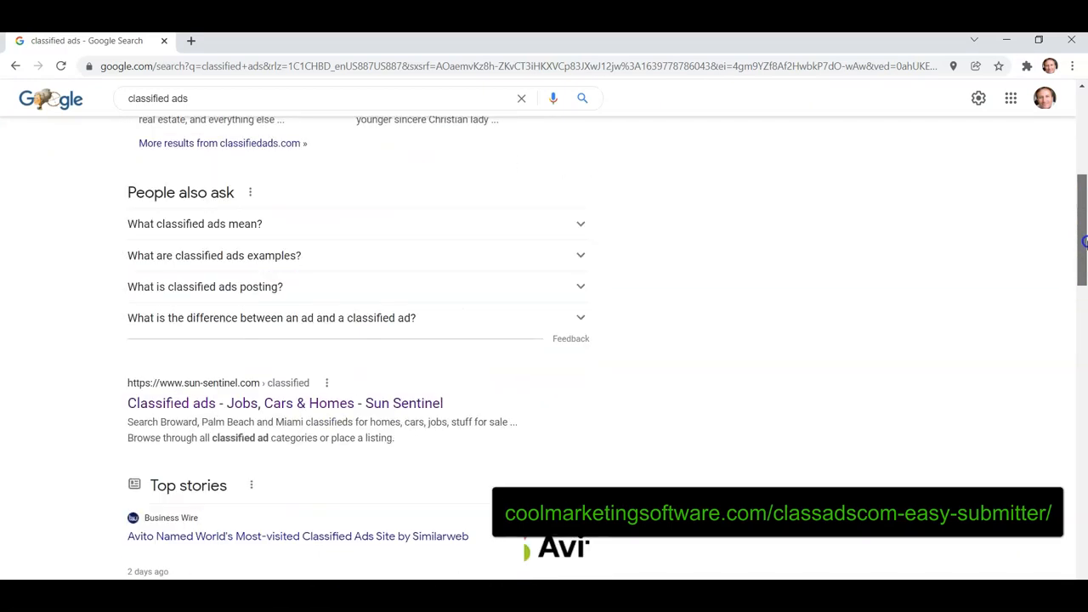
scroll(up, 3)
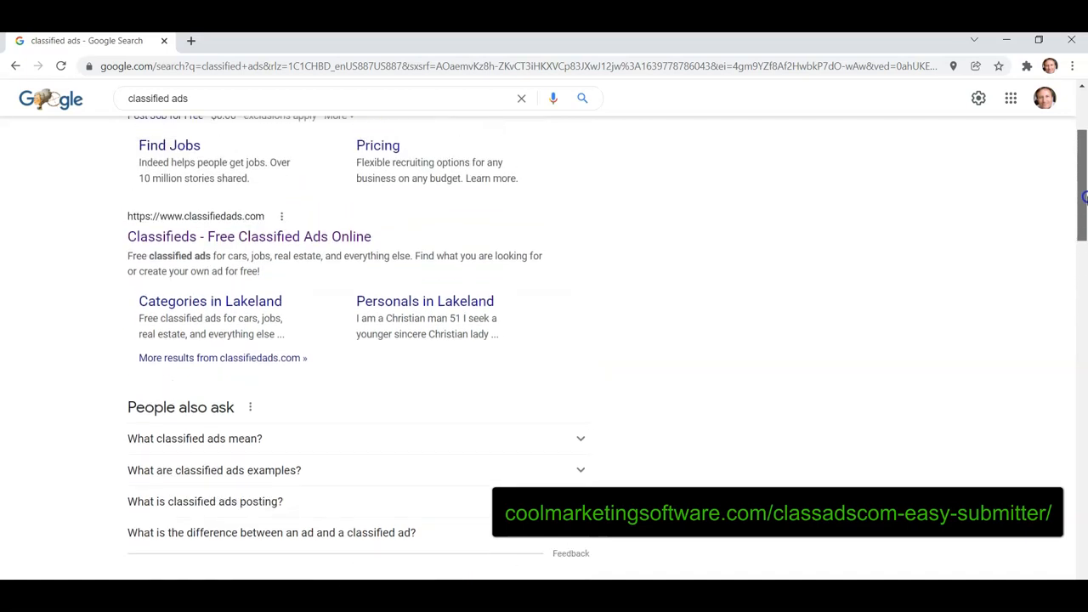
mouse_move(753, 184)
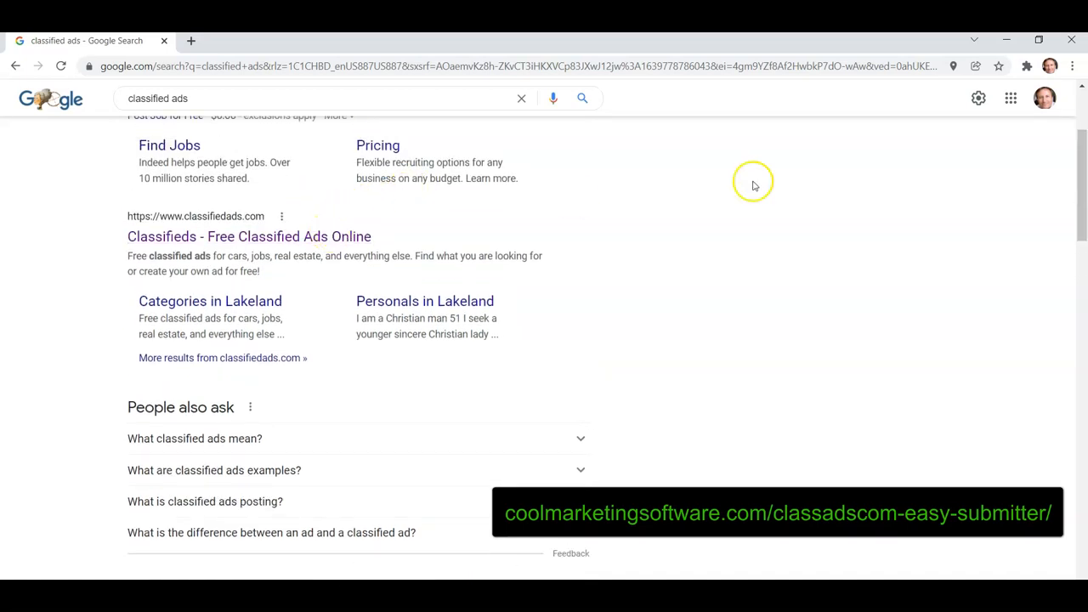
scroll(up, 3)
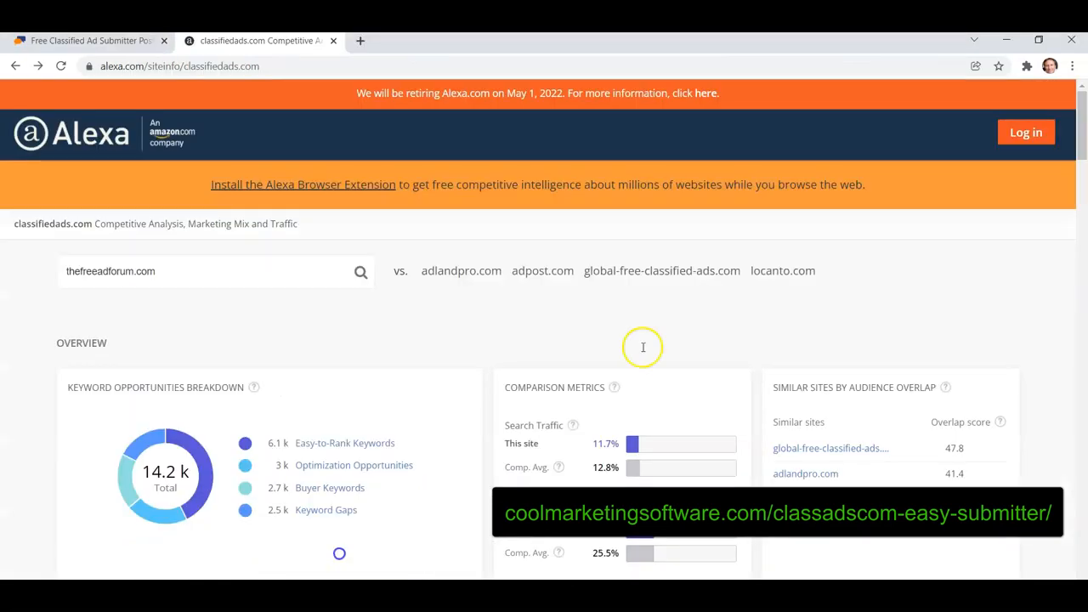
Step: Scroll the Alexa classifiedads.com siteinfo page
scroll(down, 3)
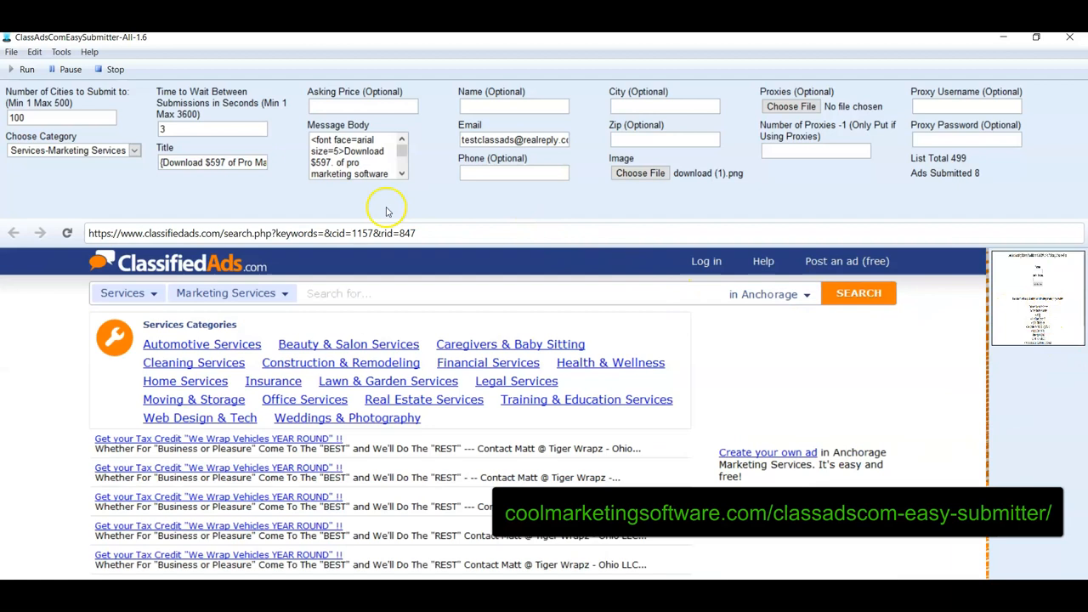
mouse_move(118, 207)
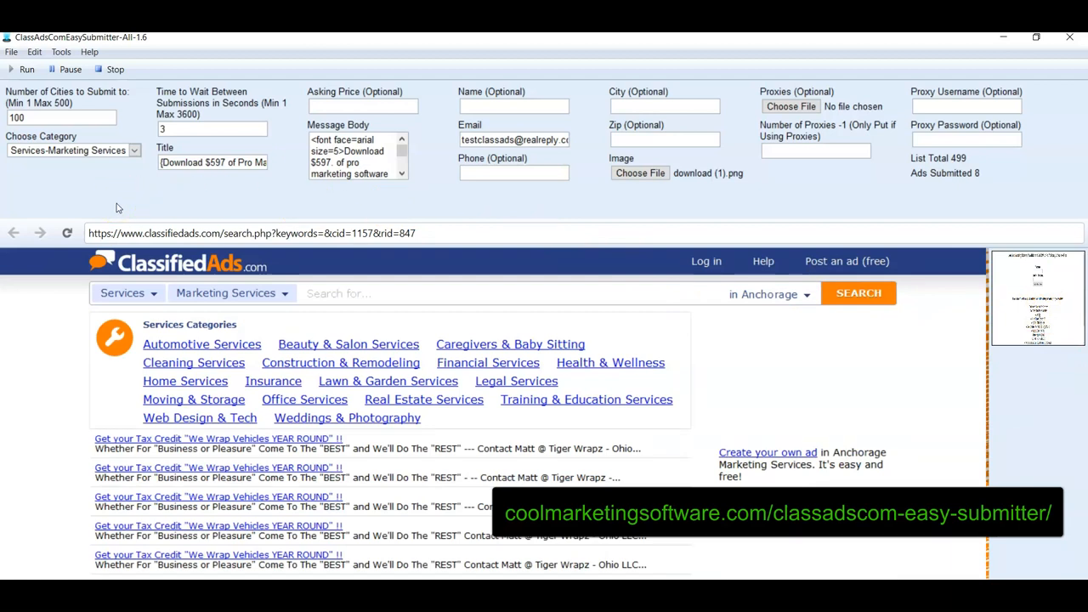
Step: Review the submitter's Category and wait settings for the new Anchorage Marketing Services ad
click(846, 262)
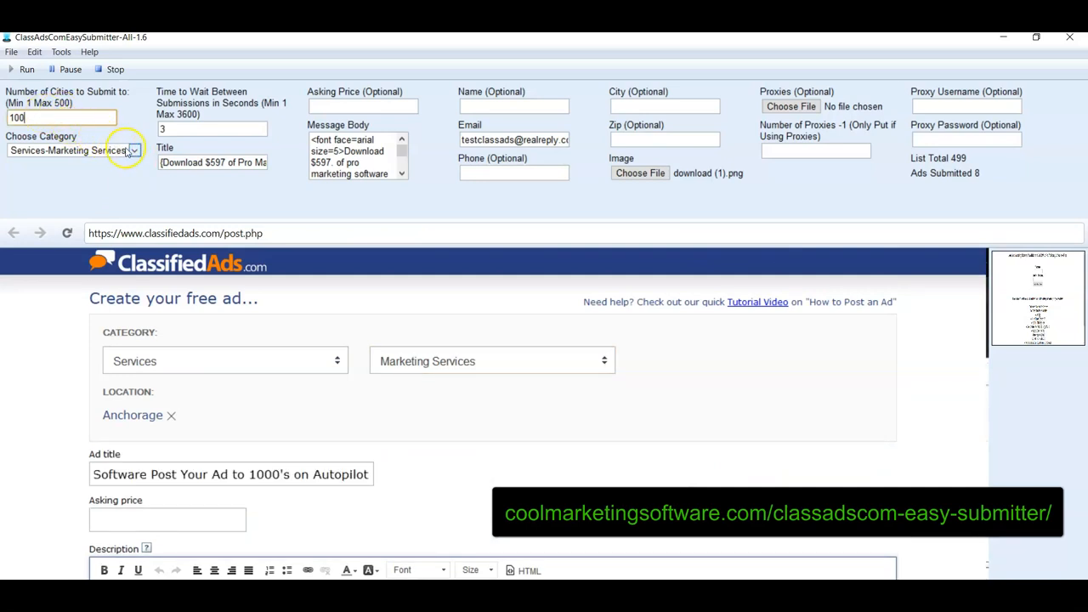
click(133, 150)
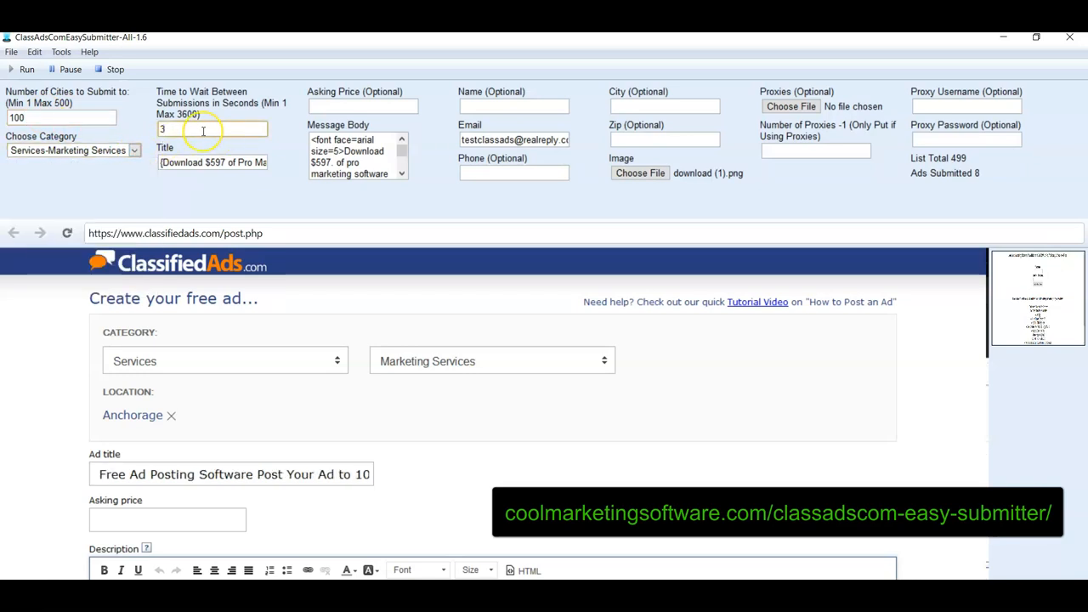
click(211, 129)
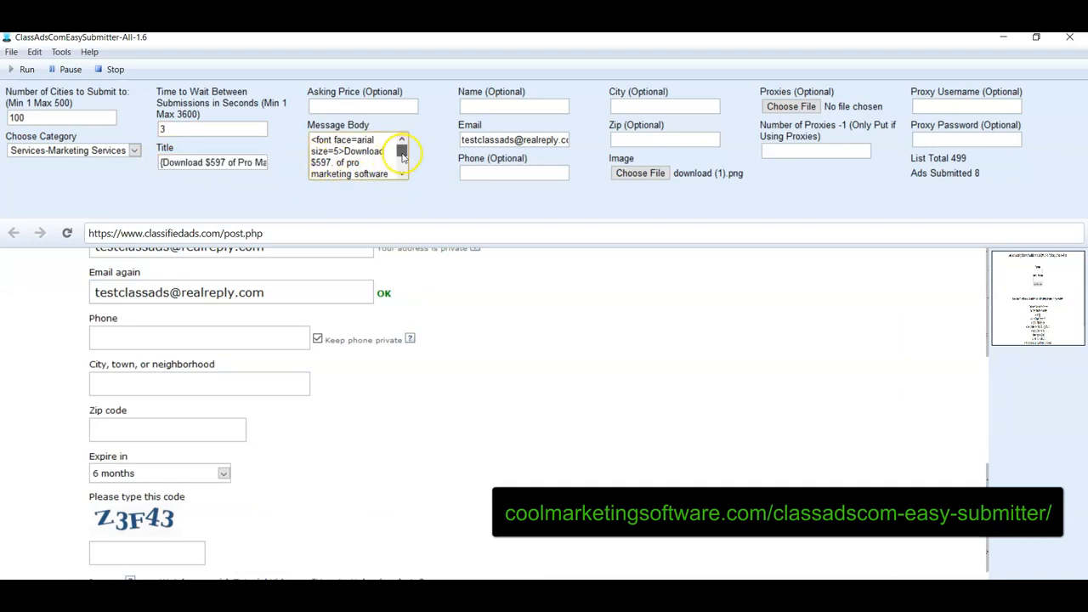
Step: Answer the new ad form's security code with Z3F43
text(Z3F43)
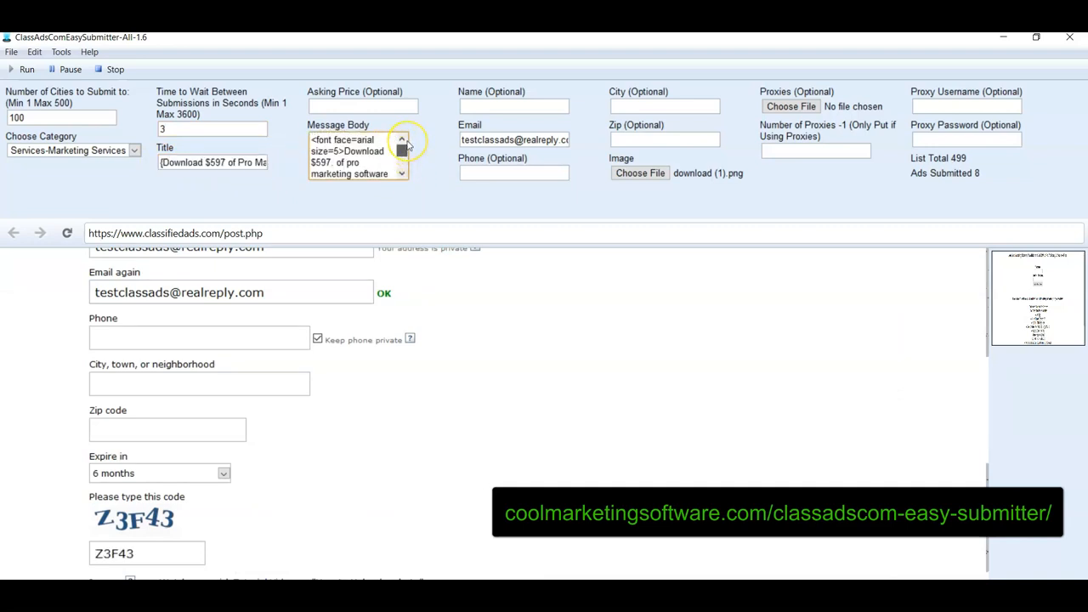
click(401, 173)
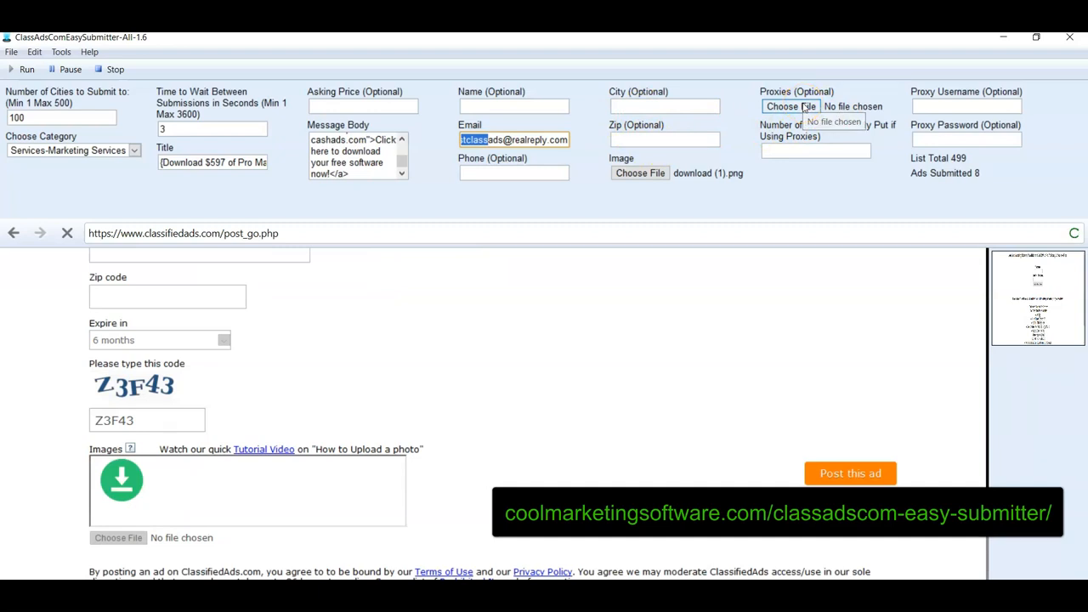
Step: Post the ad, then answer the next form's security code with TLR3V
click(850, 472)
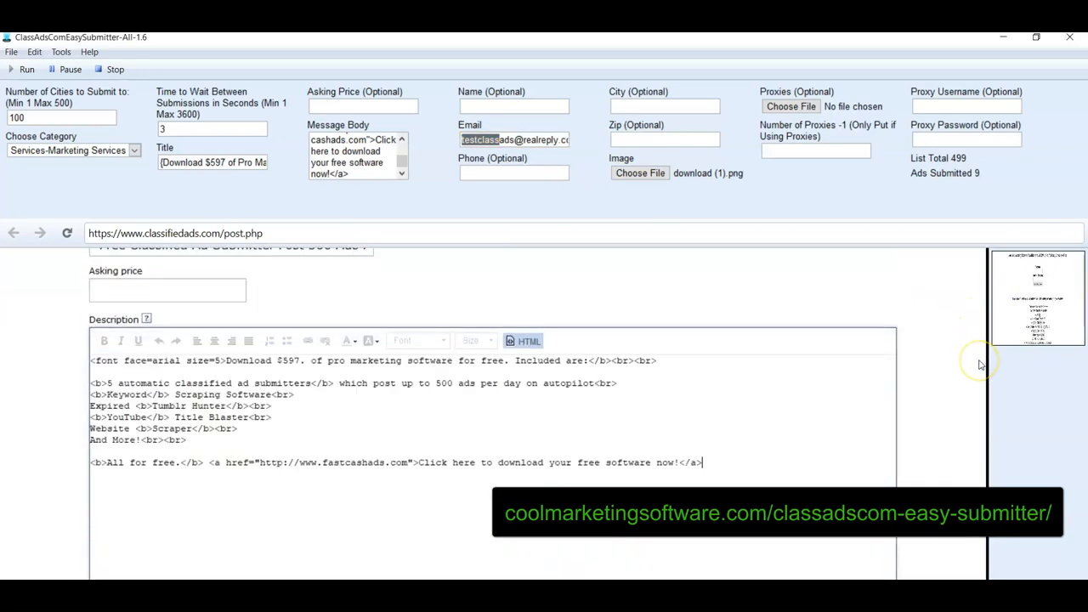
mouse_move(467, 422)
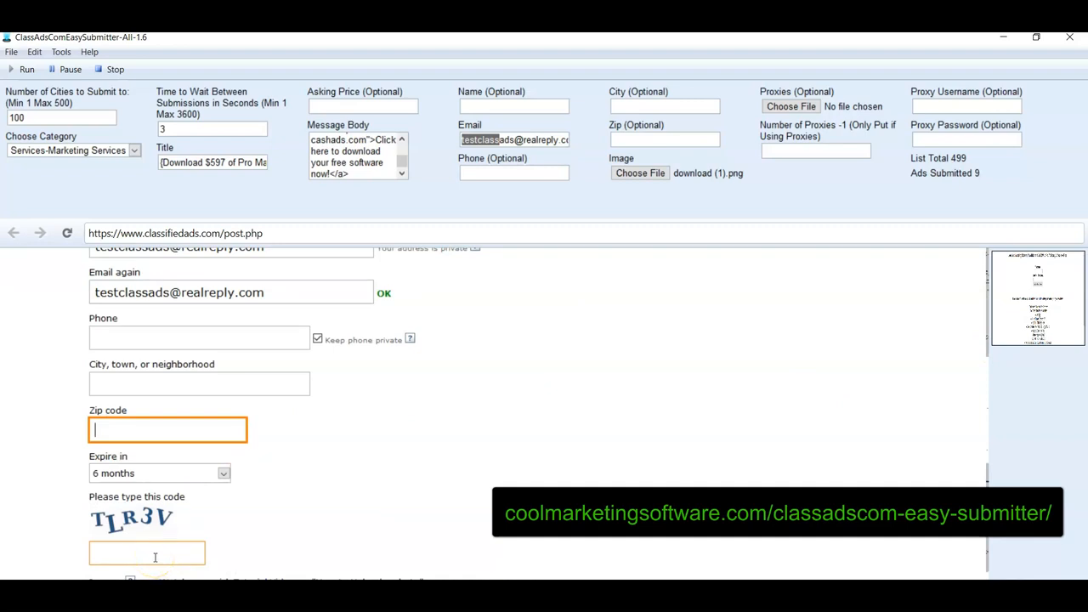
text(TLR3V)
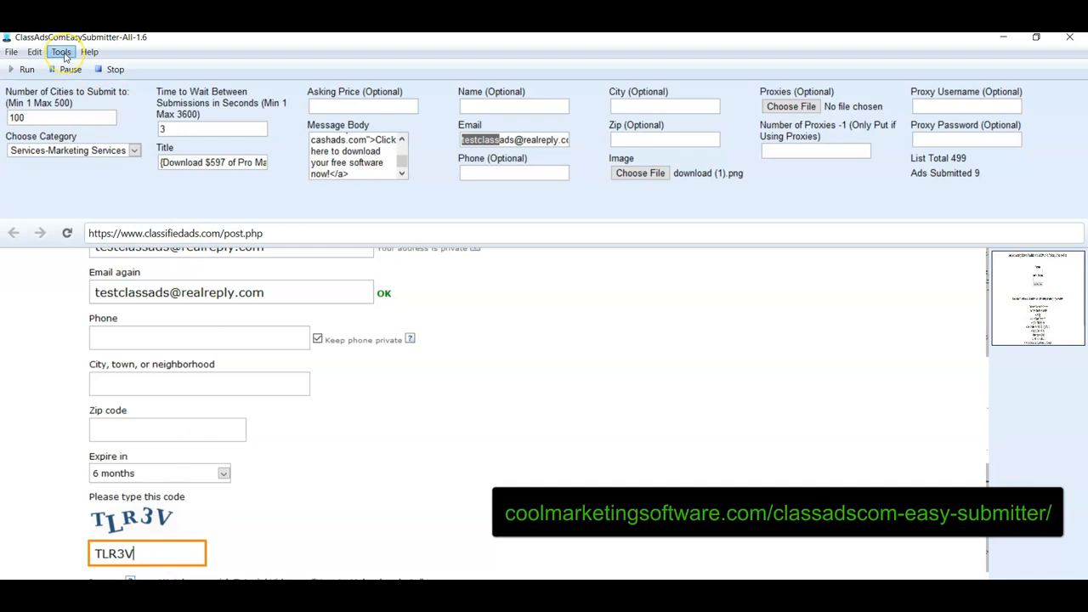
Step: Review the Death by Captcha entry in CAPTCHA Service Accounts and close the dialog
click(61, 51)
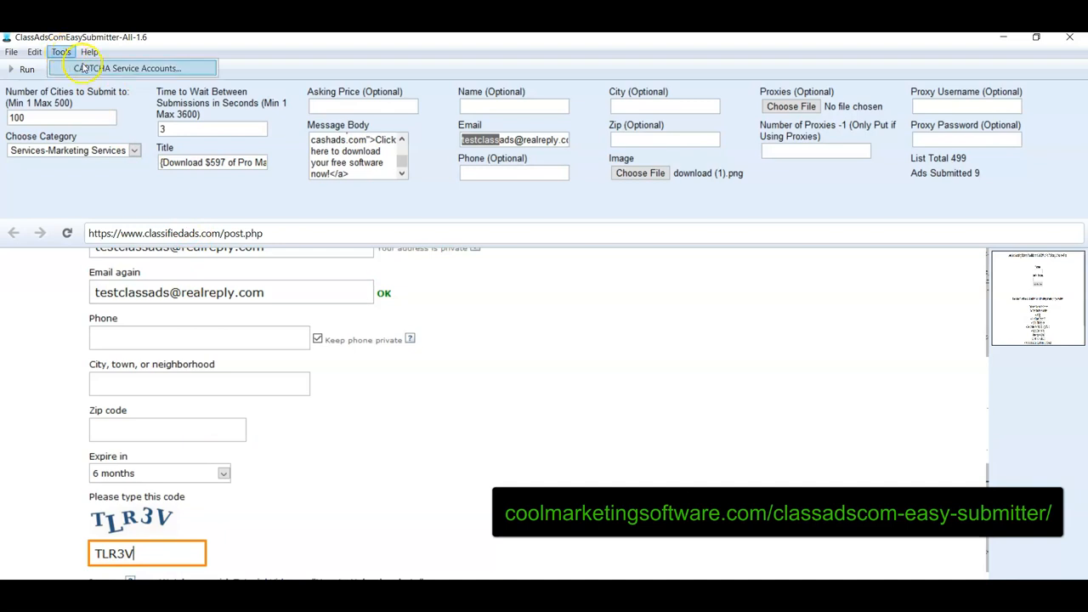
click(139, 68)
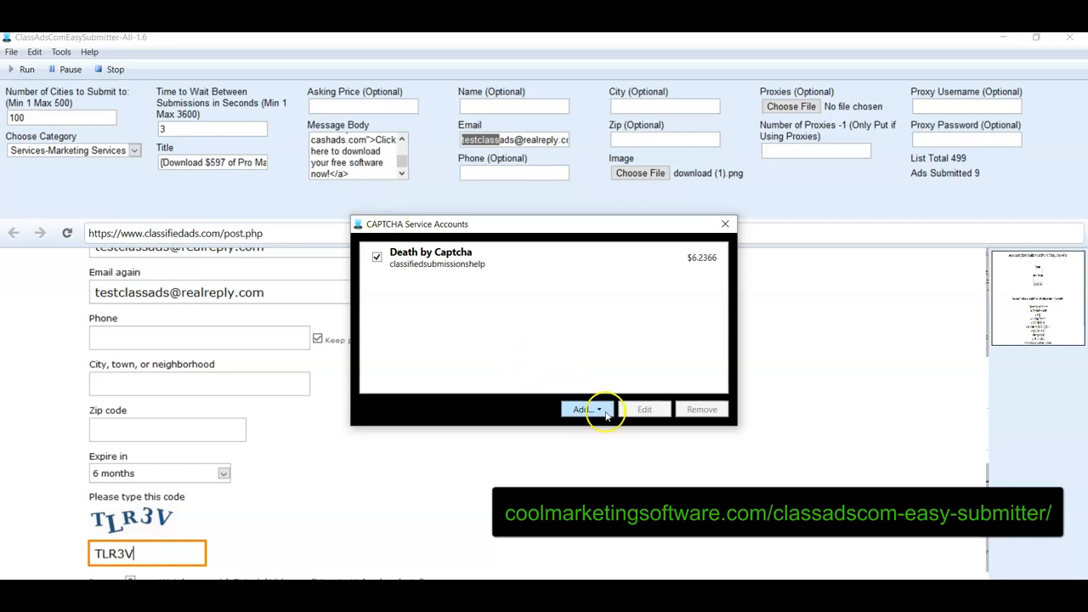
scroll(down, 3)
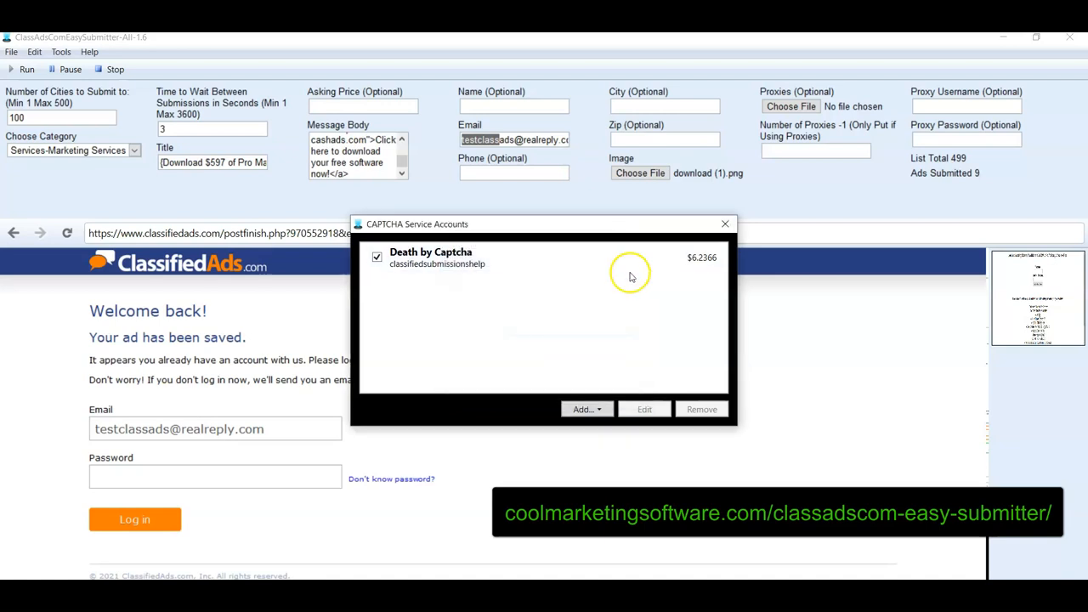
click(544, 258)
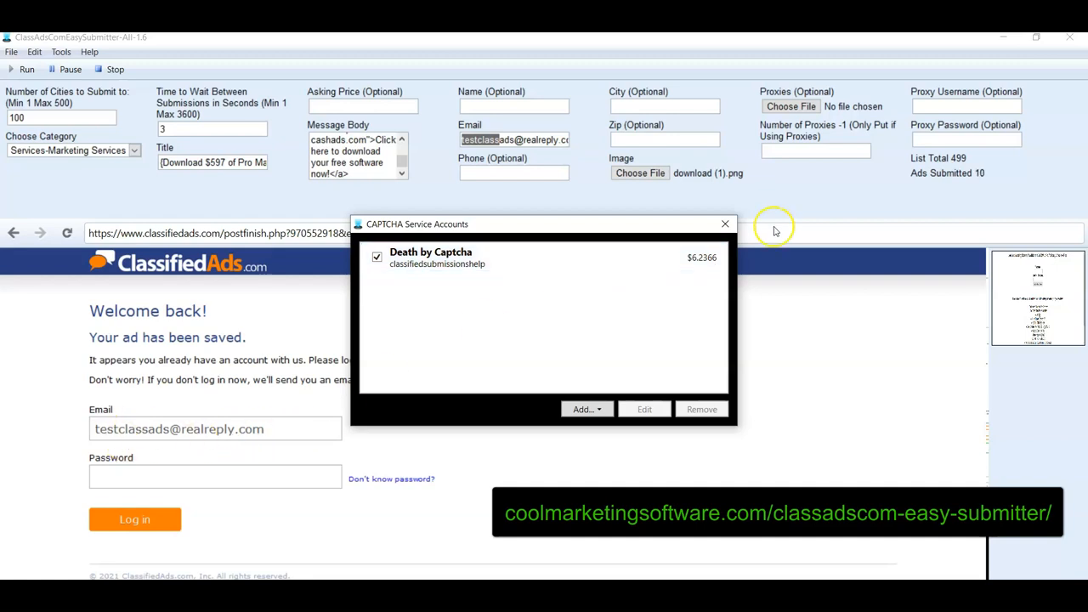
click(724, 225)
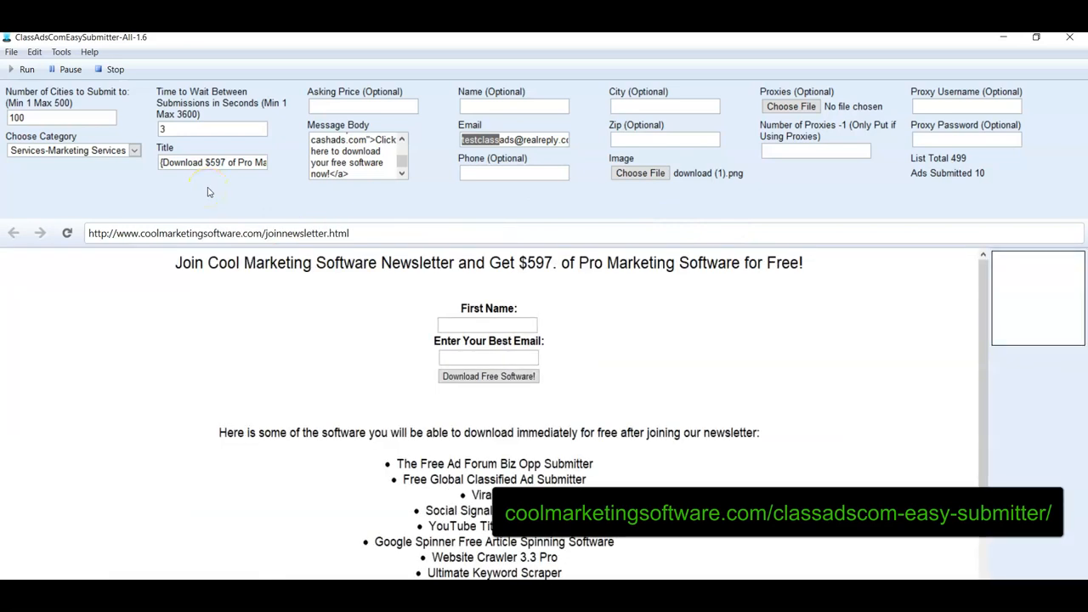
mouse_move(116, 116)
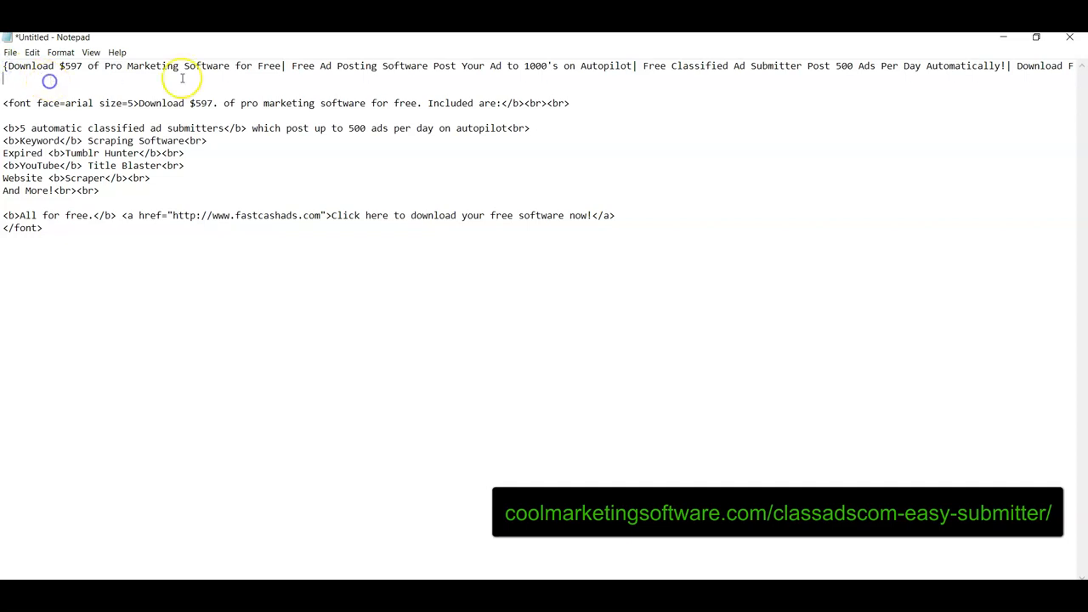
drag(4, 65, 282, 65)
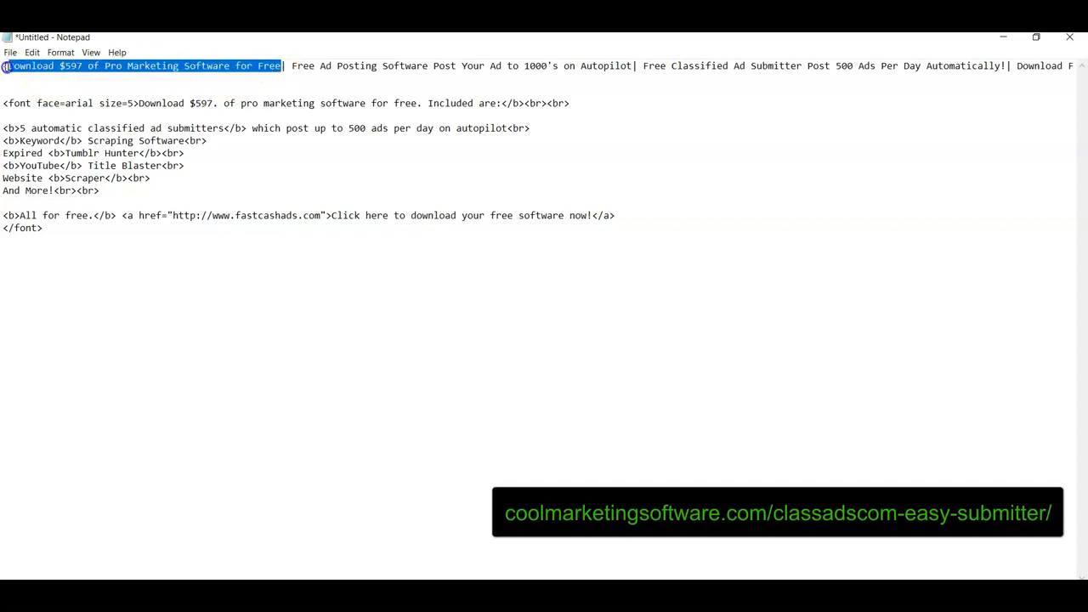
click(17, 80)
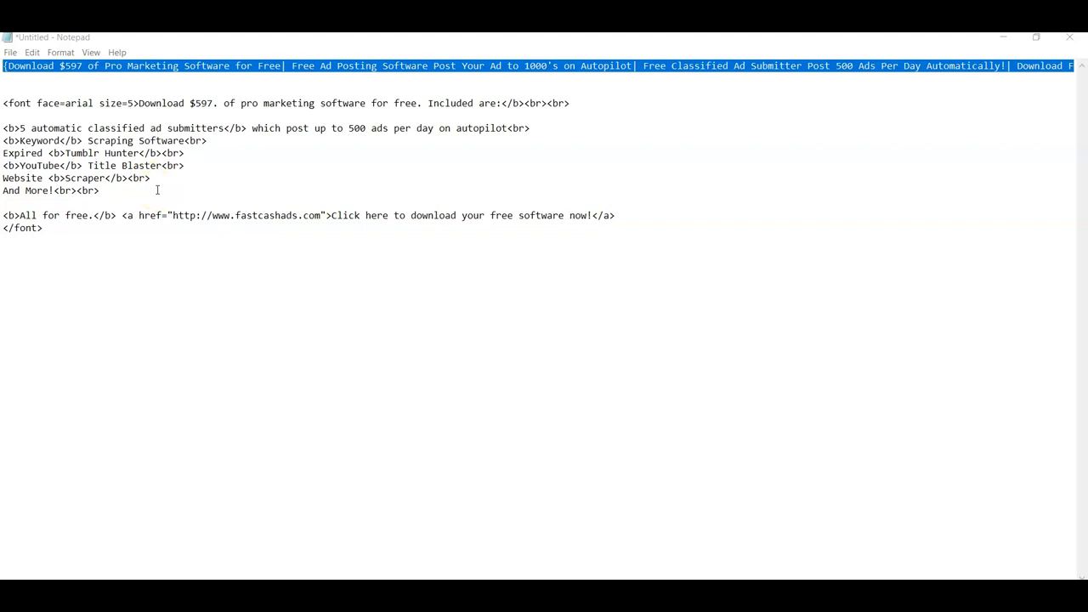
mouse_move(286, 178)
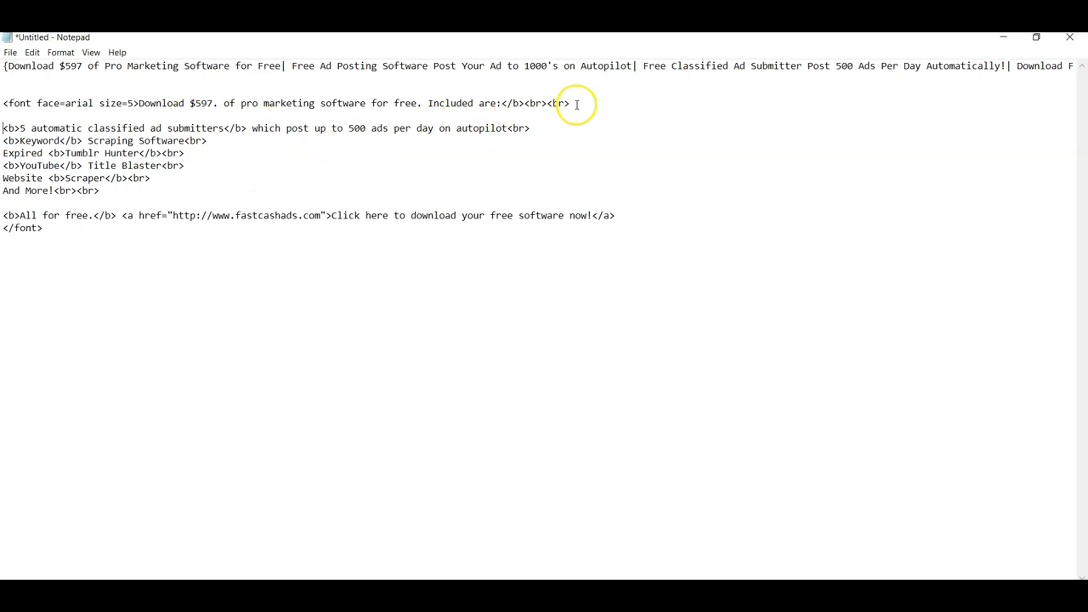
Step: Select the whole HTML ad body in Notepad, from <font> to </font>, for copying
double_click(518, 128)
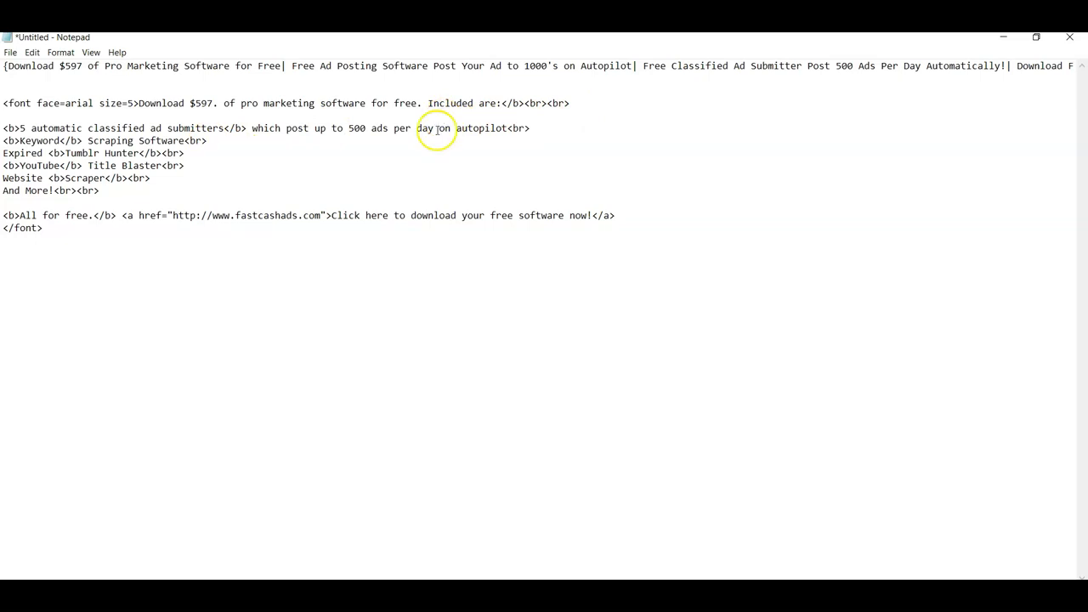
mouse_move(299, 135)
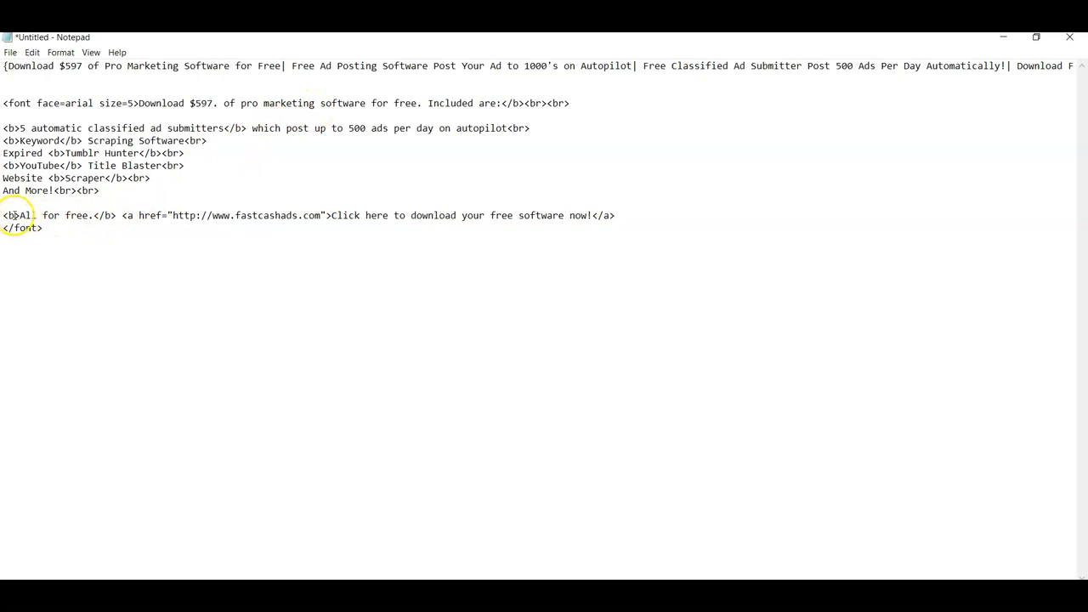
double_click(10, 214)
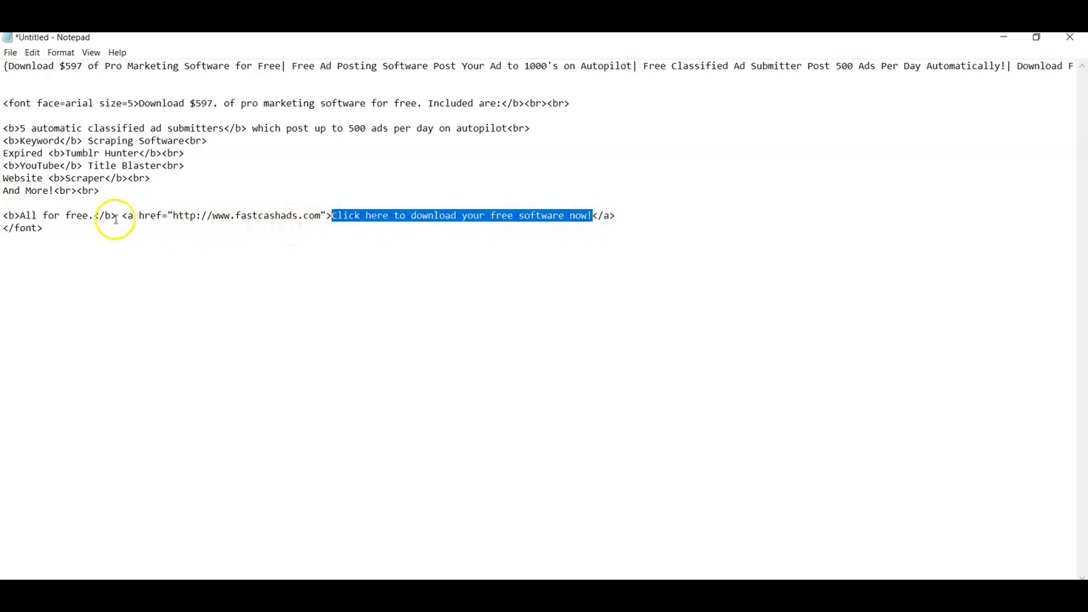
mouse_move(569, 218)
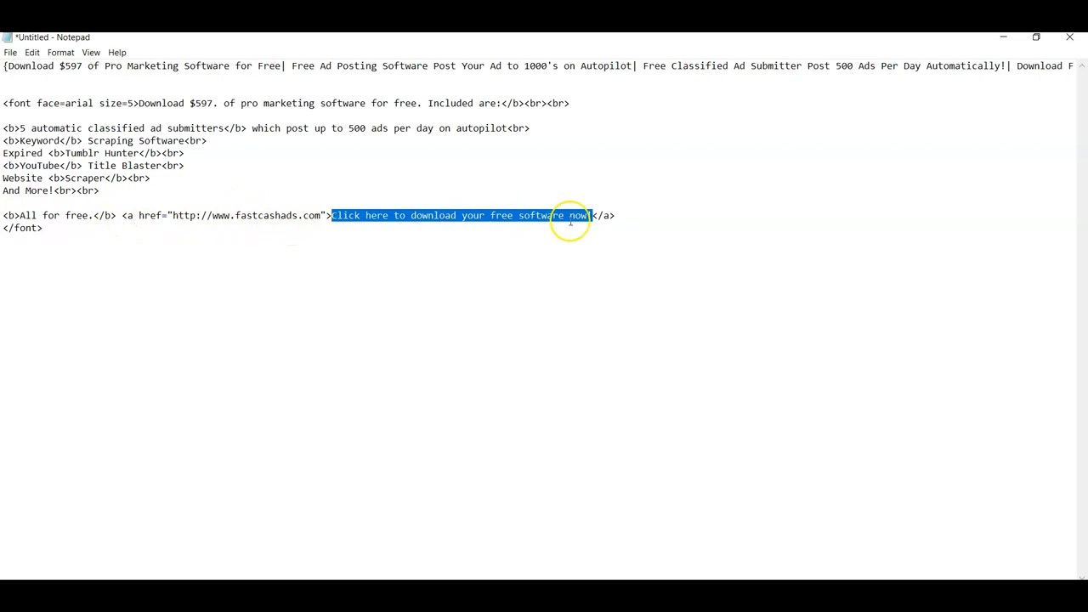
mouse_move(654, 214)
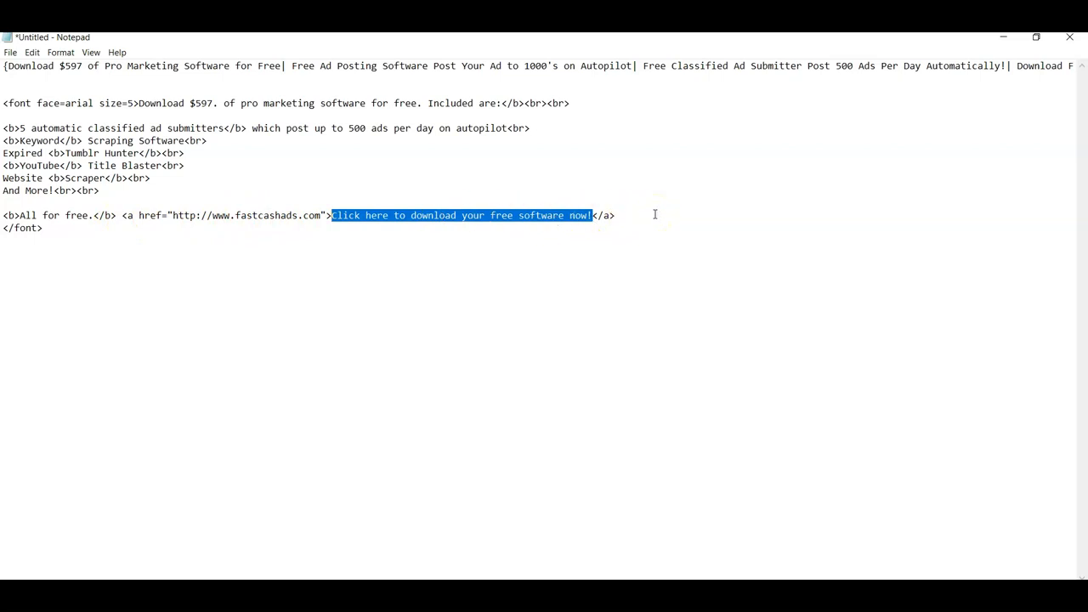
click(613, 214)
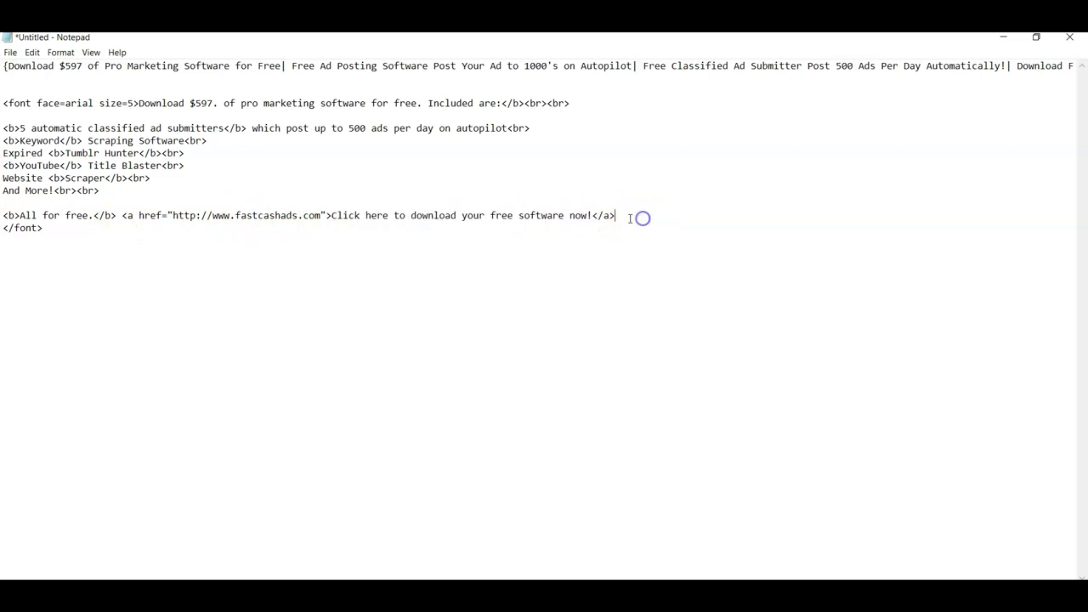
double_click(603, 214)
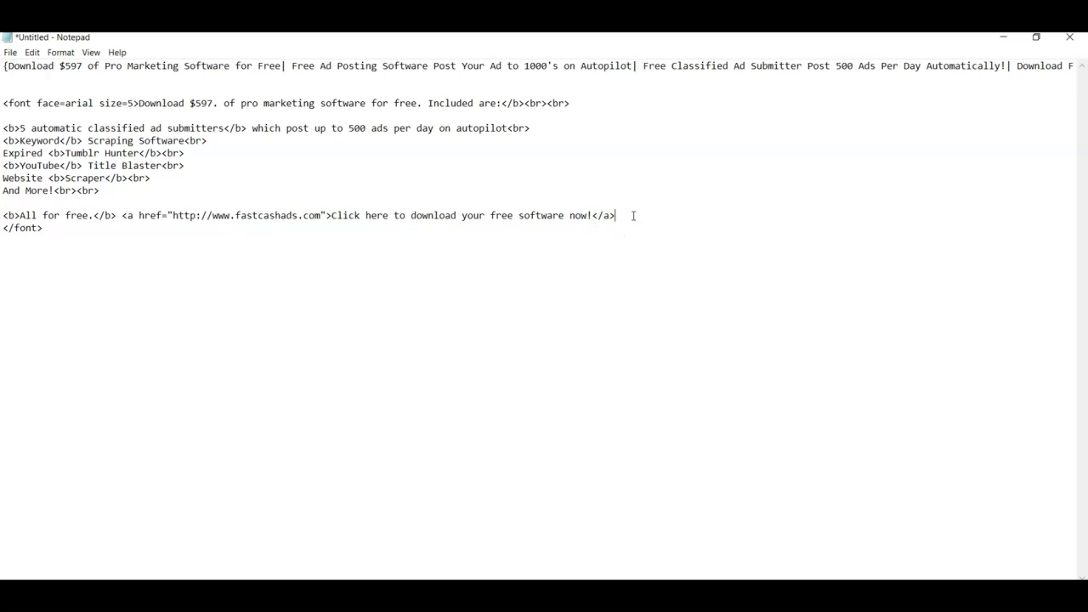
key(ctrl+a)
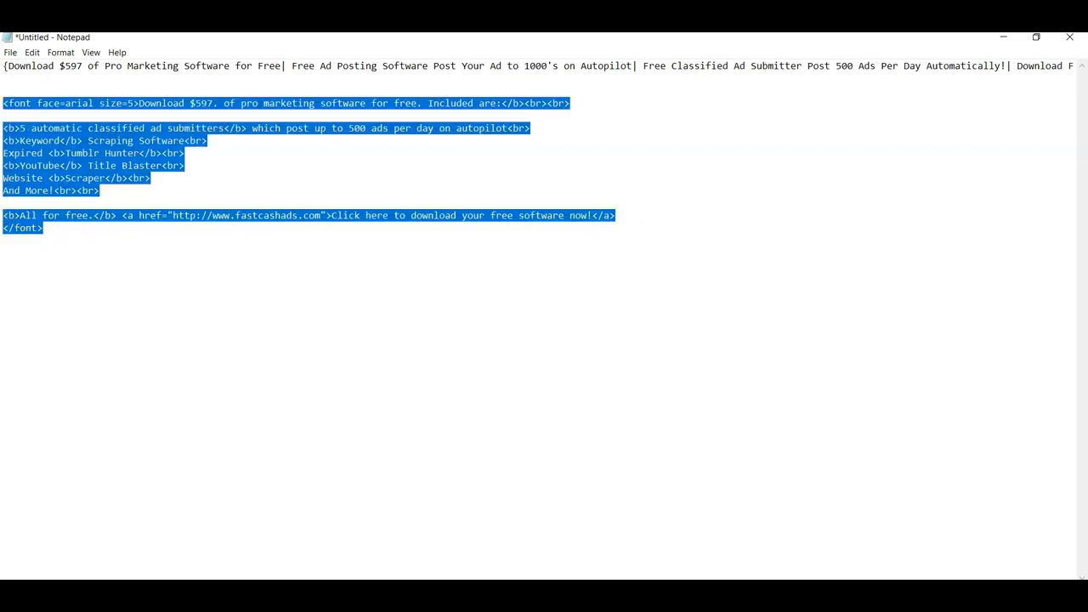
mouse_move(669, 471)
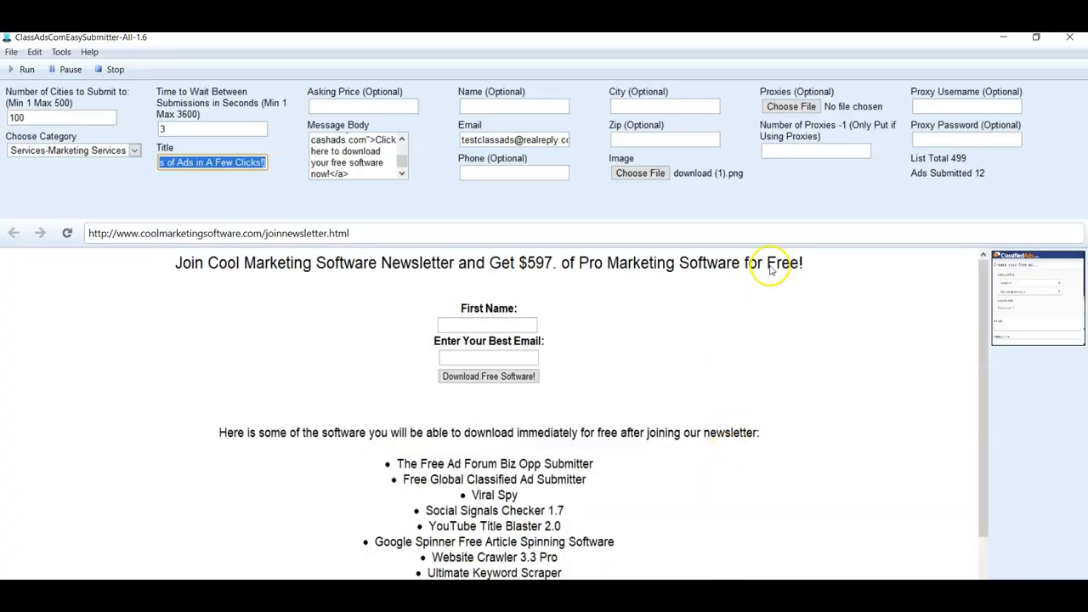
mouse_move(399, 161)
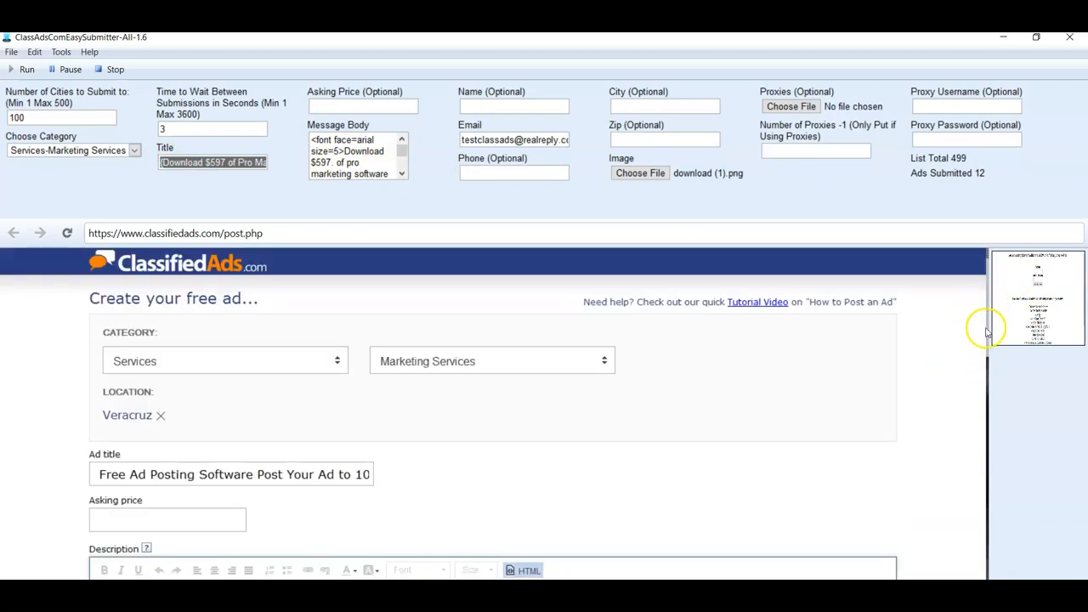
Step: Answer the security code with MYKG4 and post the ad to ClassifiedAds.com
text(MYKG4)
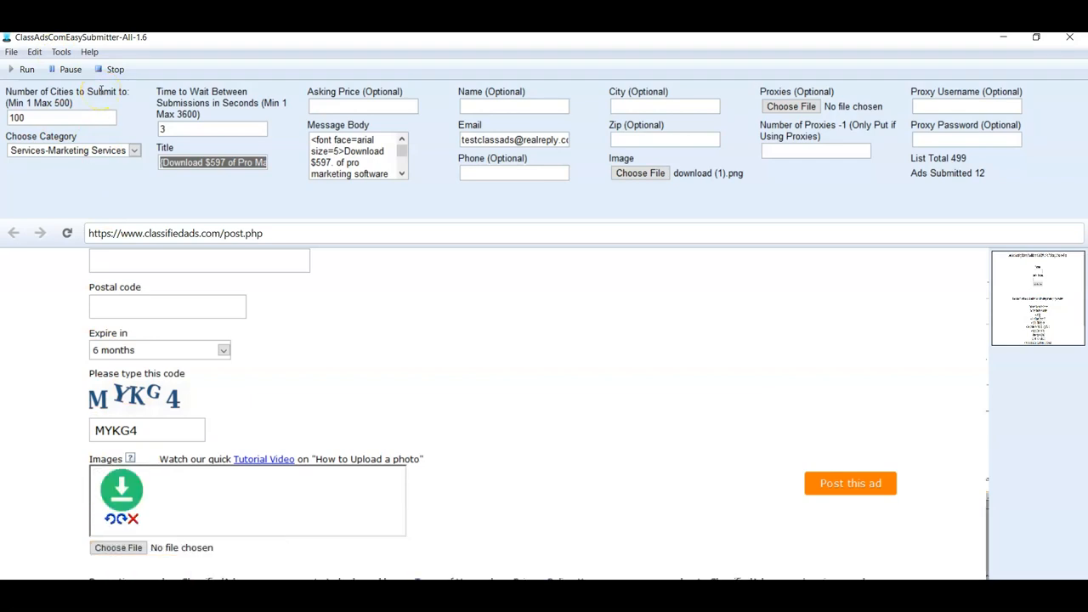
click(850, 483)
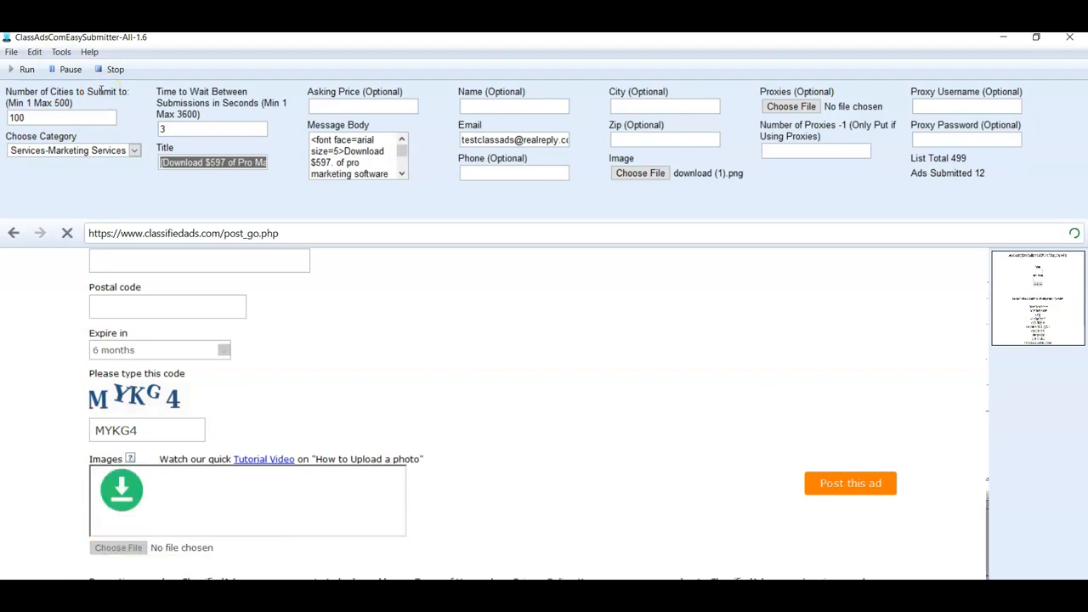
click(850, 483)
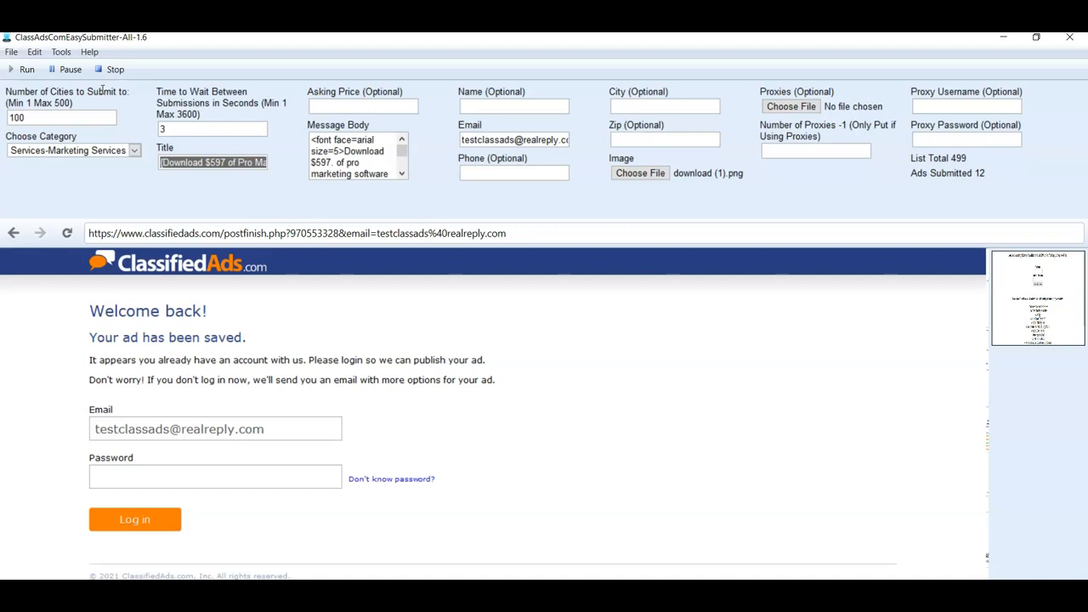
mouse_move(680, 178)
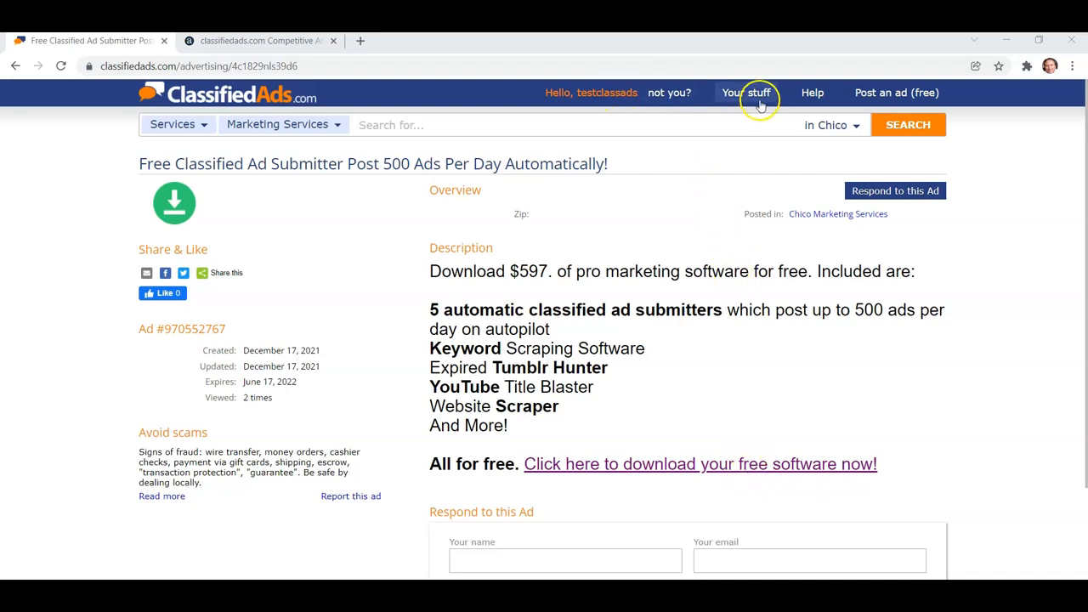
Step: Publish the unpublished Stillwater, Columbus, Los Angeles, Fort Smith, South West and Veracruz ads from 'Your stuff'
click(744, 92)
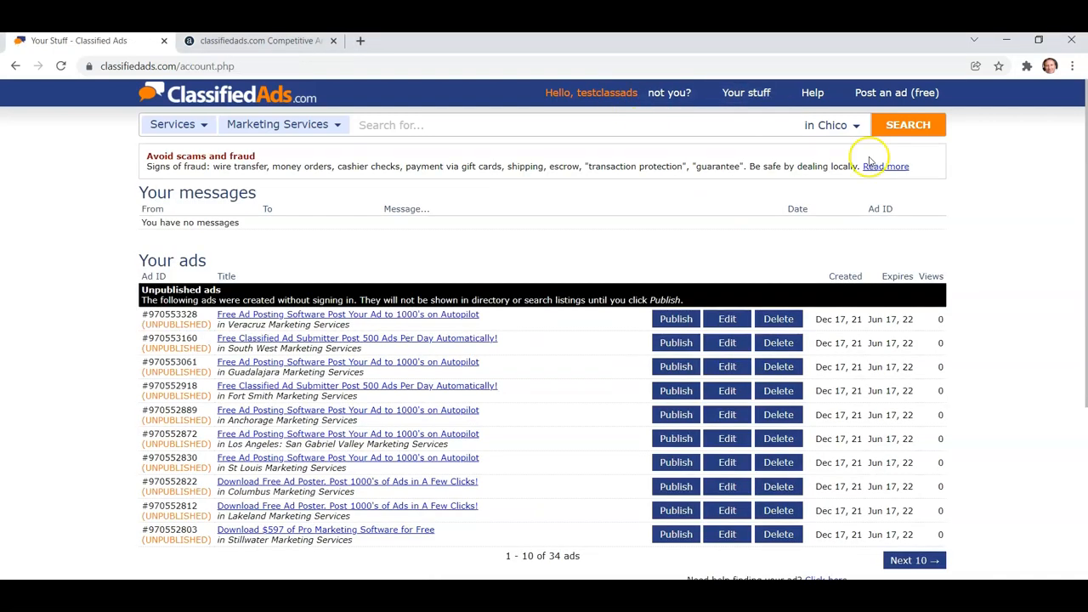
scroll(down, 3)
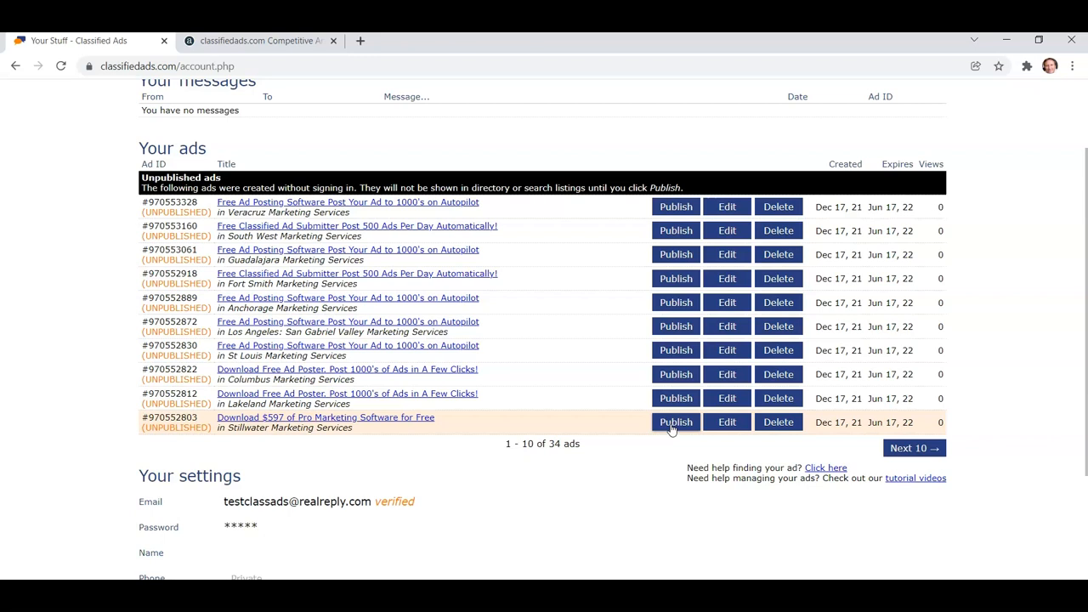
click(676, 421)
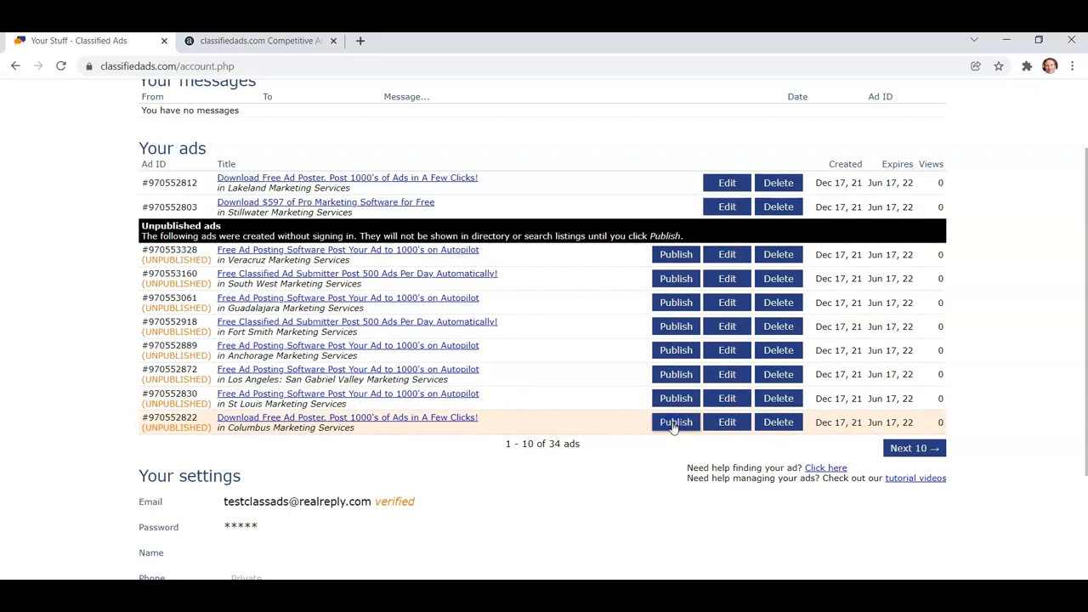
click(677, 422)
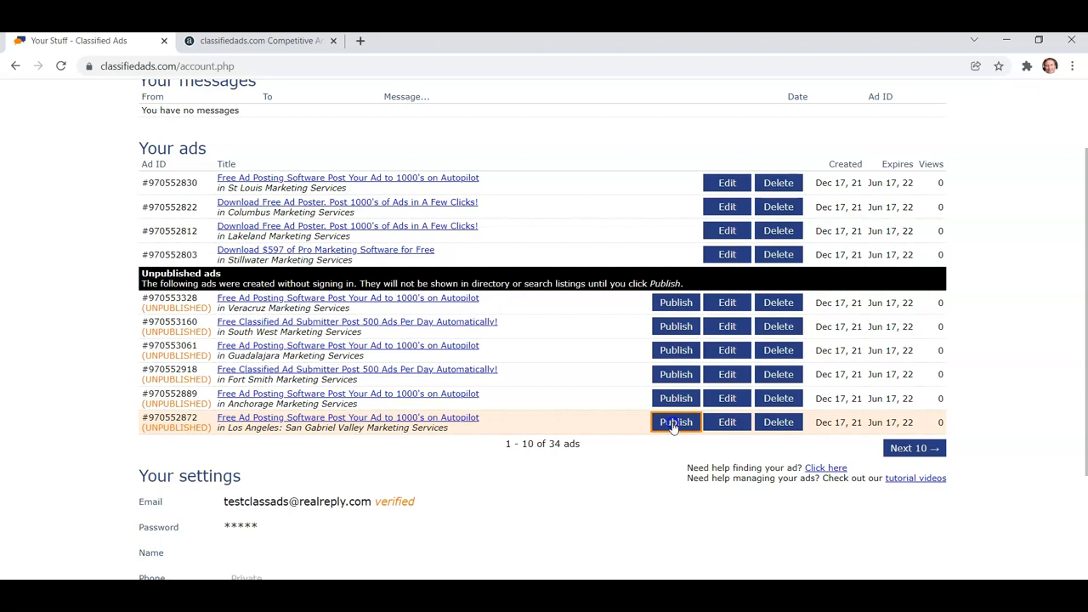
click(675, 422)
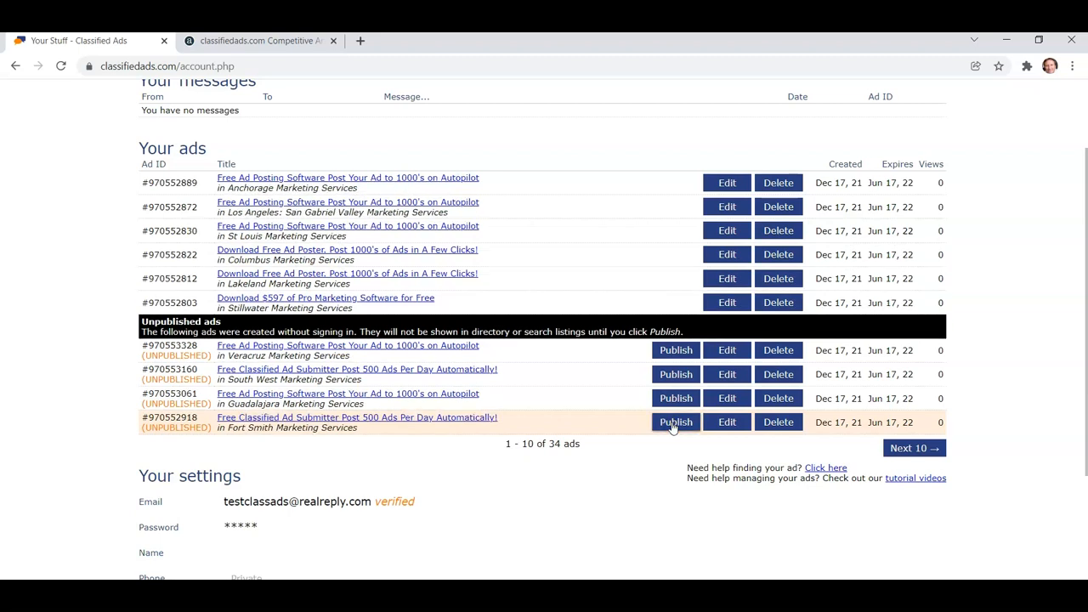
click(677, 421)
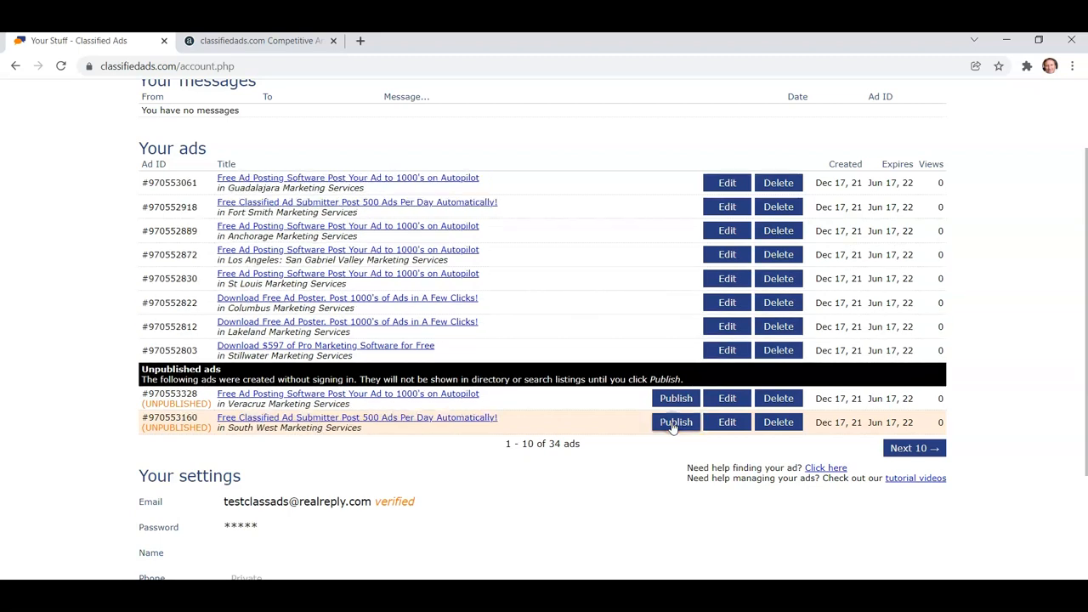
click(675, 422)
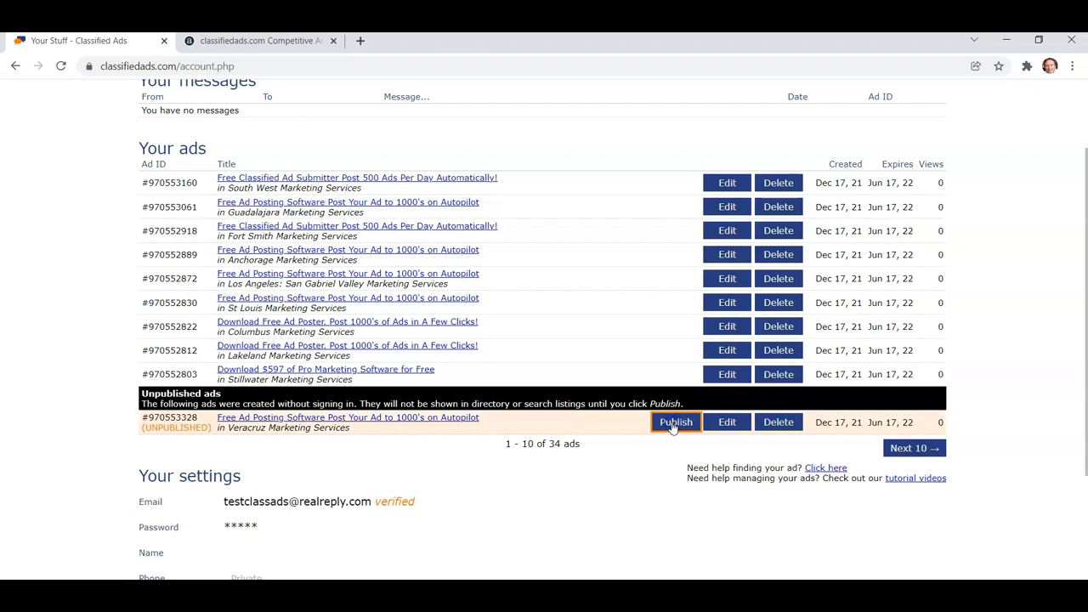
click(676, 422)
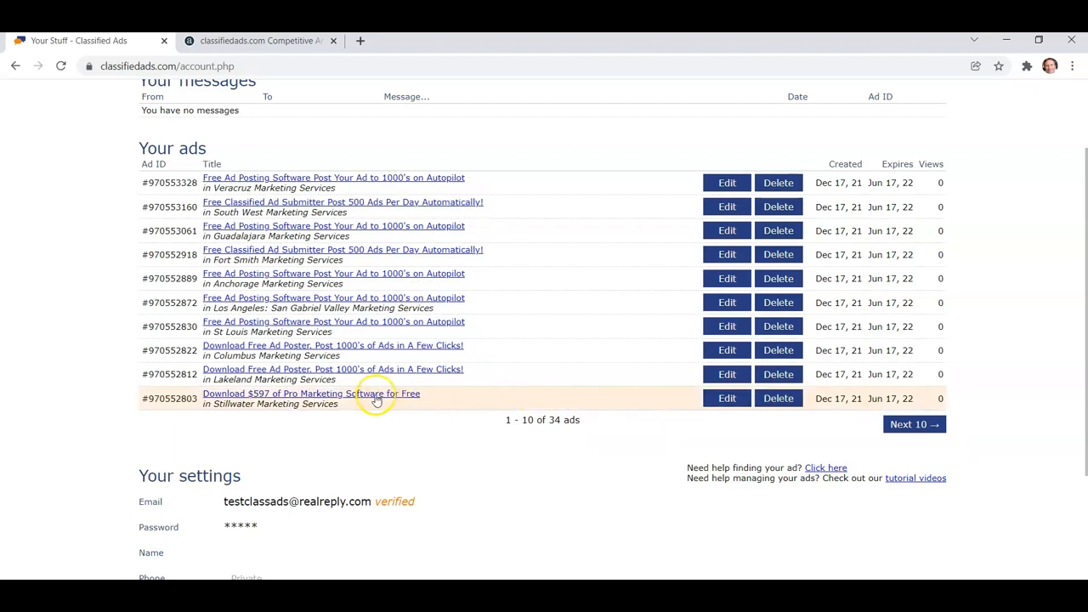
Step: View the published 'Download $597 of Pro Marketing Software for Free' ad
click(311, 393)
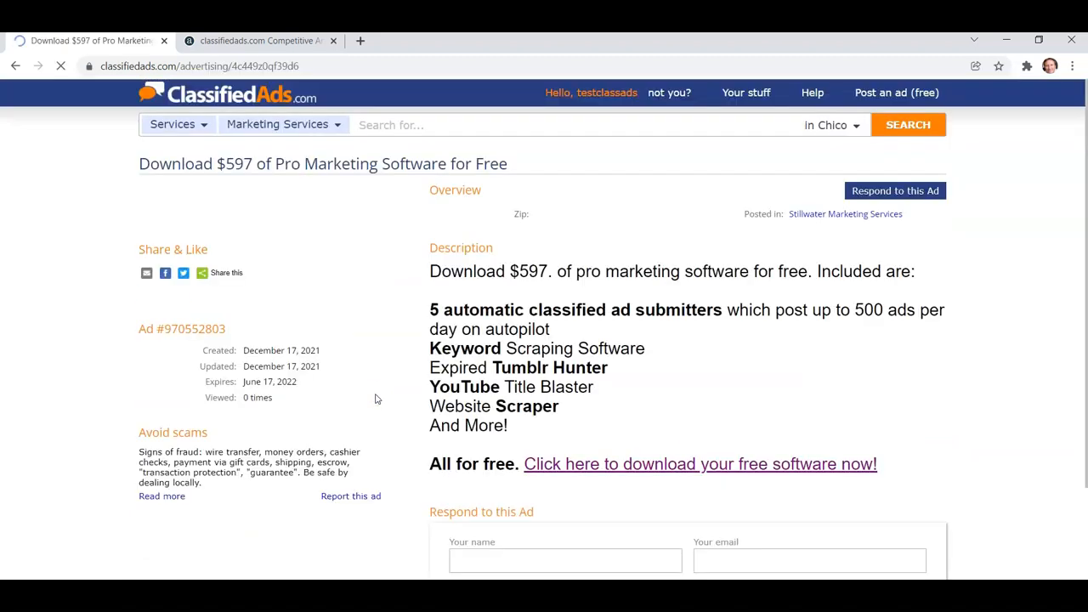
scroll(down, 3)
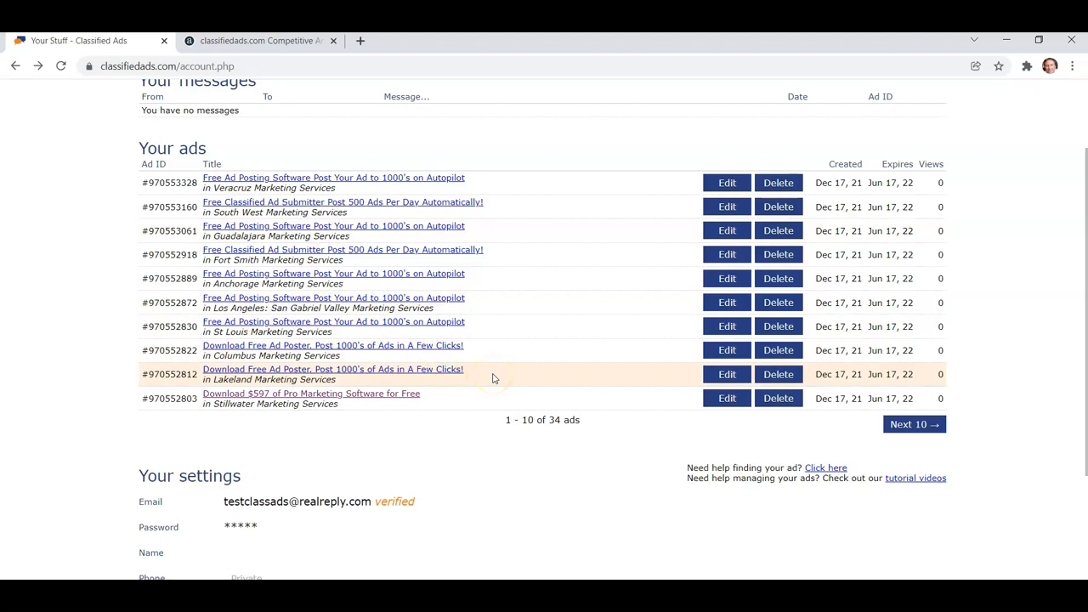
mouse_move(19, 562)
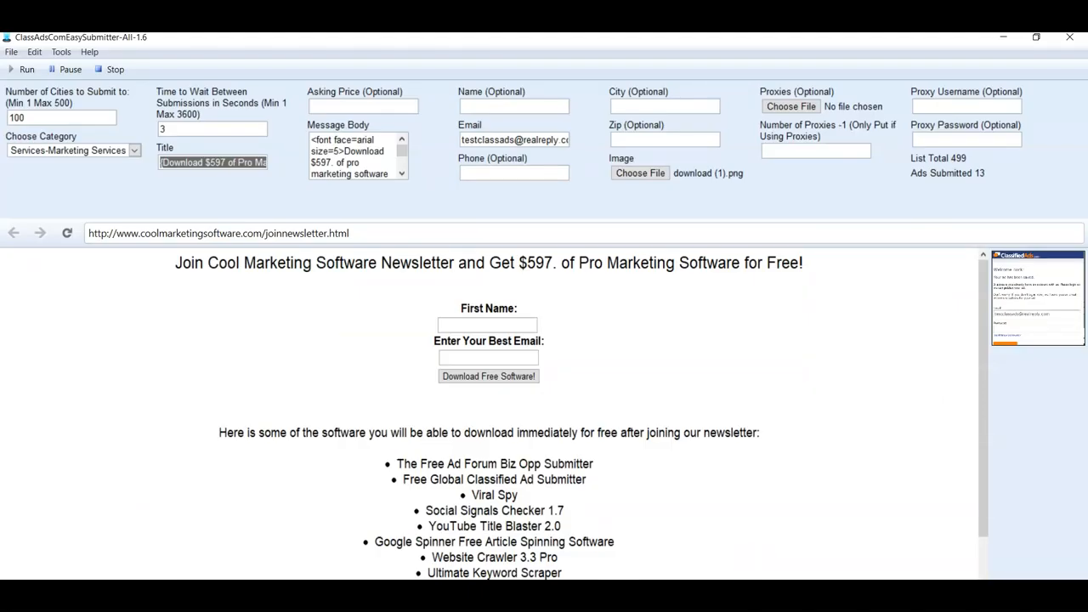
mouse_move(156, 194)
text(1)
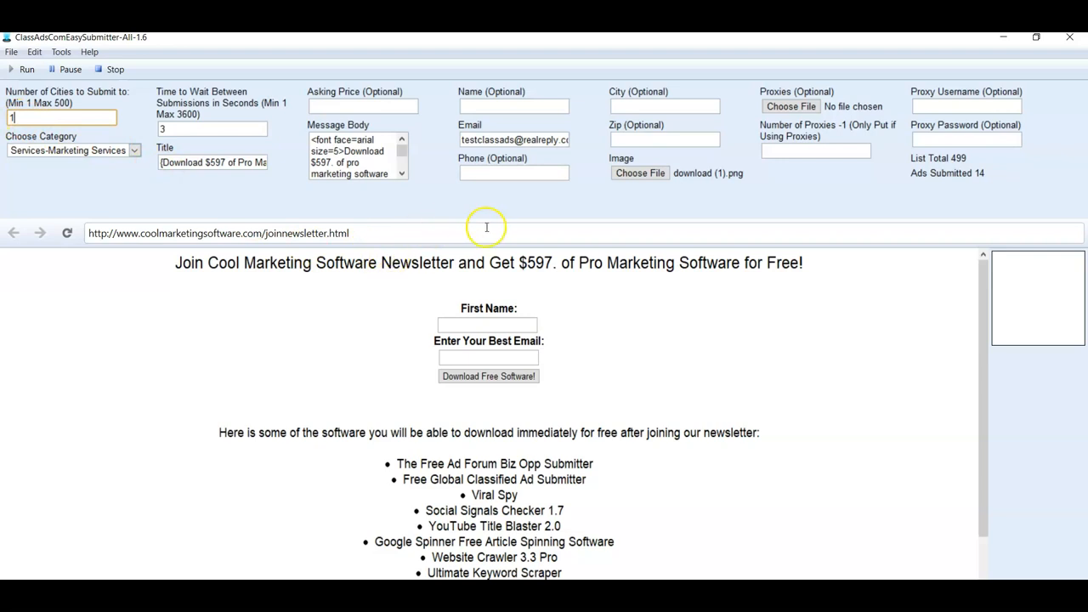
mouse_move(486, 204)
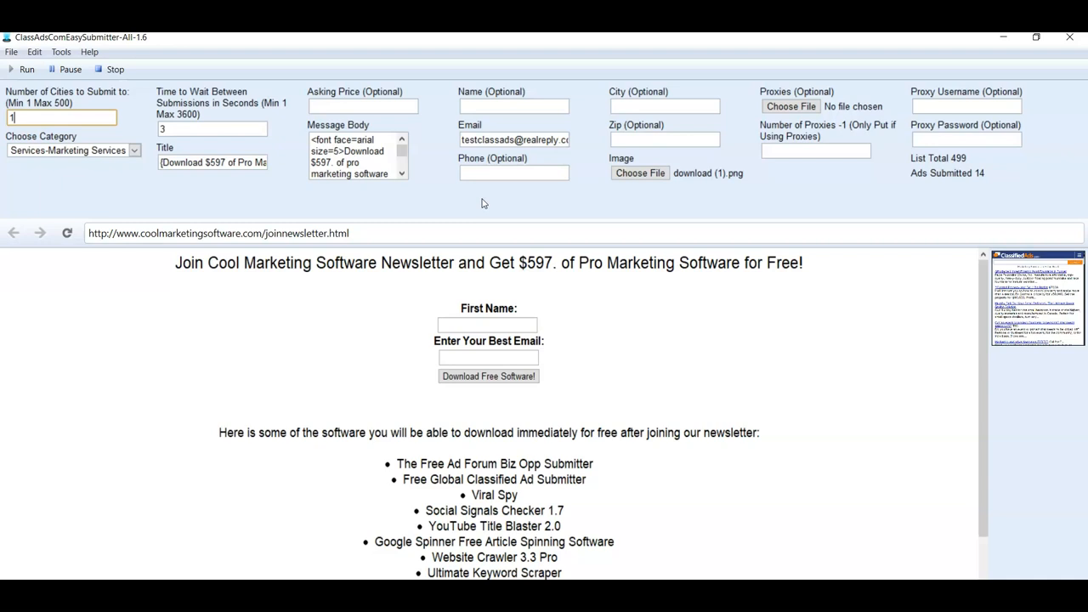
mouse_move(62, 197)
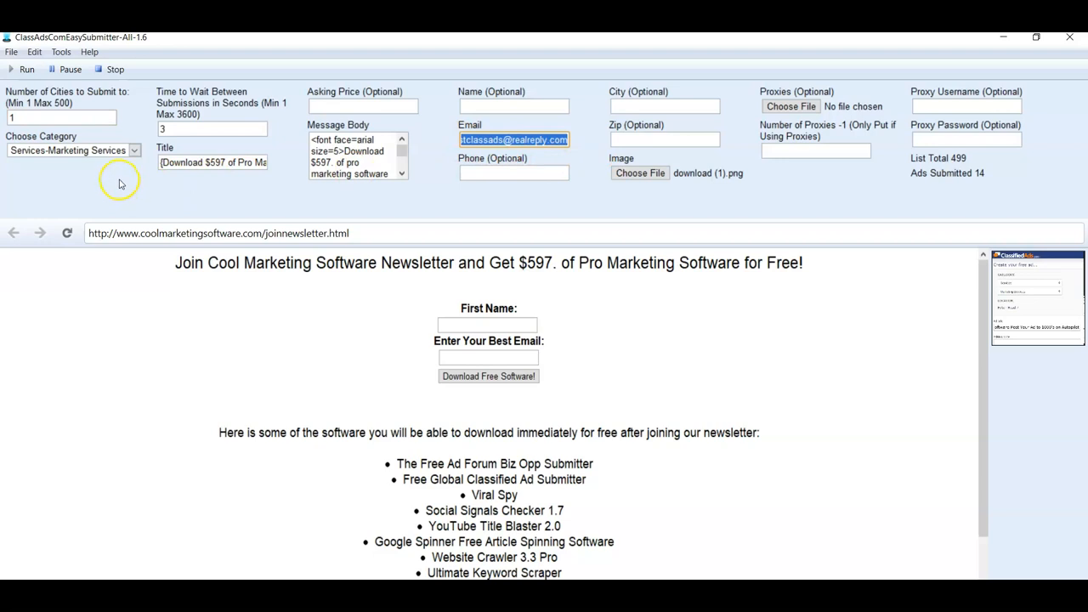
mouse_move(941, 258)
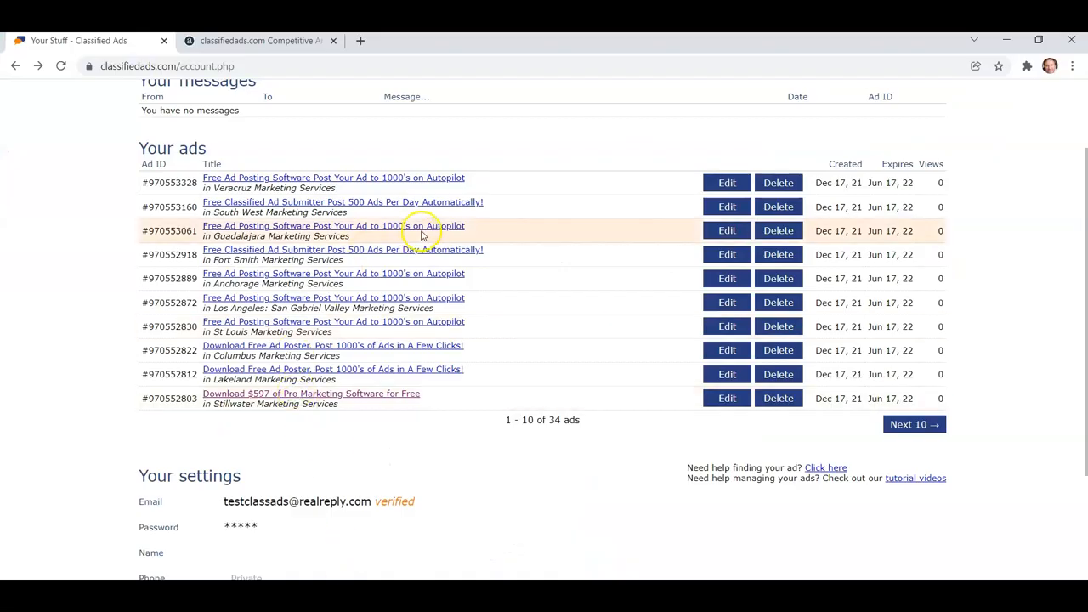
mouse_move(81, 95)
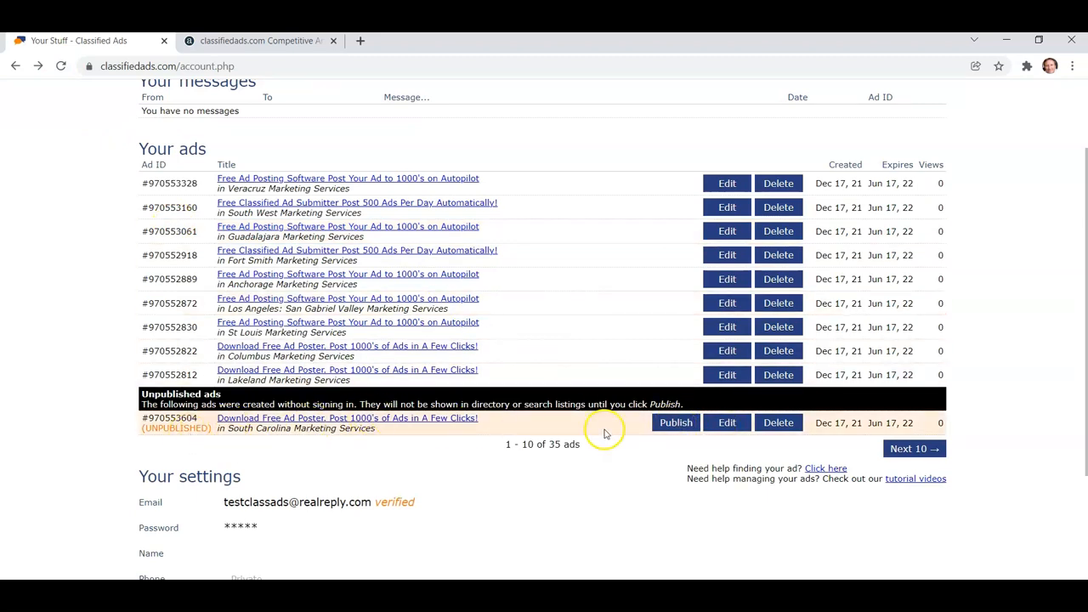
mouse_move(677, 421)
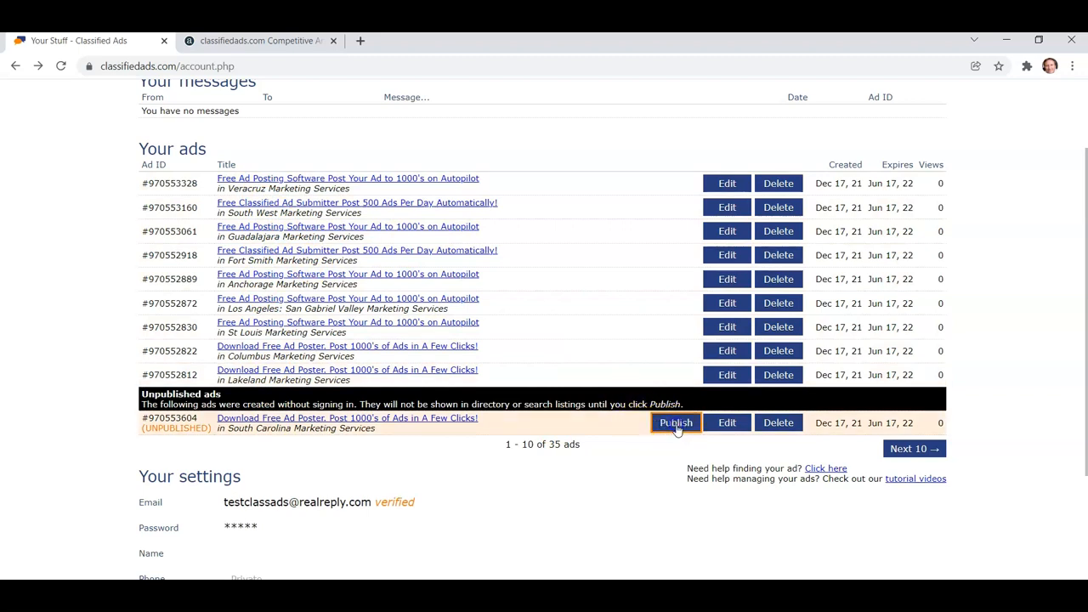
Step: Publish the unpublished South Carolina ad
click(675, 421)
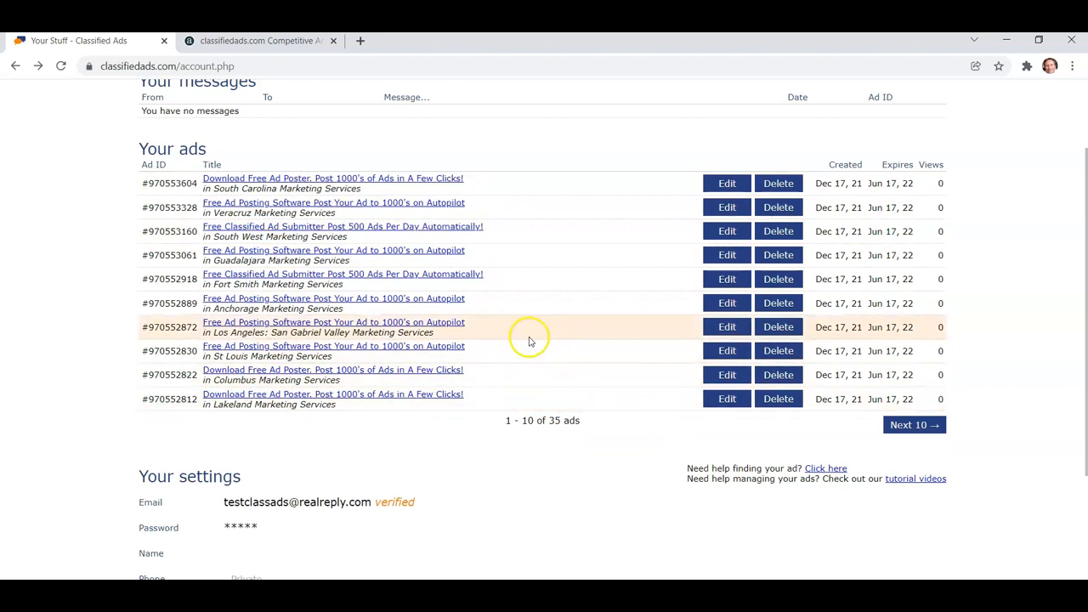
mouse_move(415, 183)
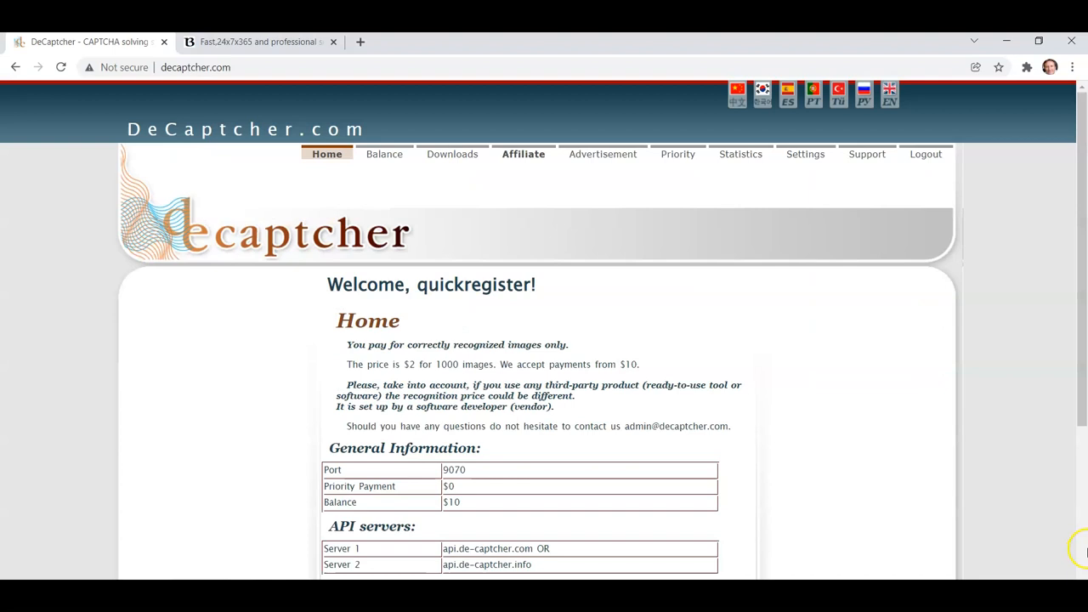
mouse_move(251, 126)
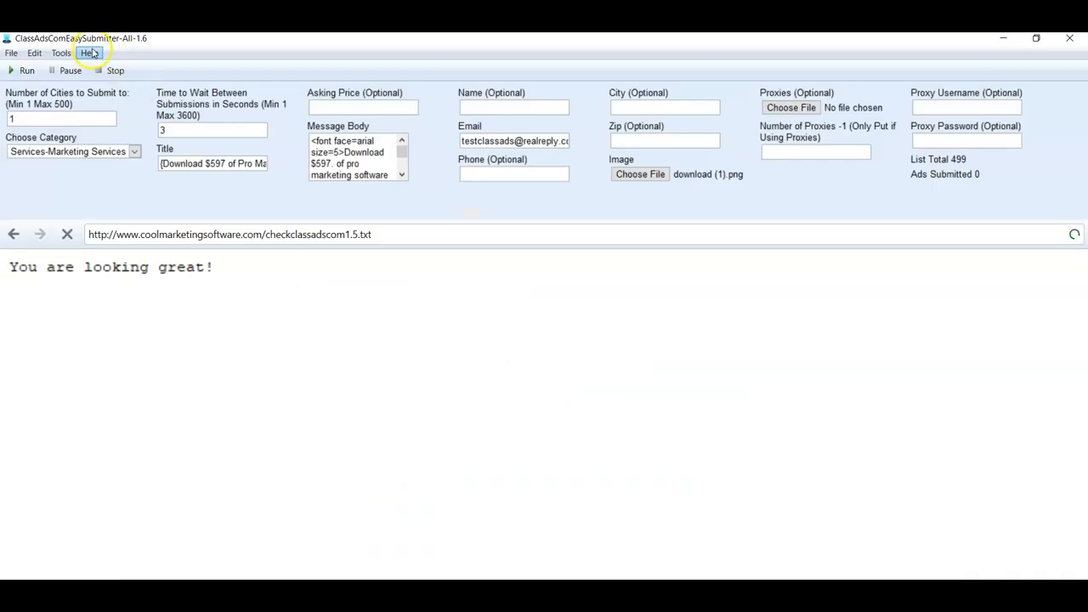
Step: Add a DeCaptcher account in CAPTCHA Service Accounts with domain api.decaptcher.com
click(62, 53)
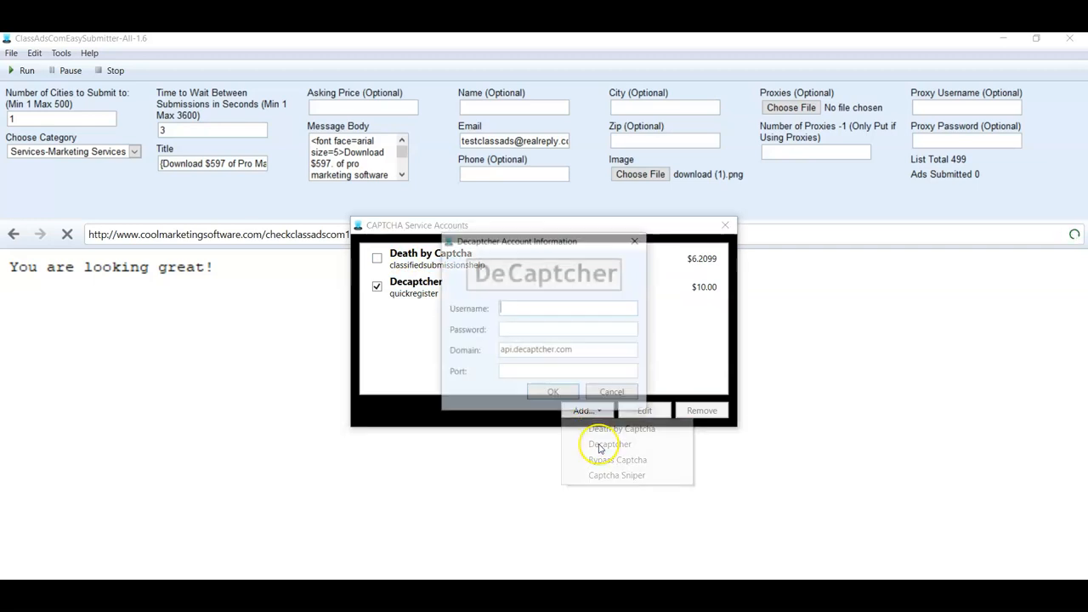
click(608, 443)
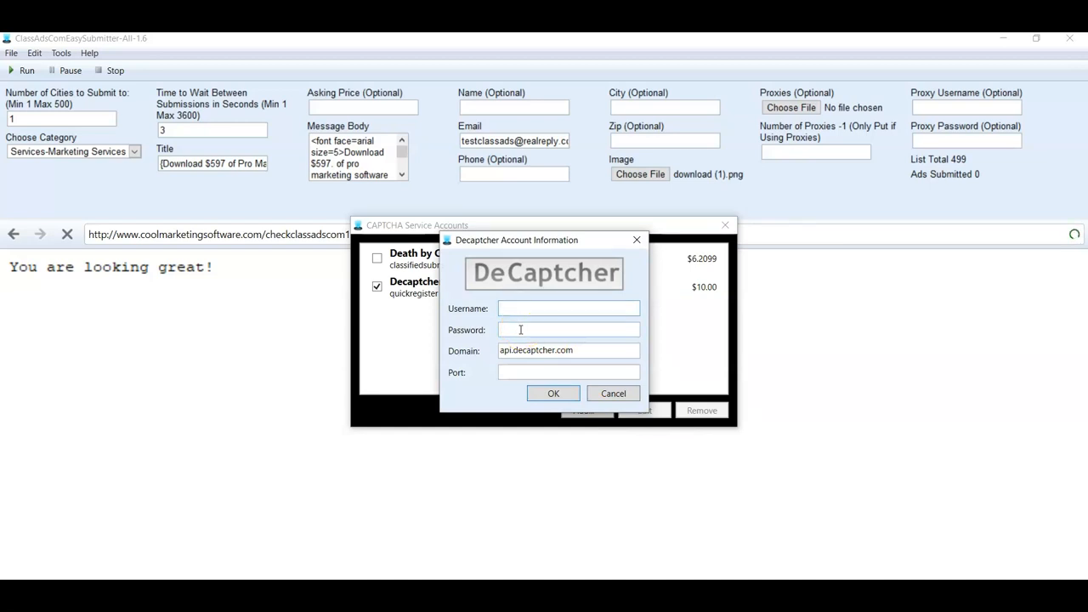
double_click(535, 350)
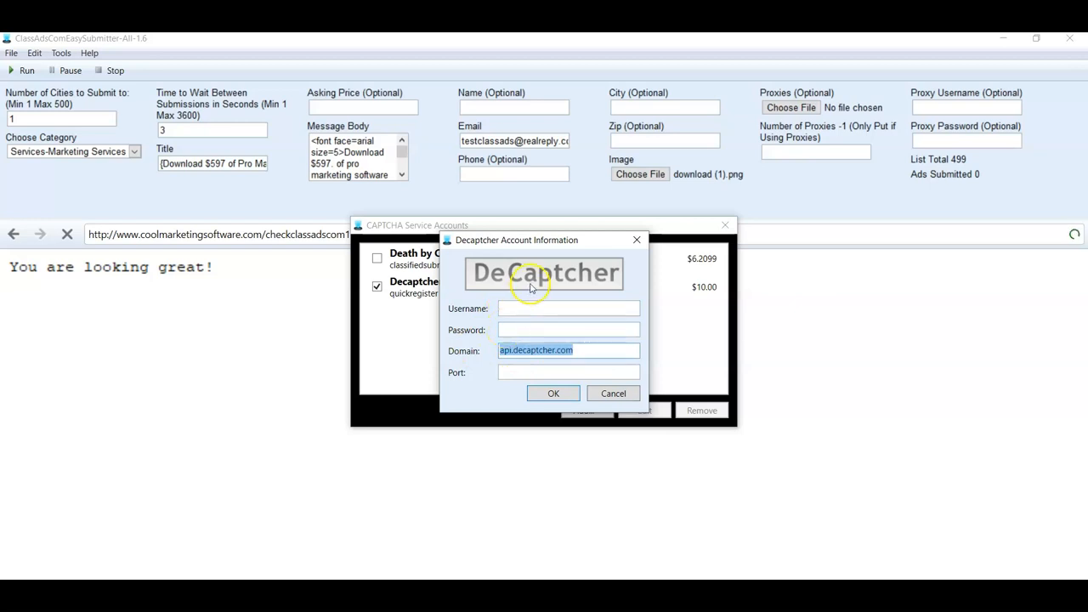
mouse_move(146, 364)
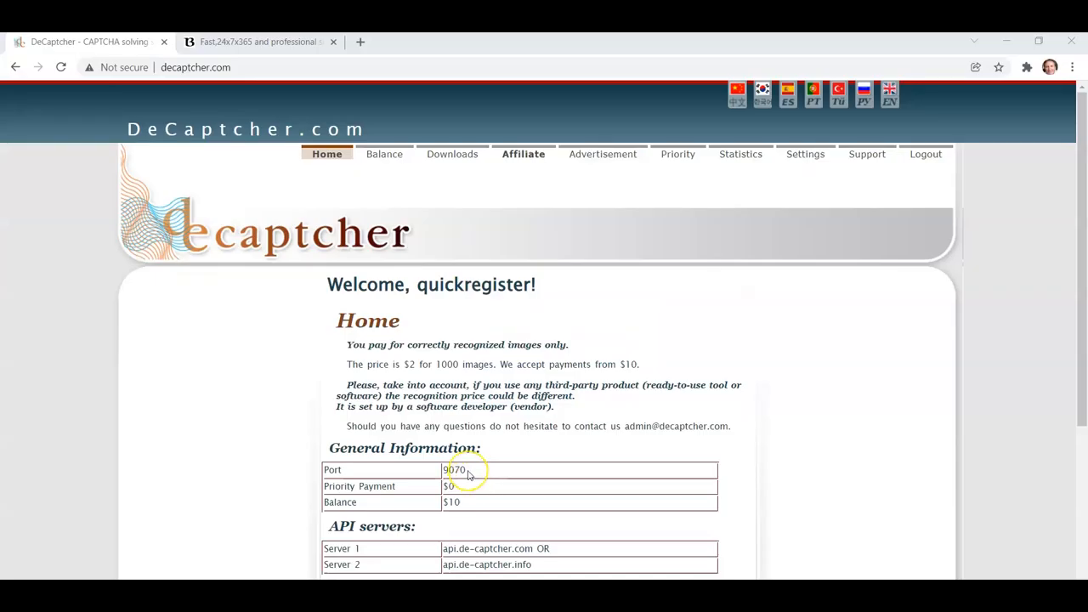
mouse_move(758, 576)
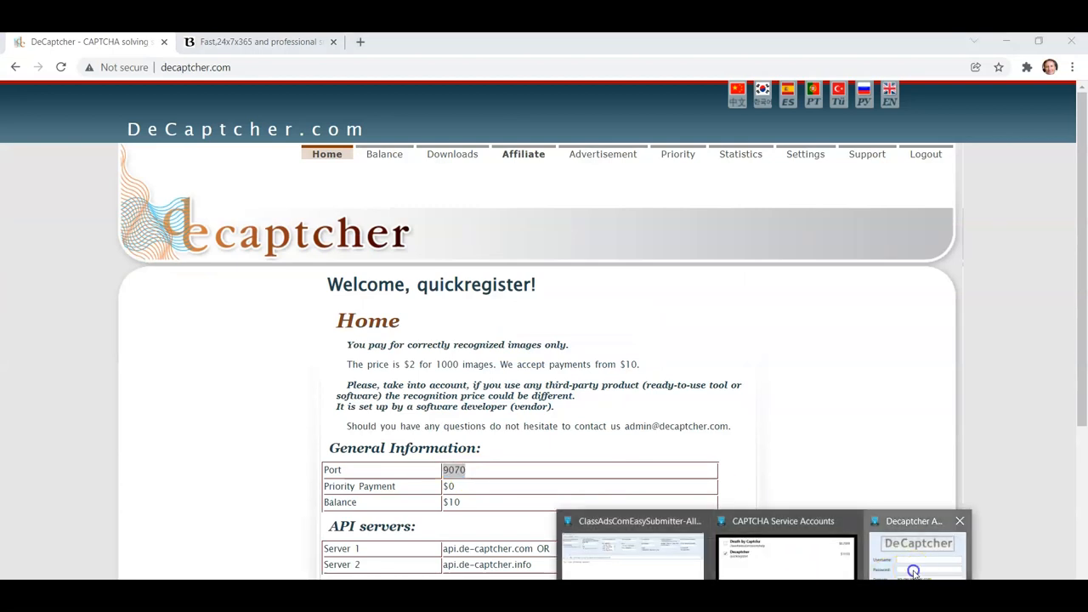
click(918, 552)
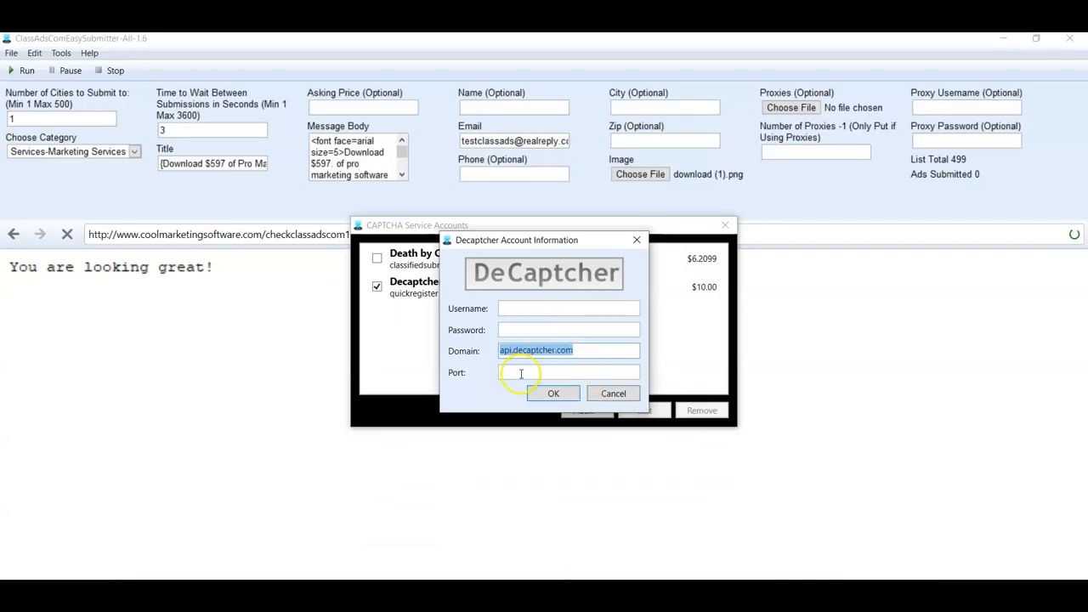
Step: Enter port 9070 in the DeCaptcher account form, then close both captcha account windows
click(568, 372)
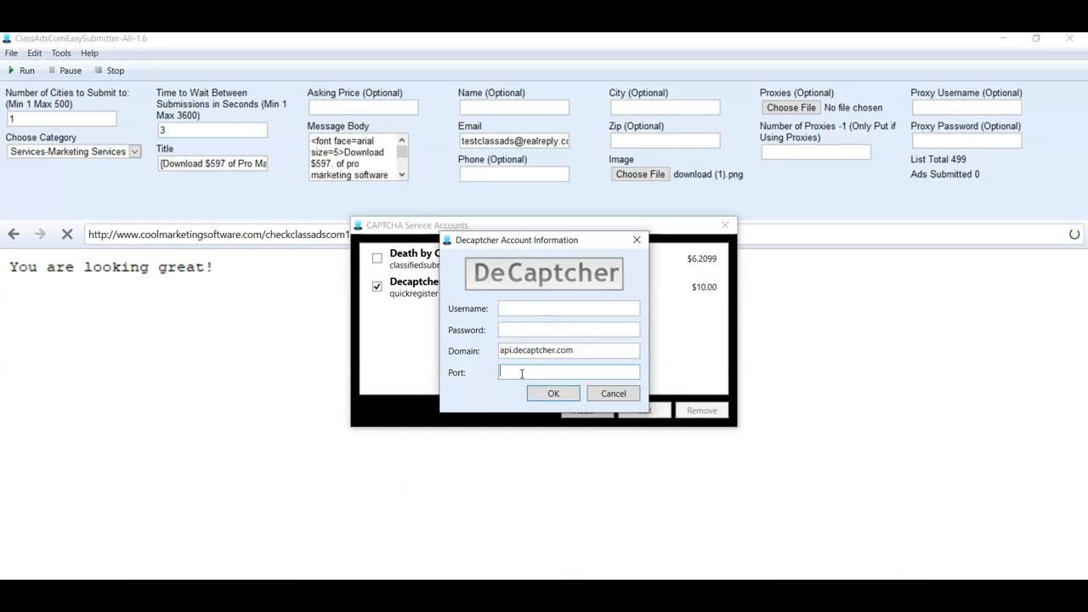
text(8979)
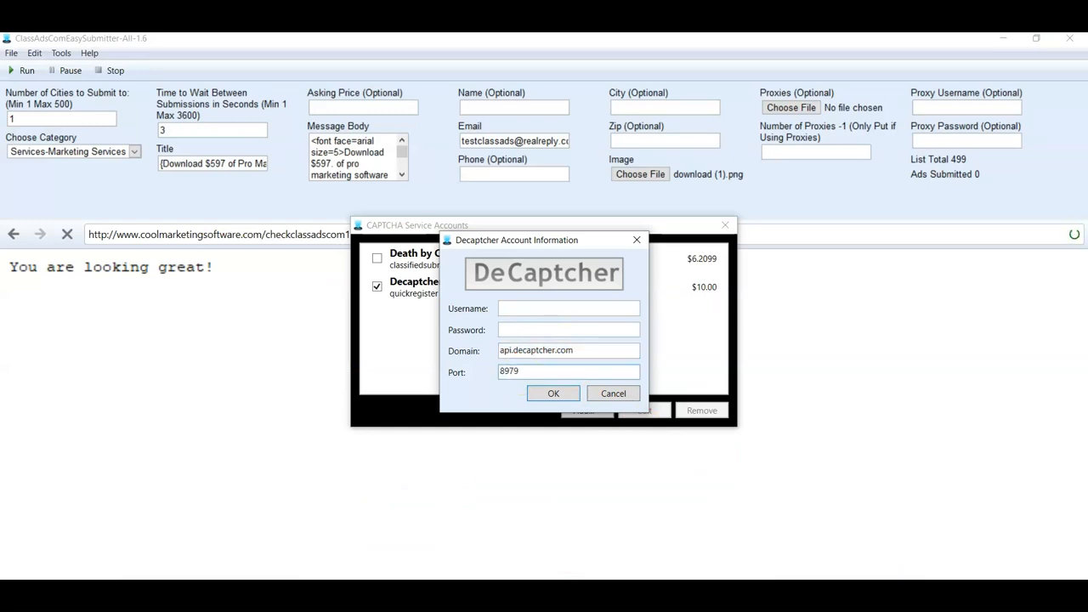
click(568, 370)
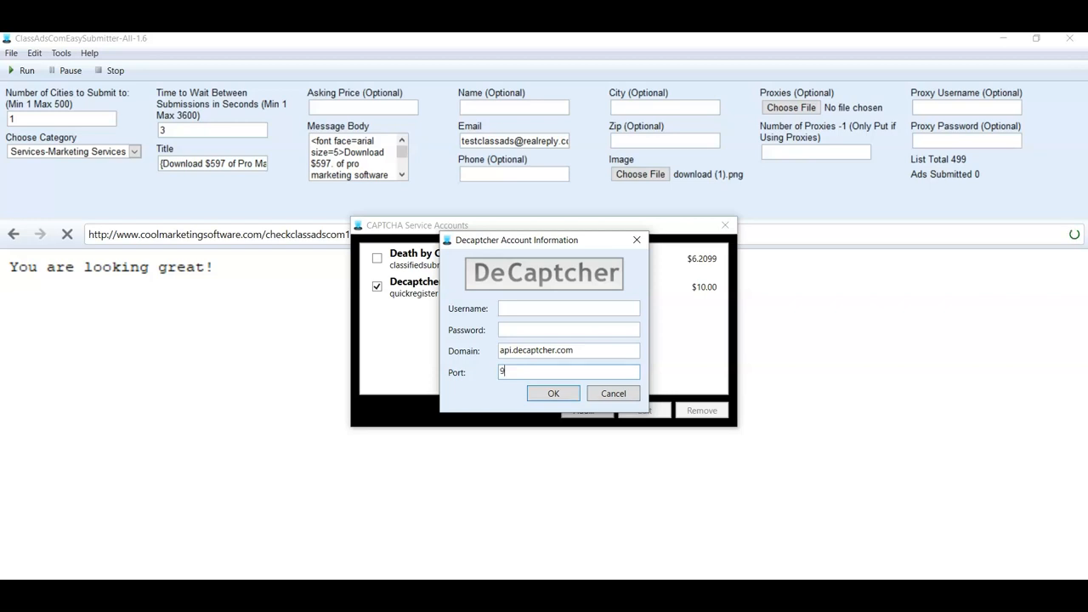
text(070)
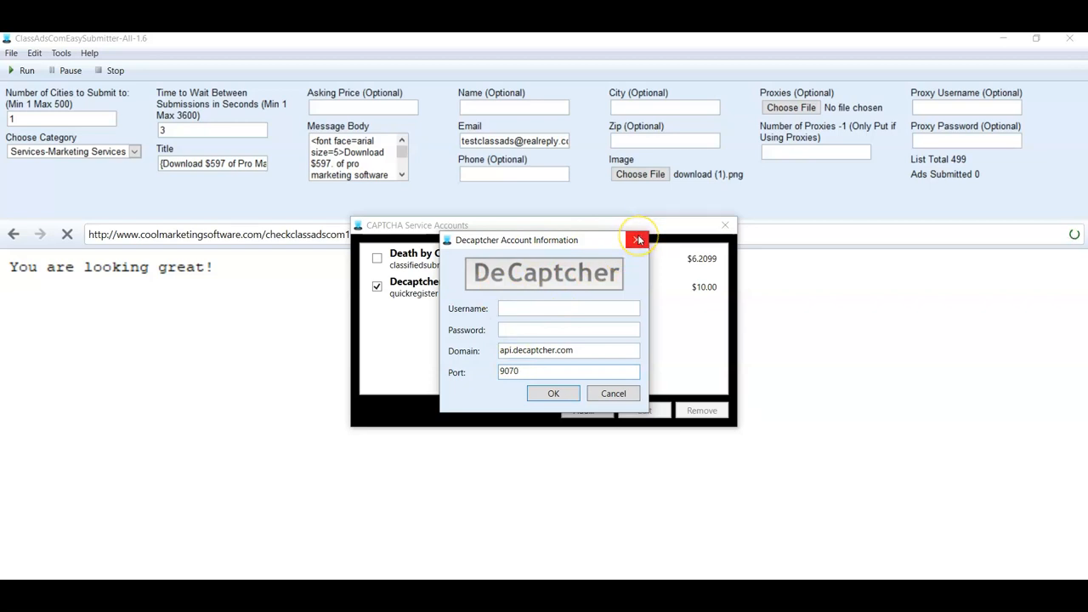
click(637, 238)
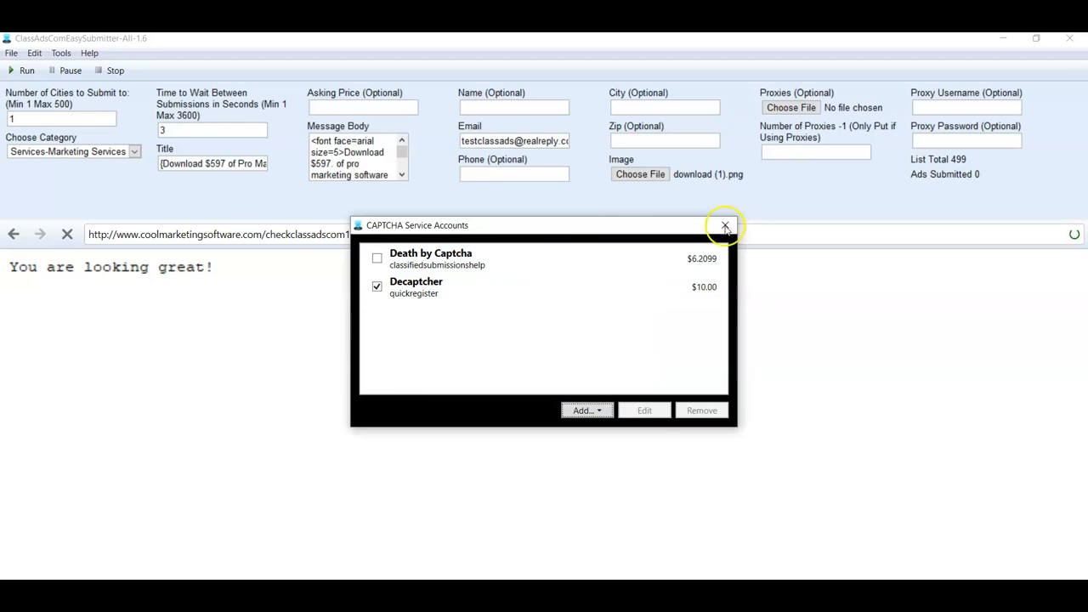
click(724, 224)
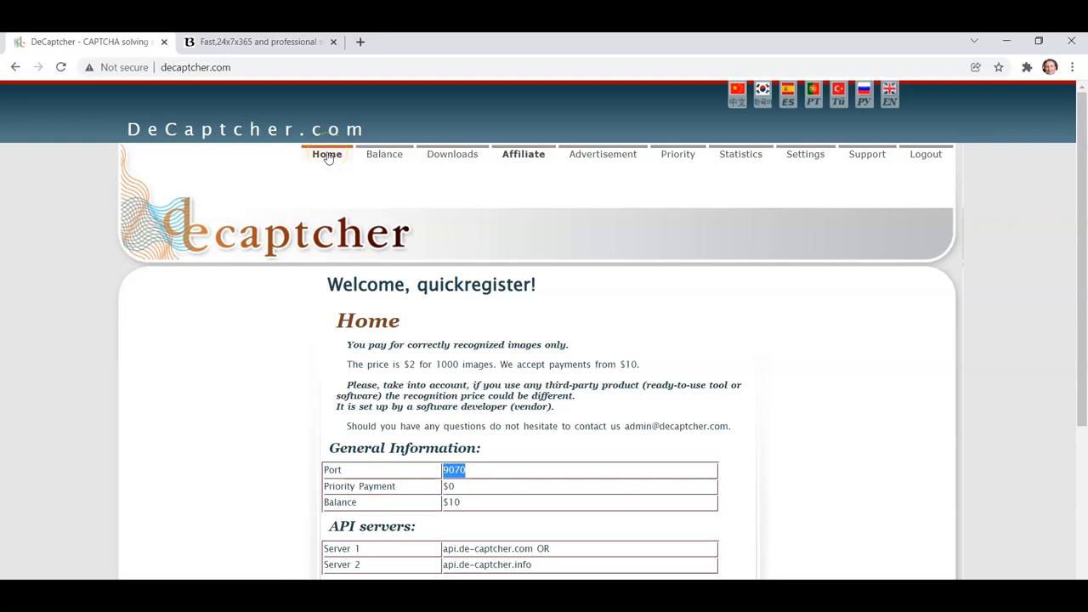
Step: Show the DeCaptcher Funds Management page with the $9.998 balance and payment options
scroll(down, 3)
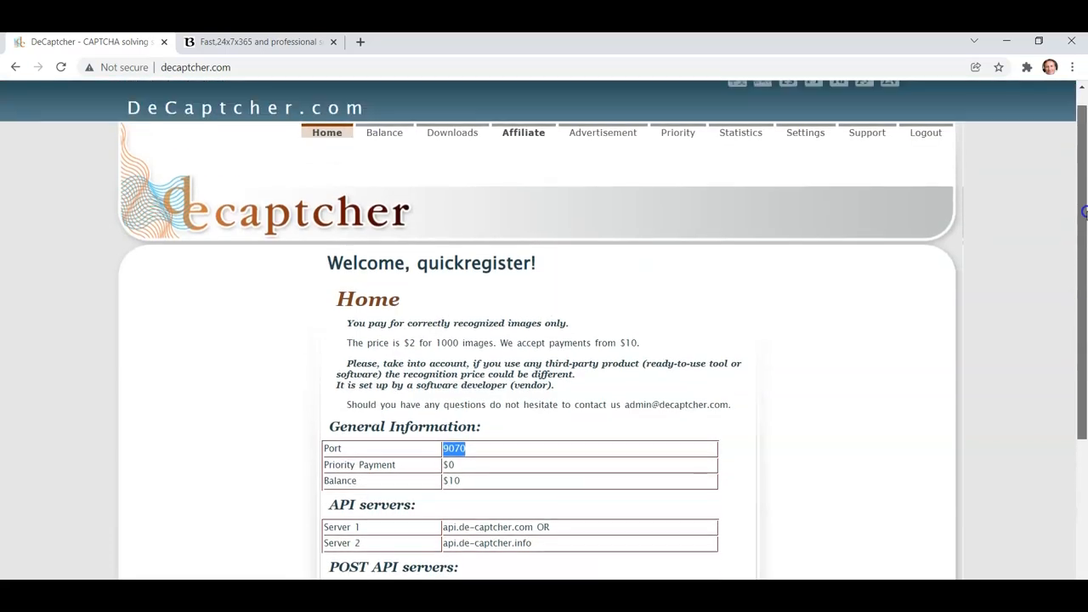
click(384, 132)
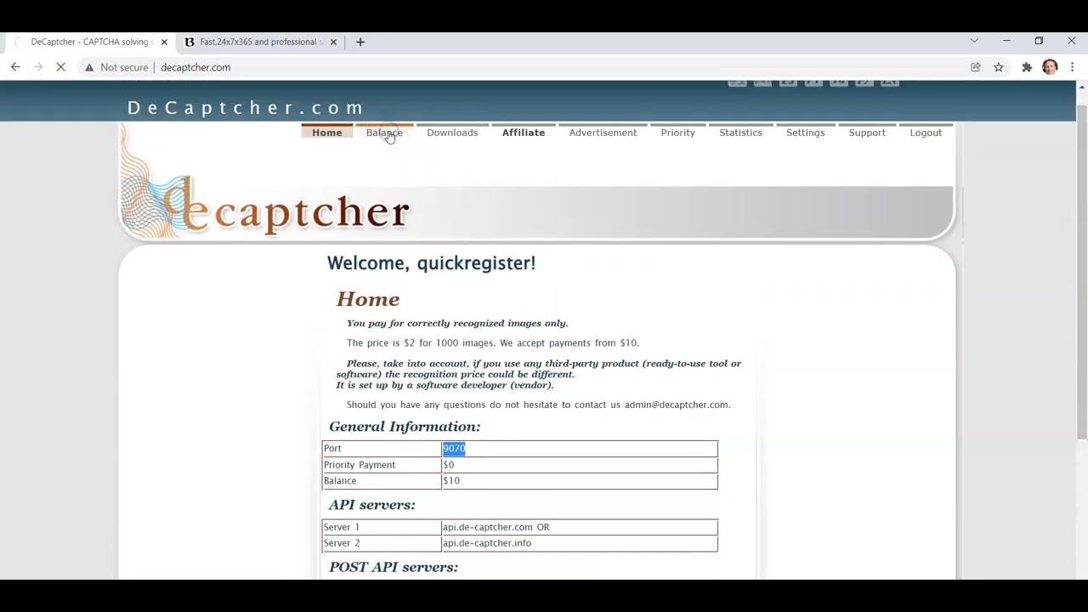
click(384, 133)
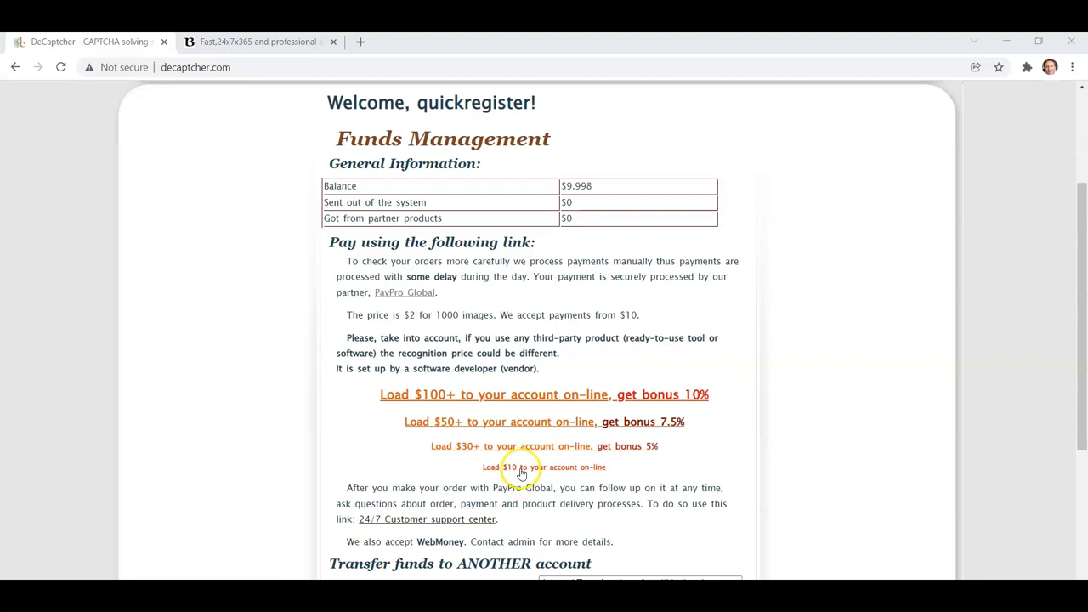
Step: Start the PayPro Global checkout to load $10 onto the DeCaptcher balance
click(544, 466)
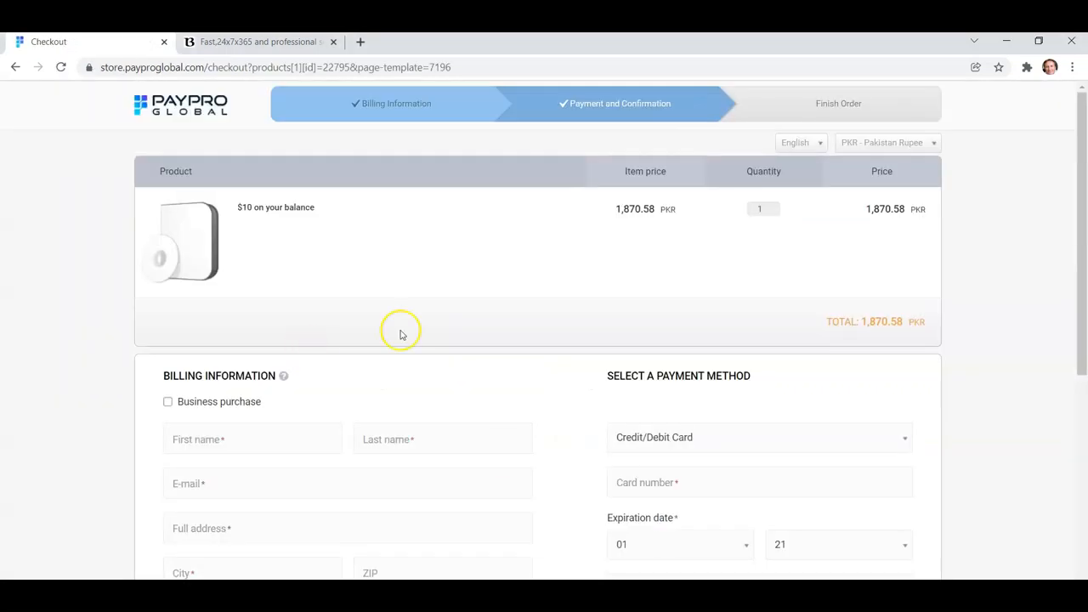
scroll(down, 3)
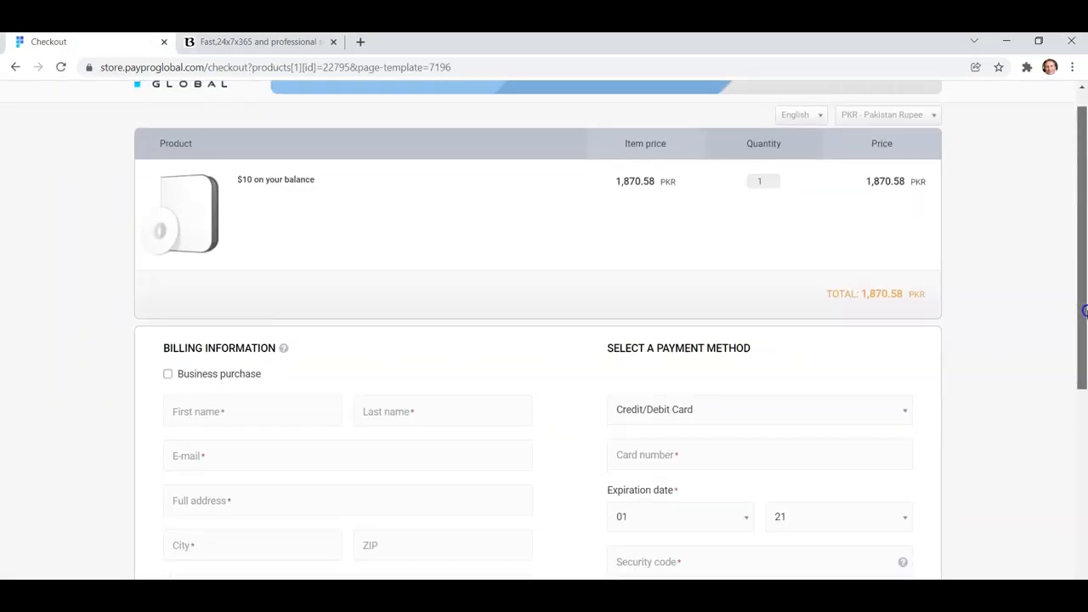
scroll(down, 3)
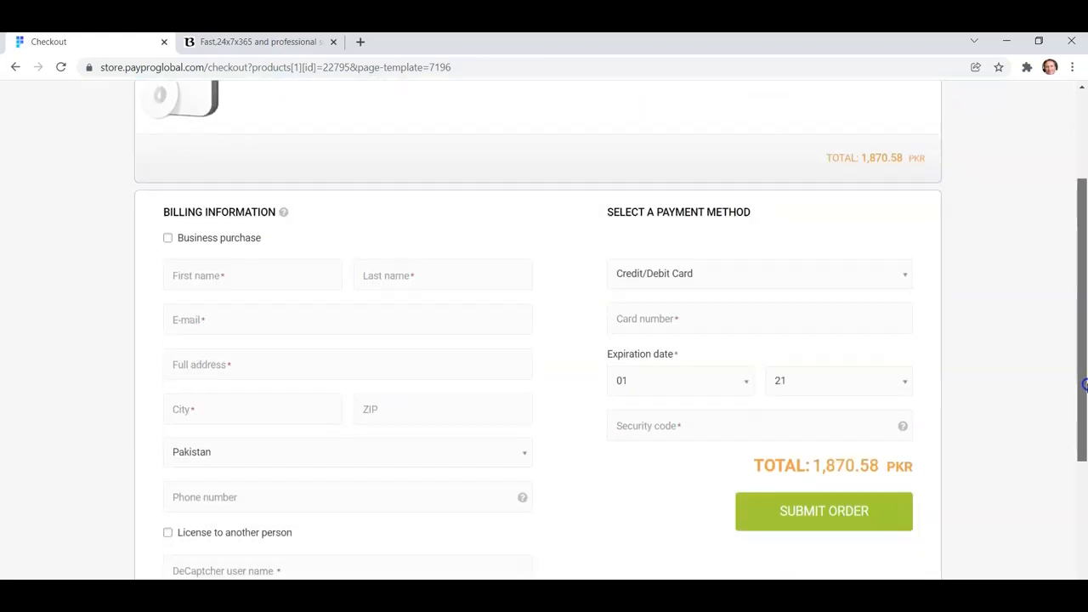
scroll(down, 3)
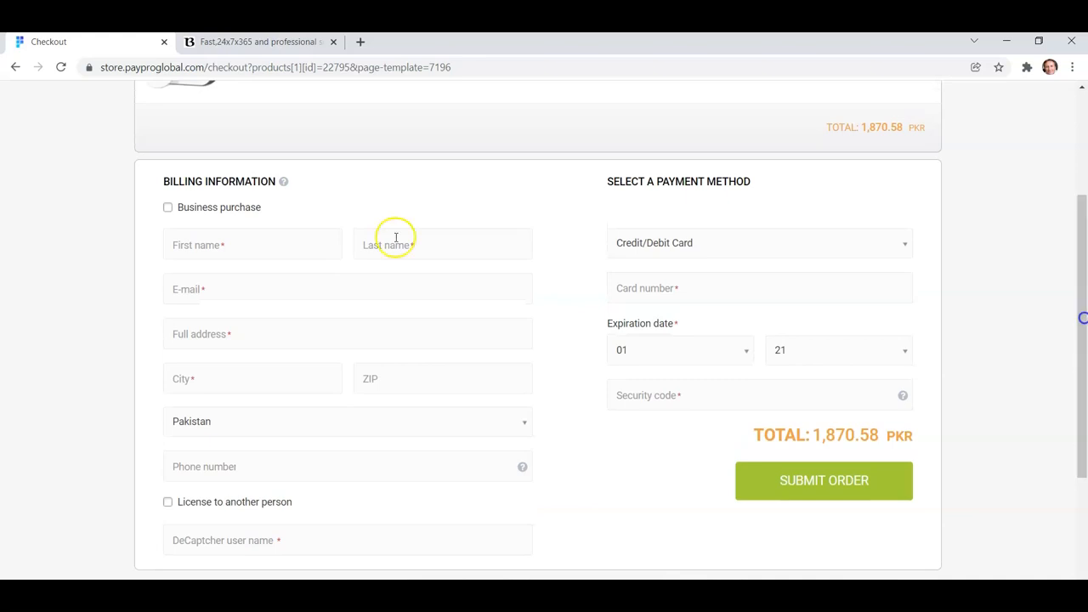
scroll(down, 3)
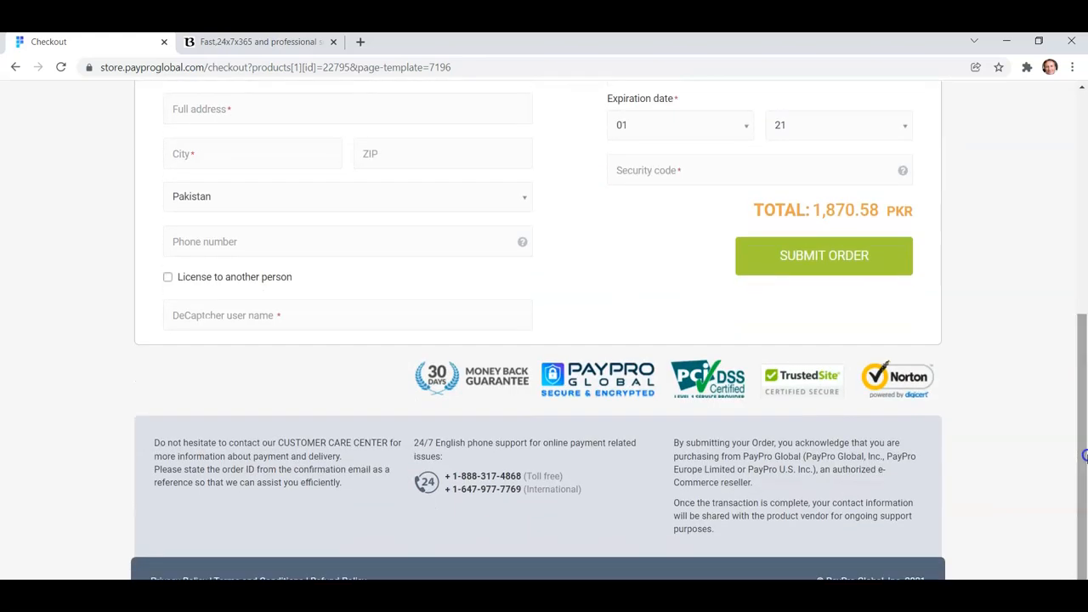
click(347, 315)
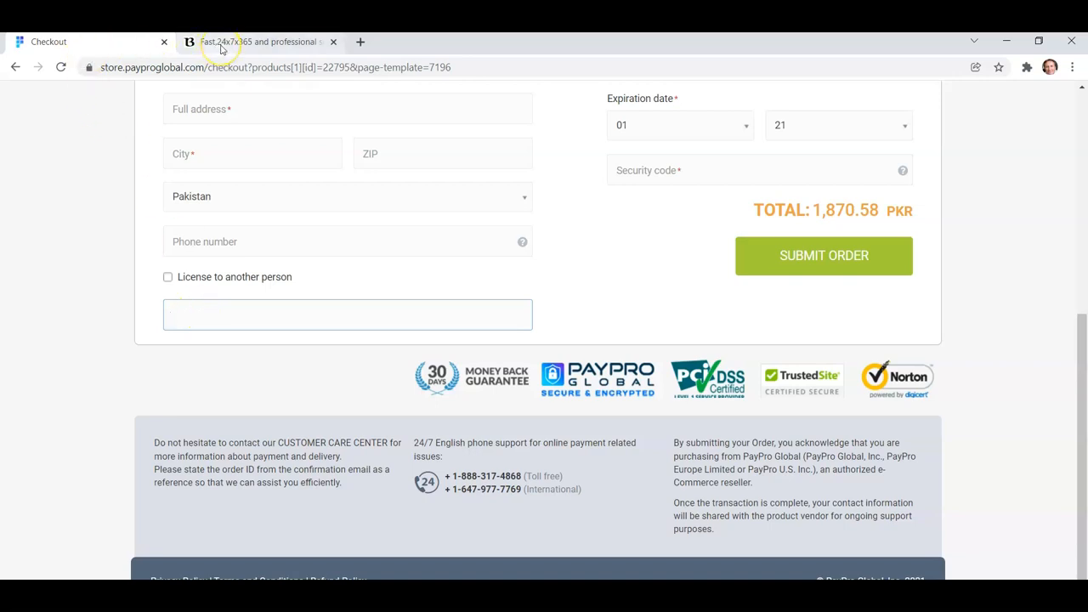
Step: Bring up the BypassCaptcha.com site
click(255, 40)
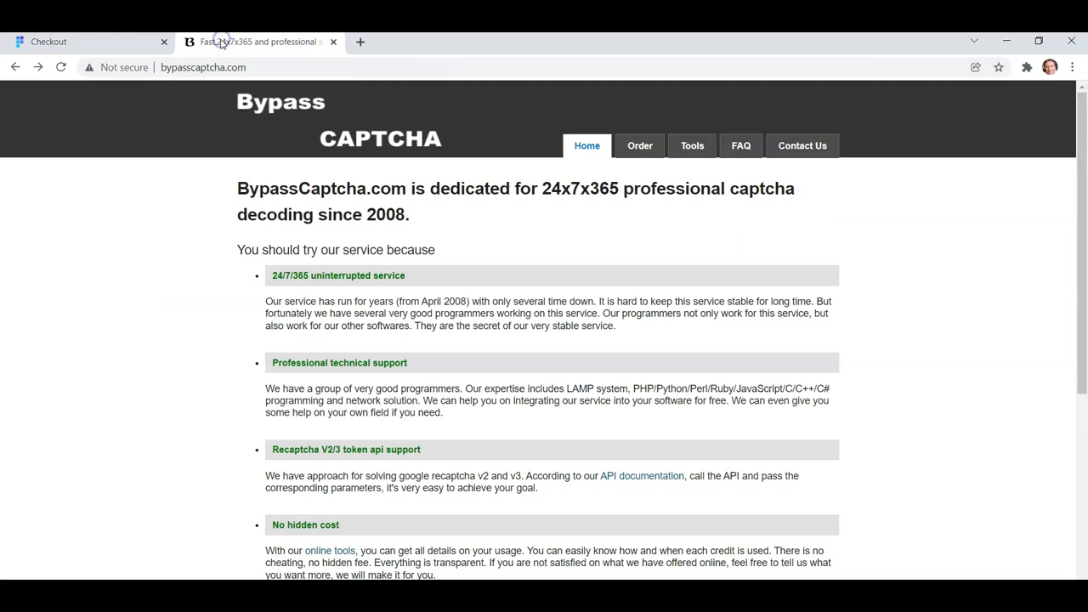
Step: Leave BypassCaptcha.com and return to the Easy Submitter showing 1 ad submitted
click(81, 40)
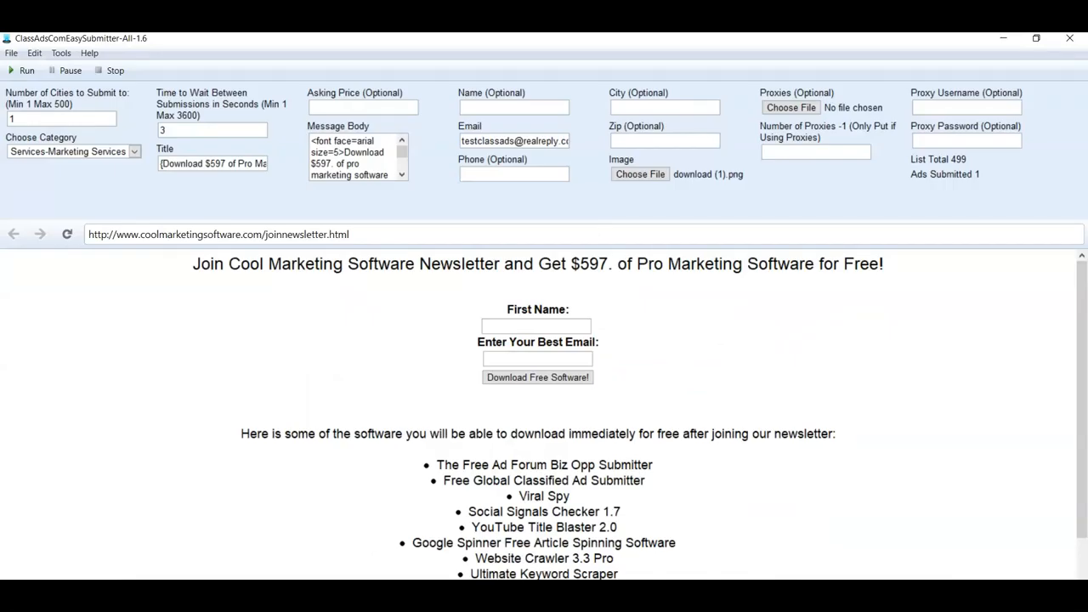
mouse_move(171, 187)
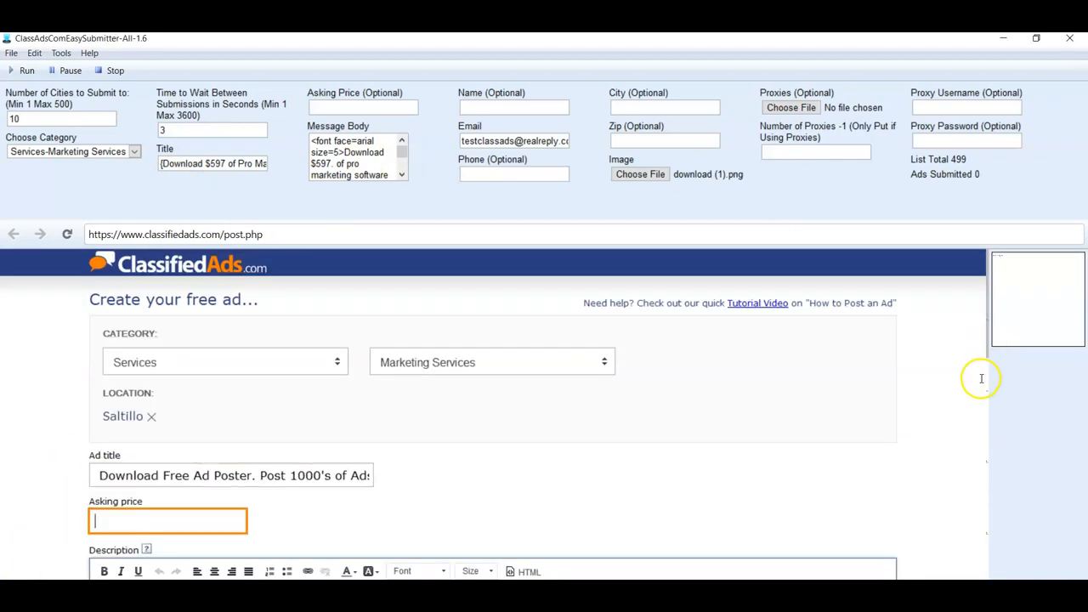
Step: Let the Saltillo posting form auto-fill and enter the security code HUKMC
scroll(down, 3)
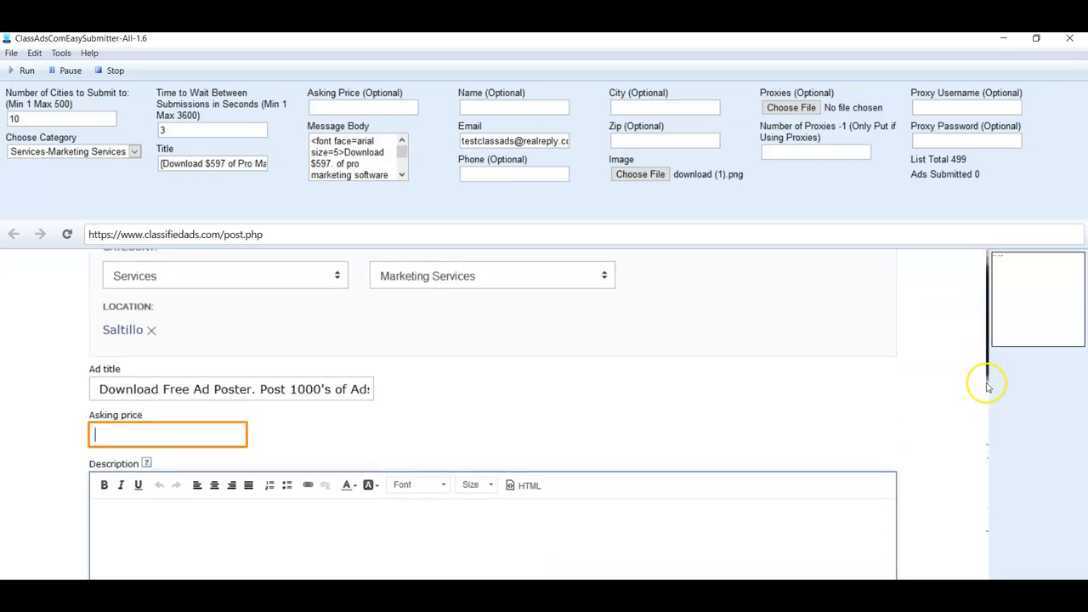
scroll(down, 3)
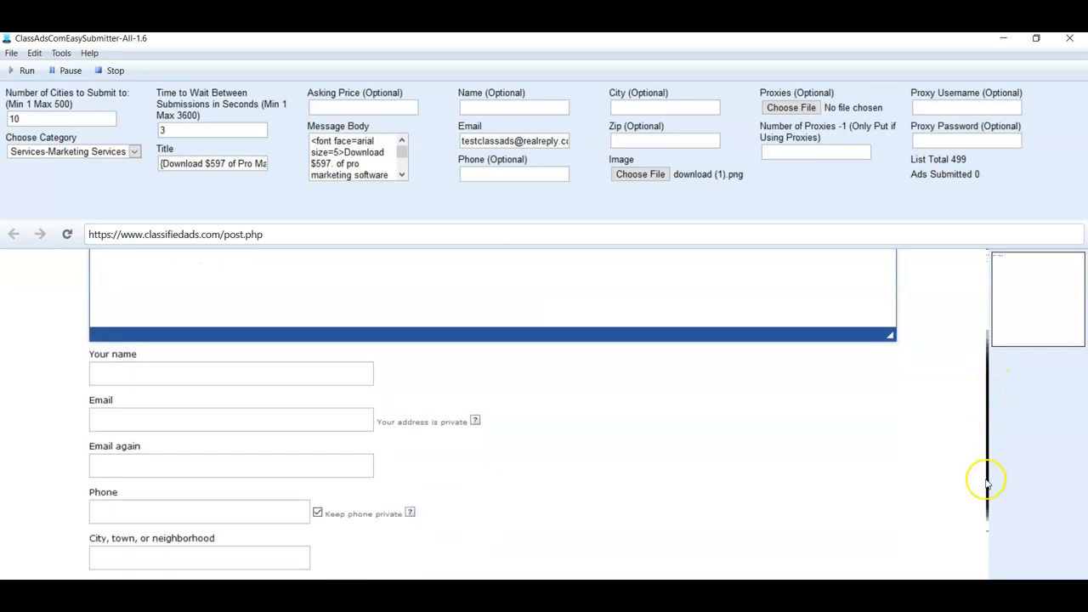
scroll(down, 3)
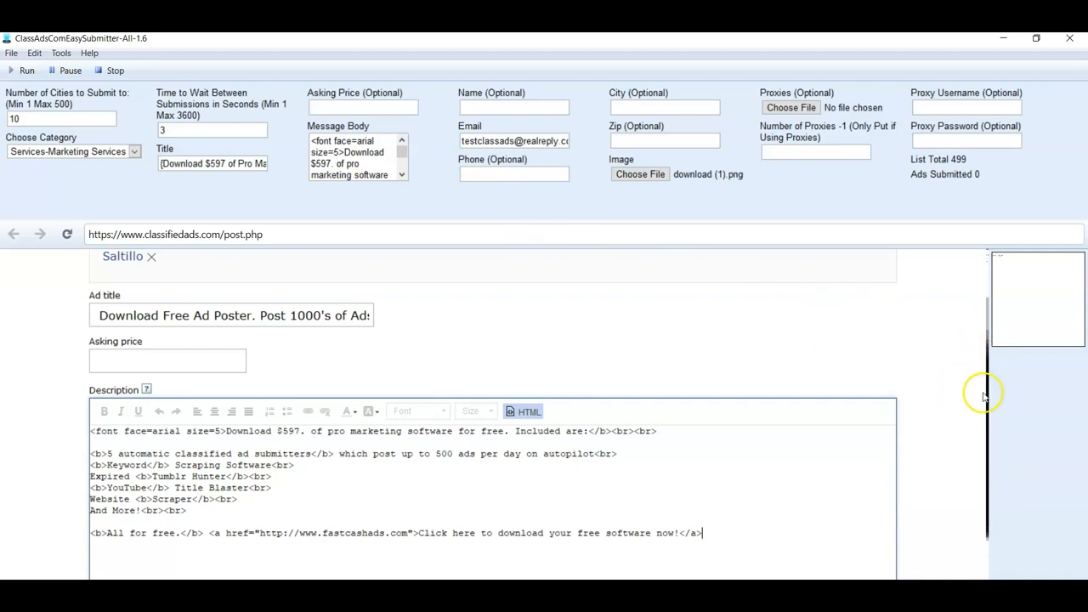
scroll(down, 3)
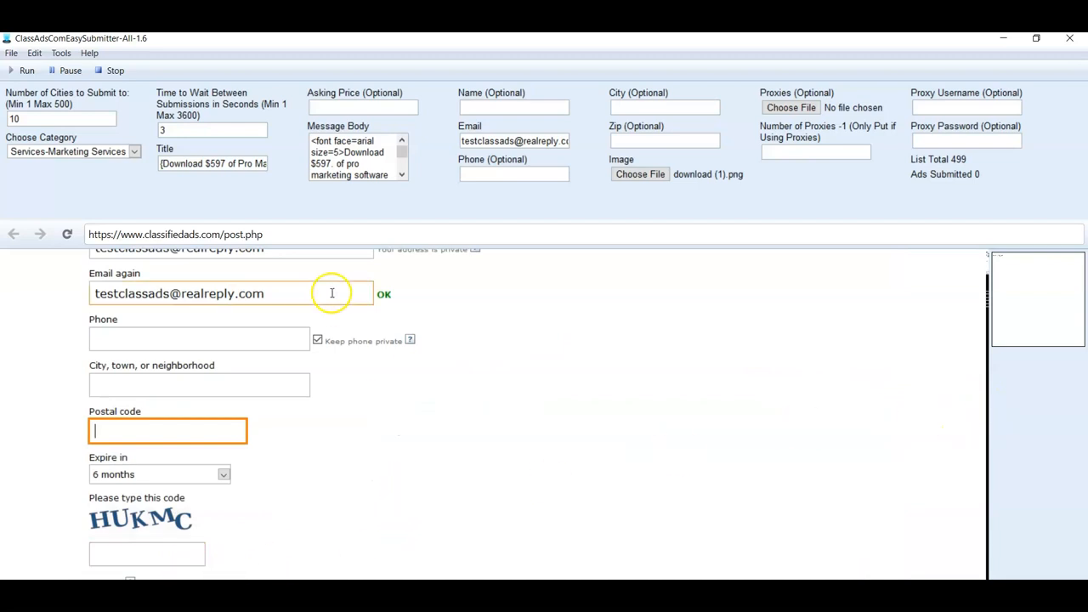
mouse_move(316, 323)
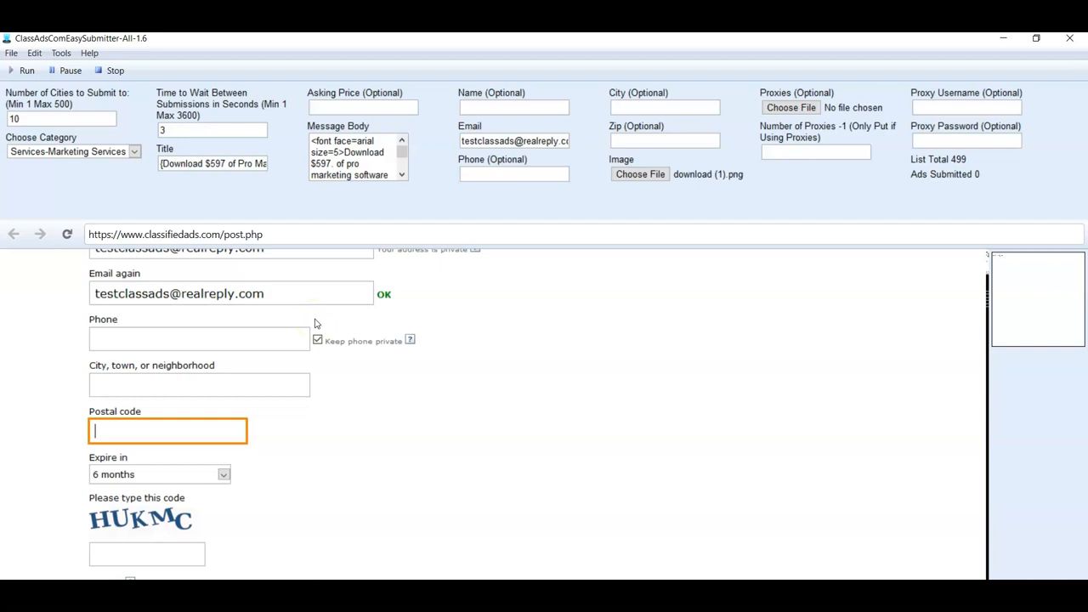
text(HUKMC)
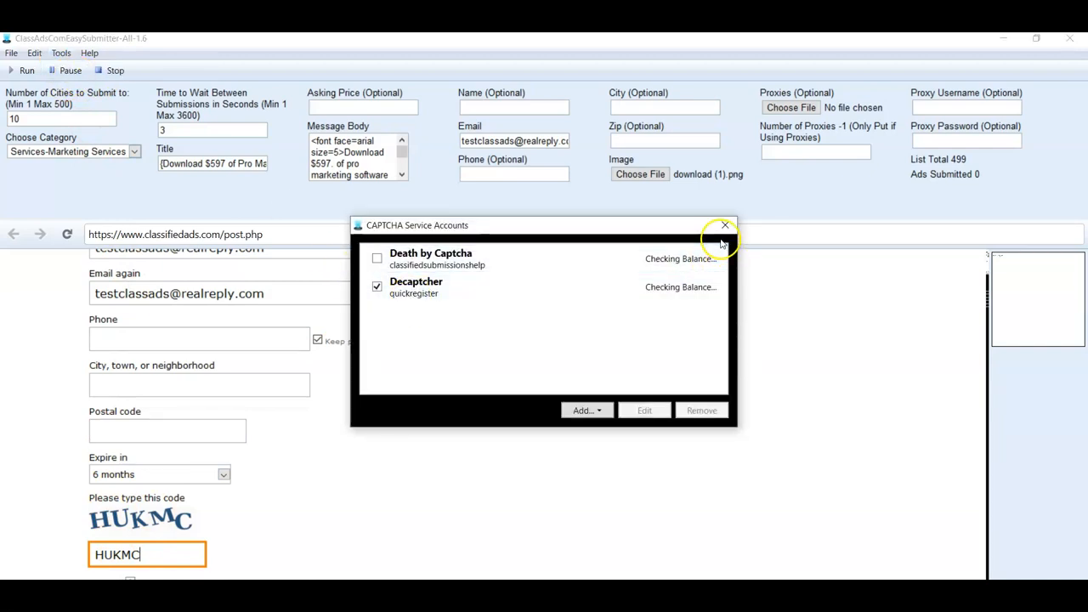
Step: Close the captcha accounts window and post the ad until ClassifiedAds.com confirms it saved
click(724, 225)
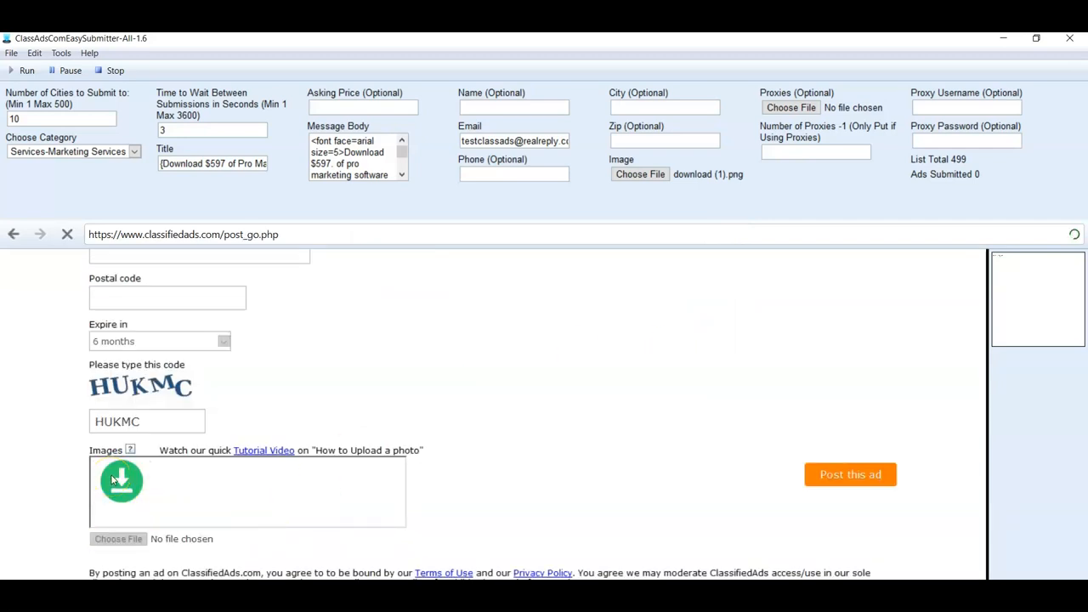
click(850, 474)
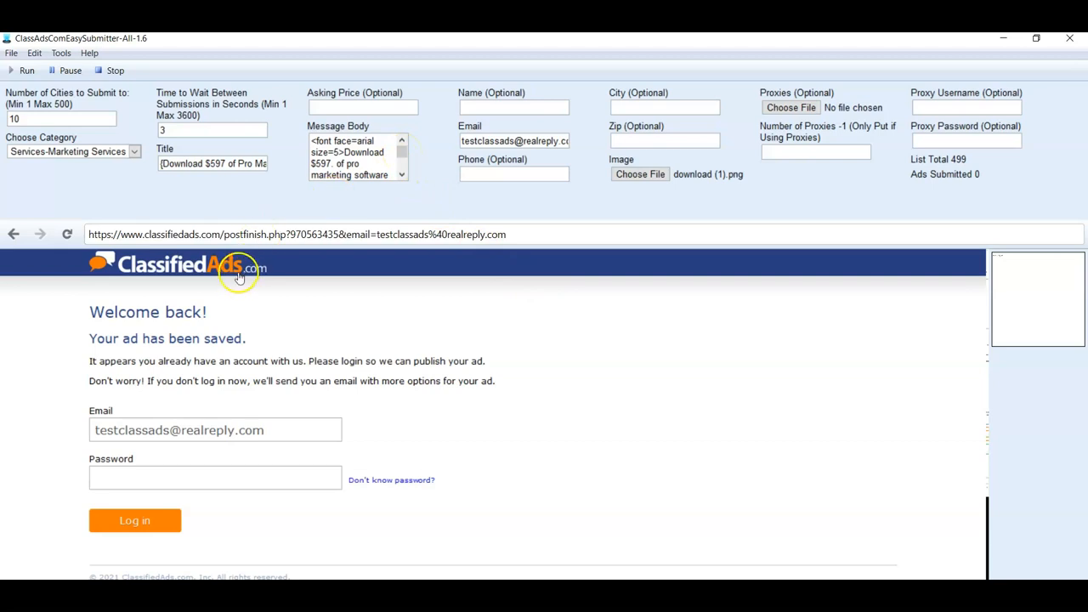
mouse_move(241, 271)
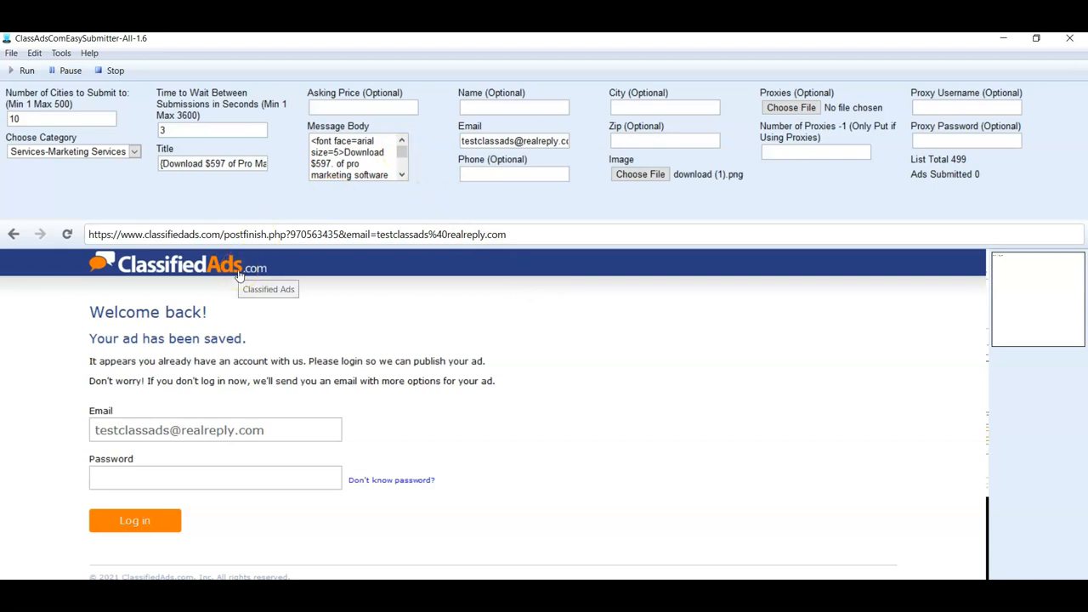
click(259, 265)
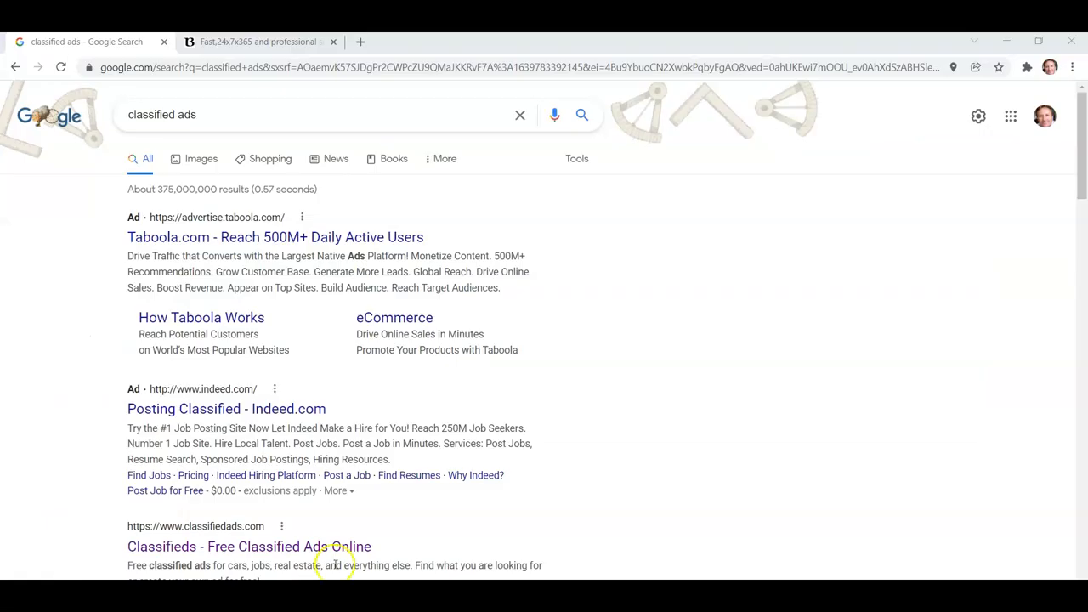
mouse_move(1069, 187)
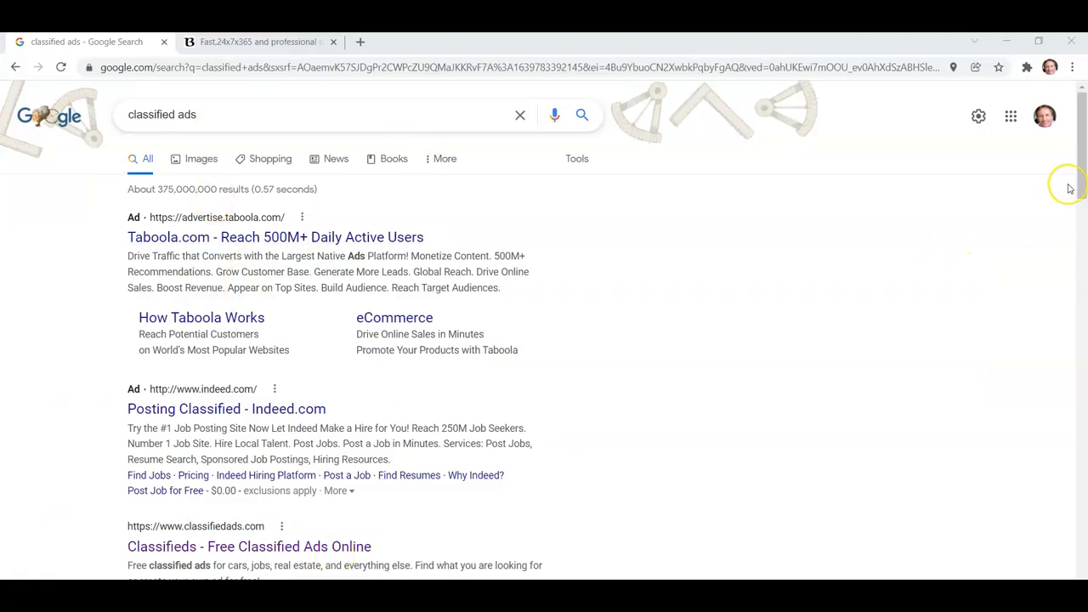
Step: Follow the 'Classifieds - Free Classified Ads Online' Google result to ClassifiedAds.com
scroll(down, 3)
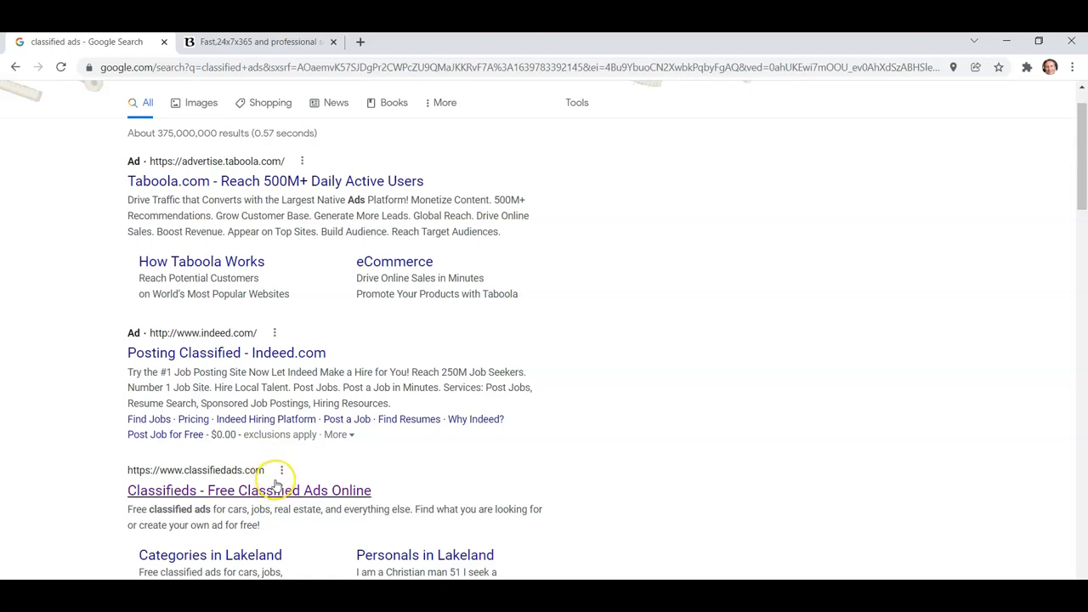
click(280, 490)
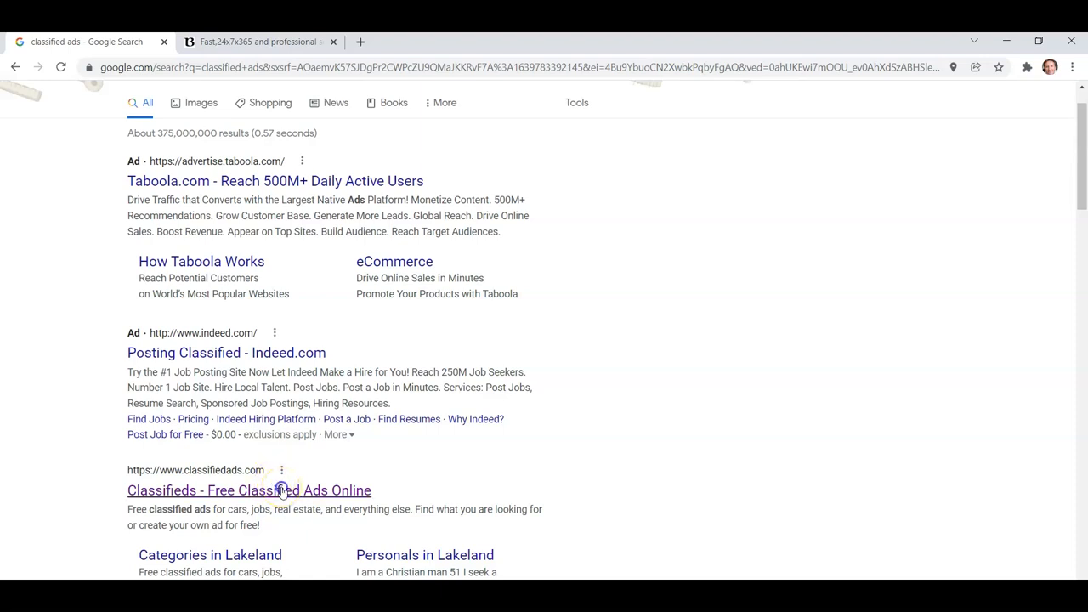
click(248, 489)
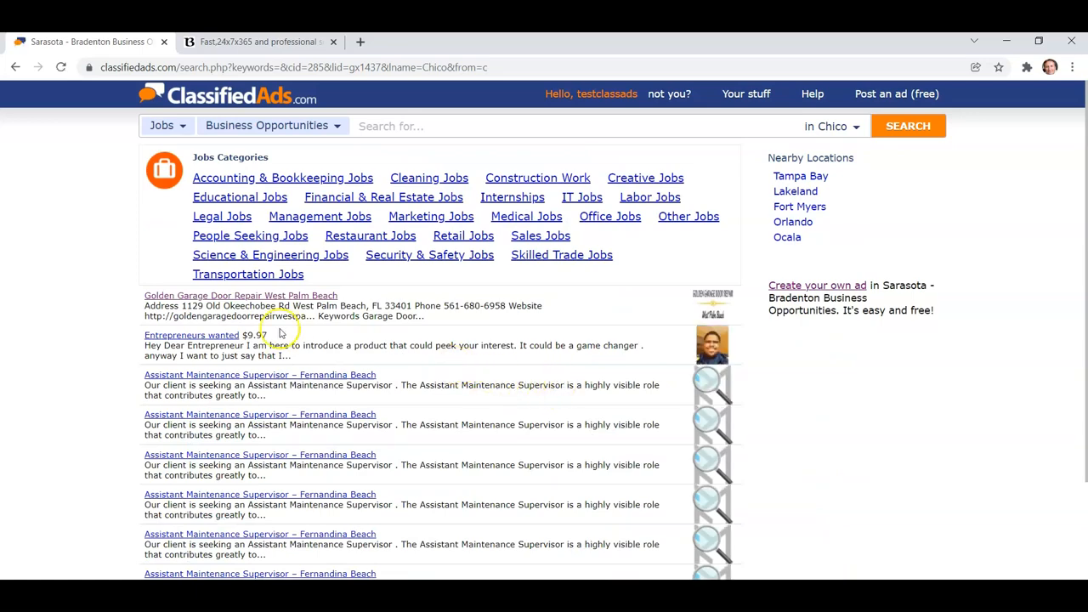
Step: Read the Assistant Maintenance Supervisor – Fernandina Beach listing, then go back
click(258, 374)
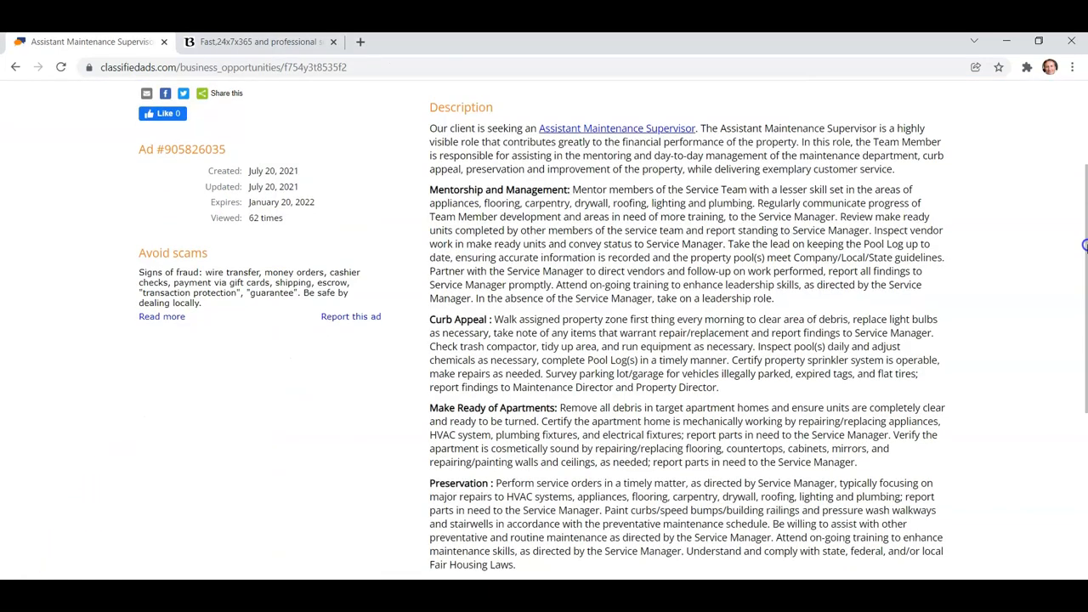
scroll(down, 3)
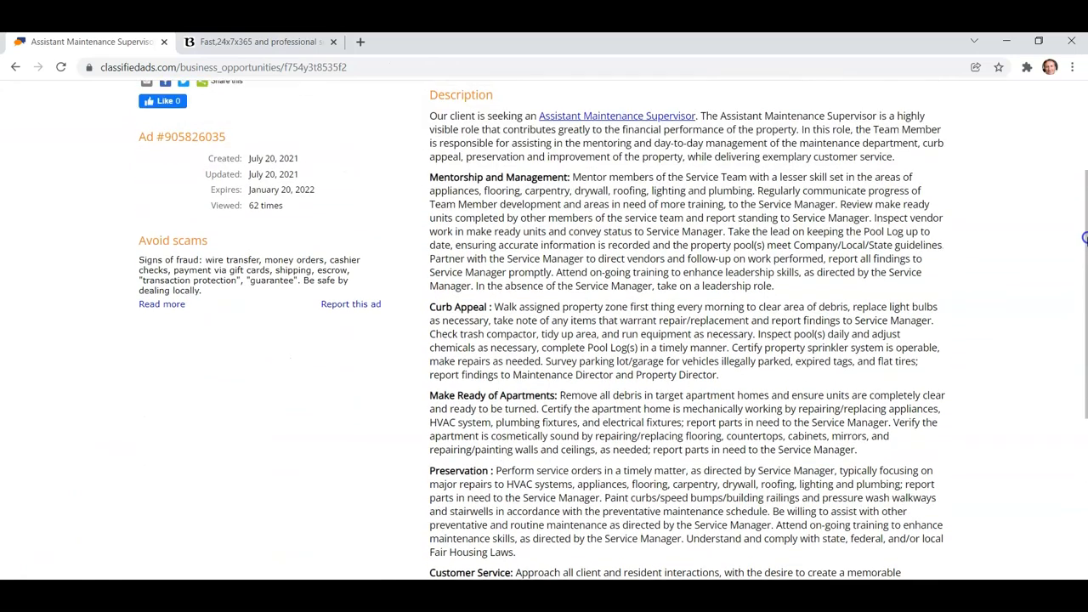
scroll(up, 3)
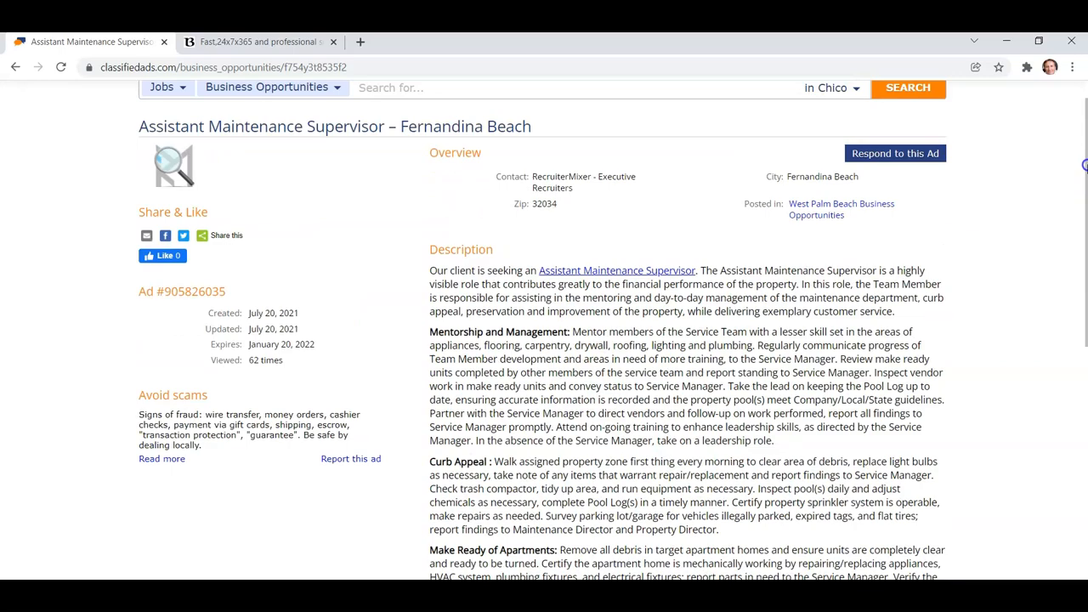
scroll(down, 3)
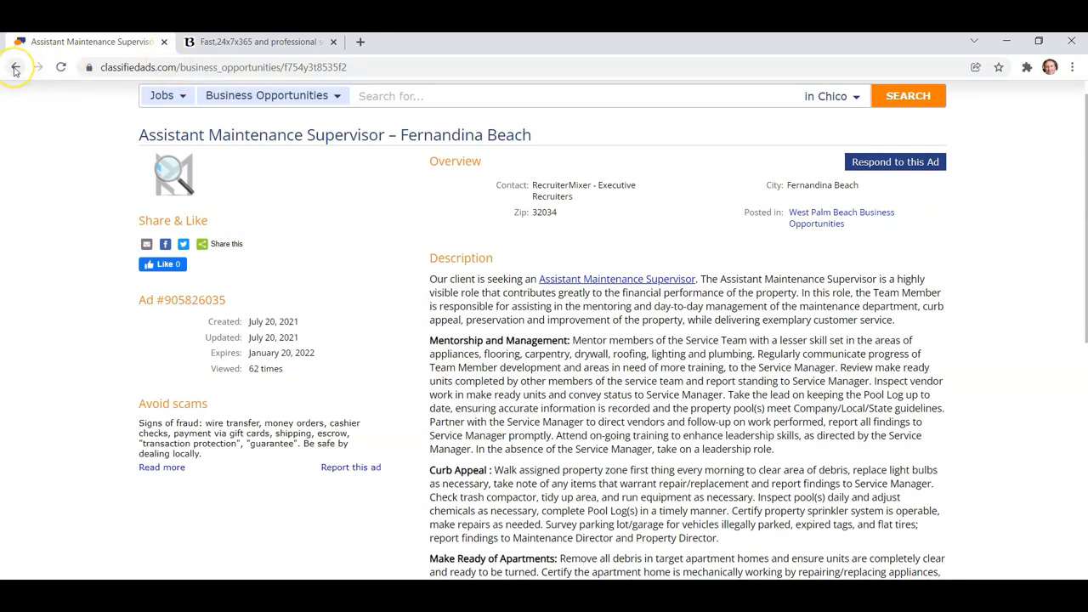
mouse_move(15, 68)
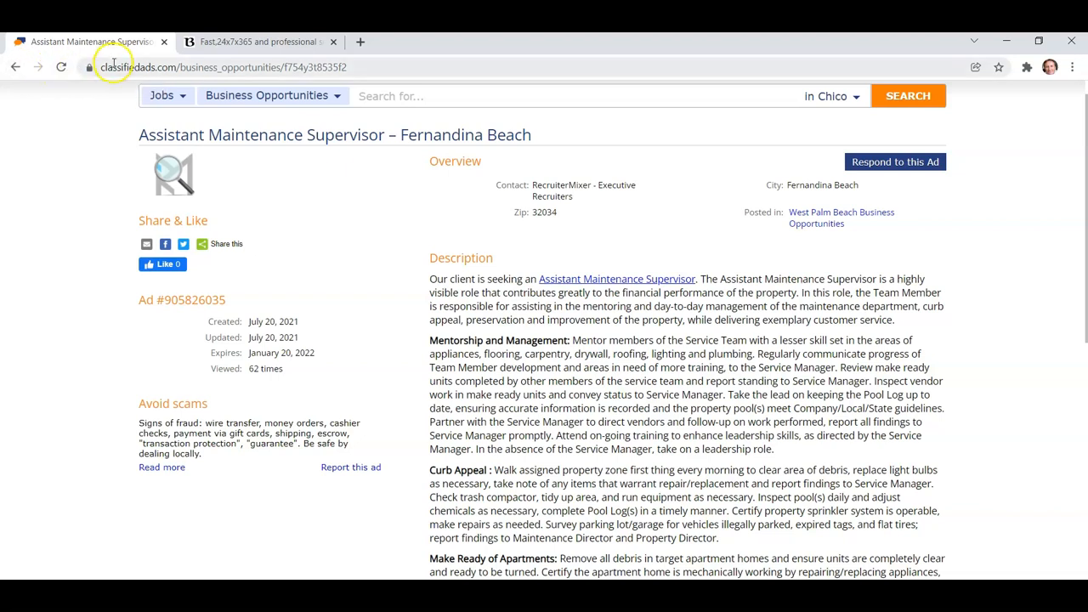
mouse_move(1079, 312)
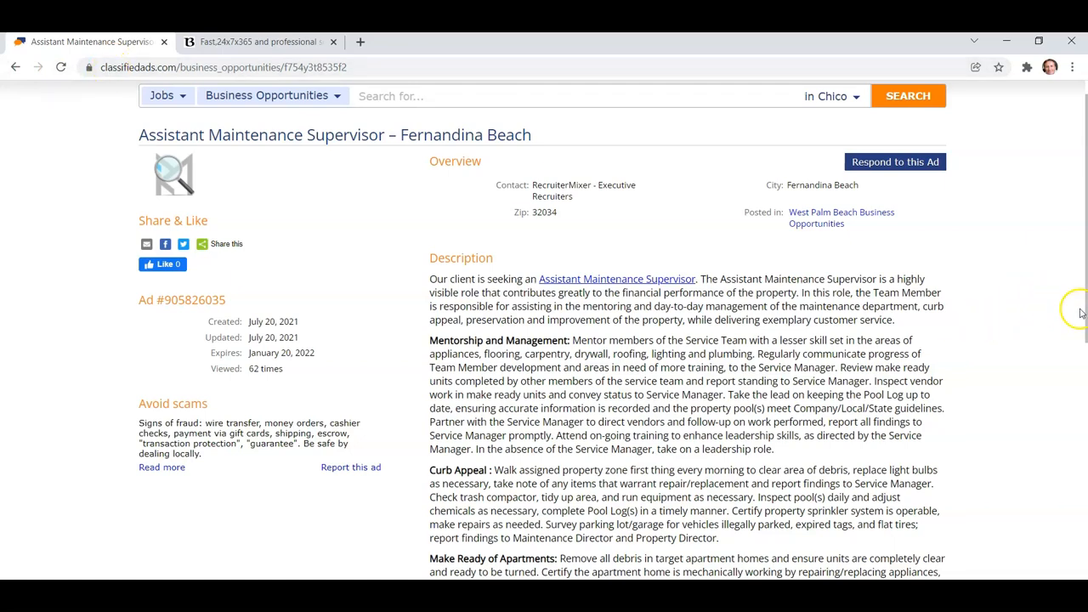
scroll(down, 3)
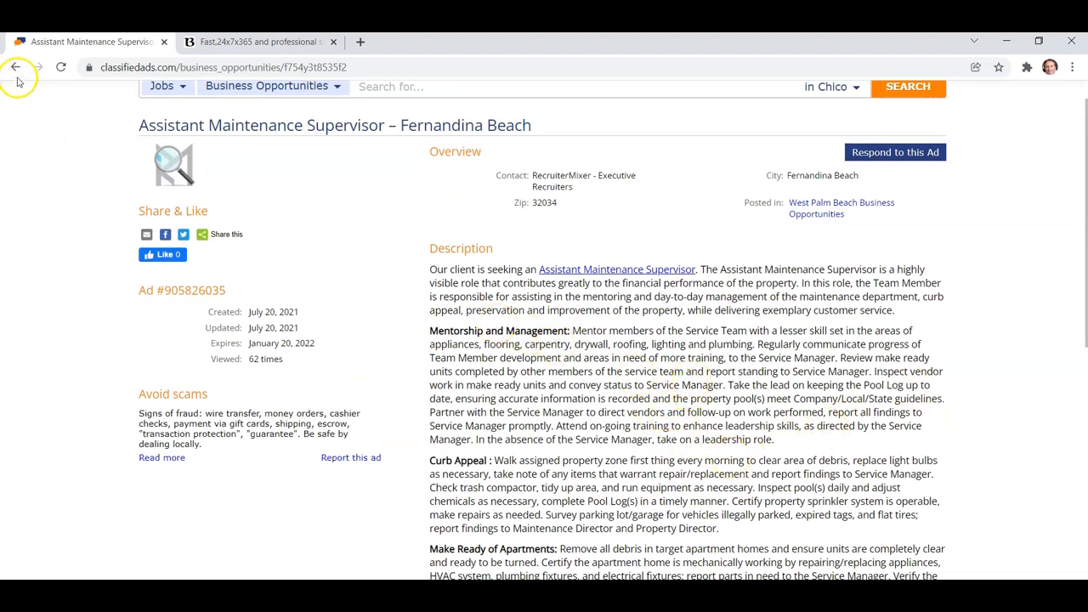
mouse_move(16, 68)
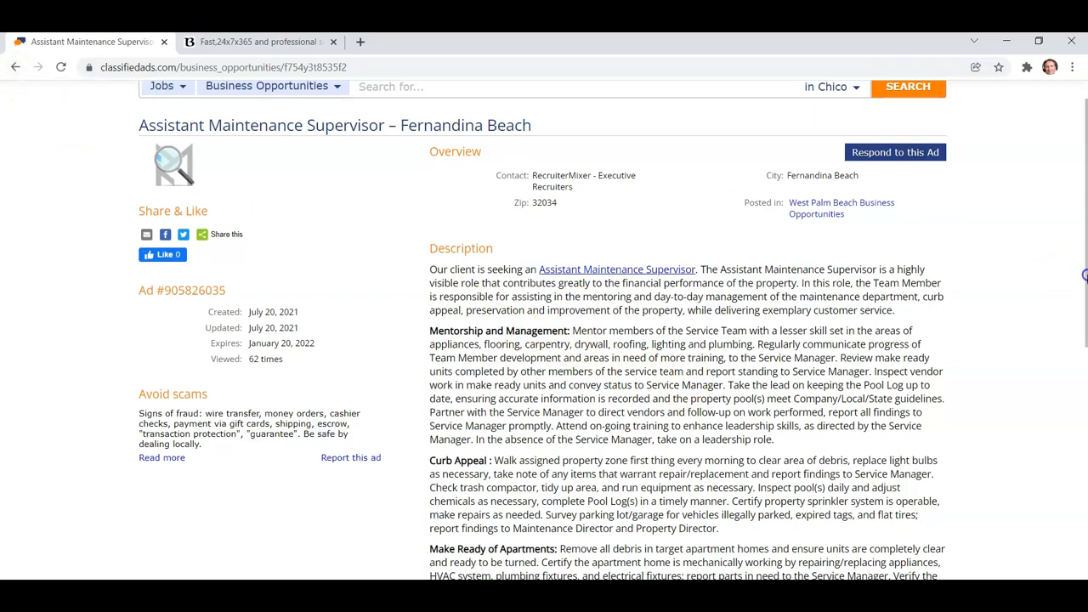
scroll(down, 3)
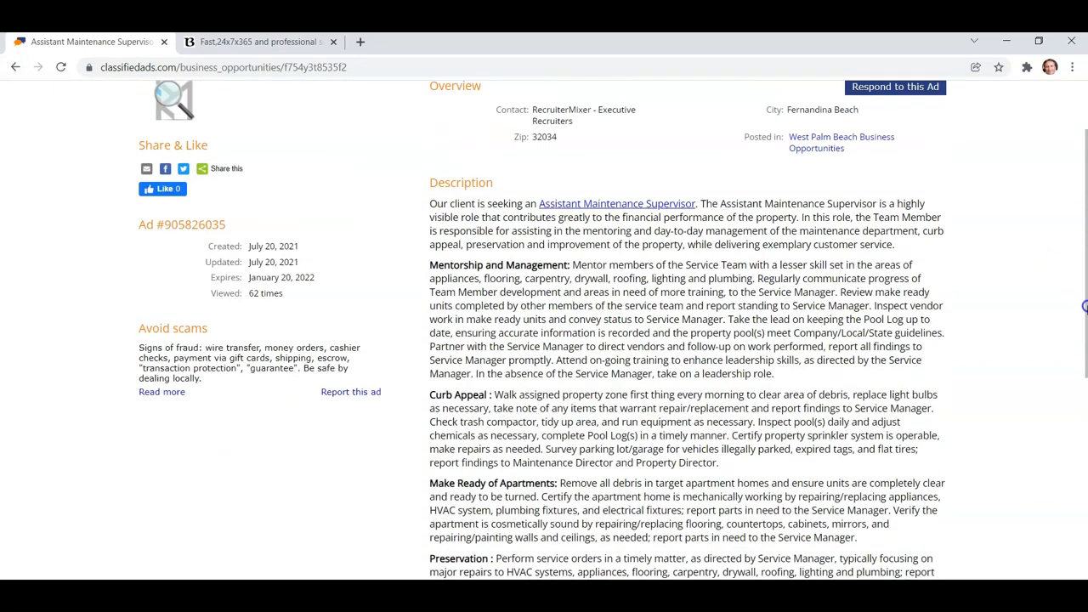
mouse_move(13, 68)
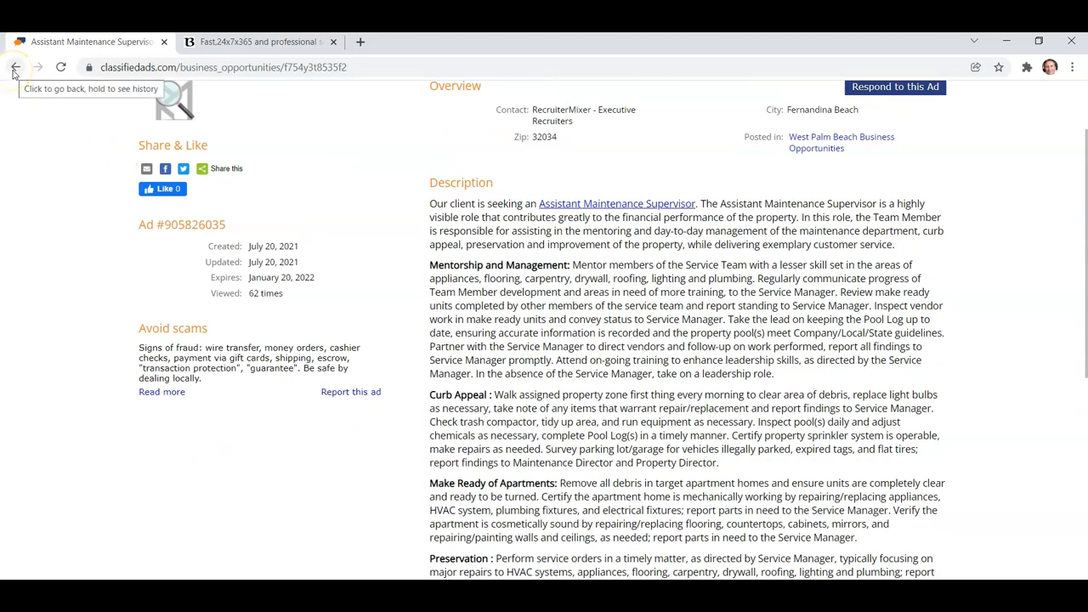
click(15, 68)
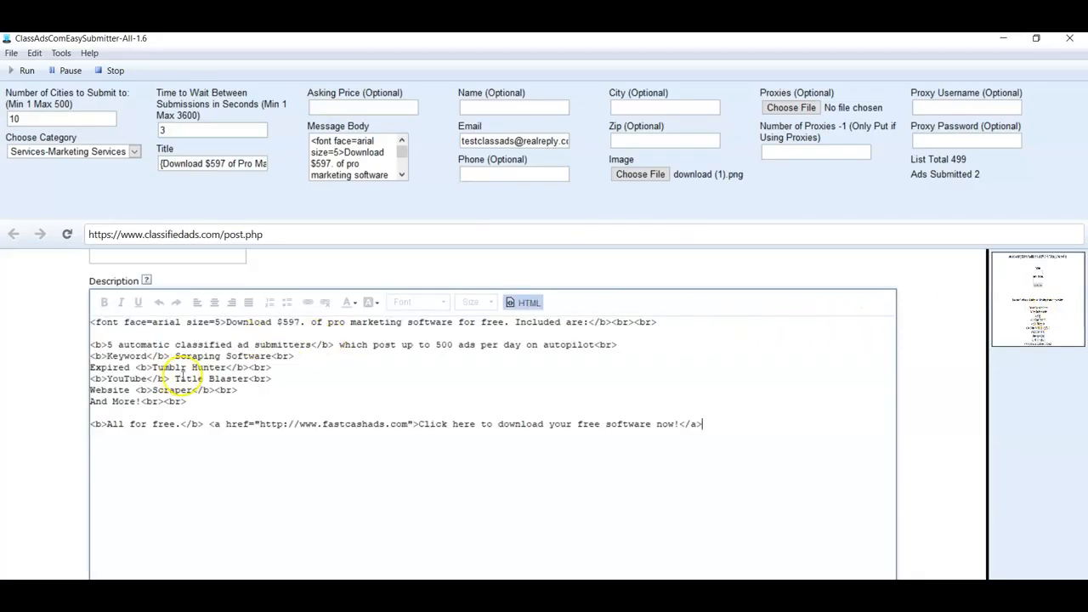
Step: Post the next ClassifiedAds.com form with code SVWCQ so Ads Submitted reaches 3
scroll(down, 3)
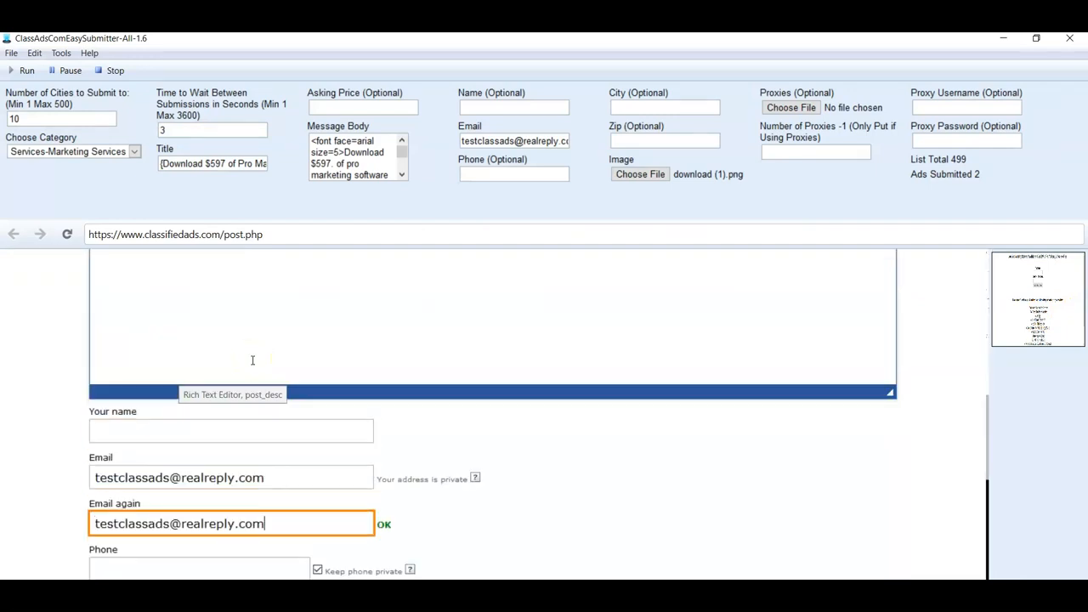
scroll(down, 3)
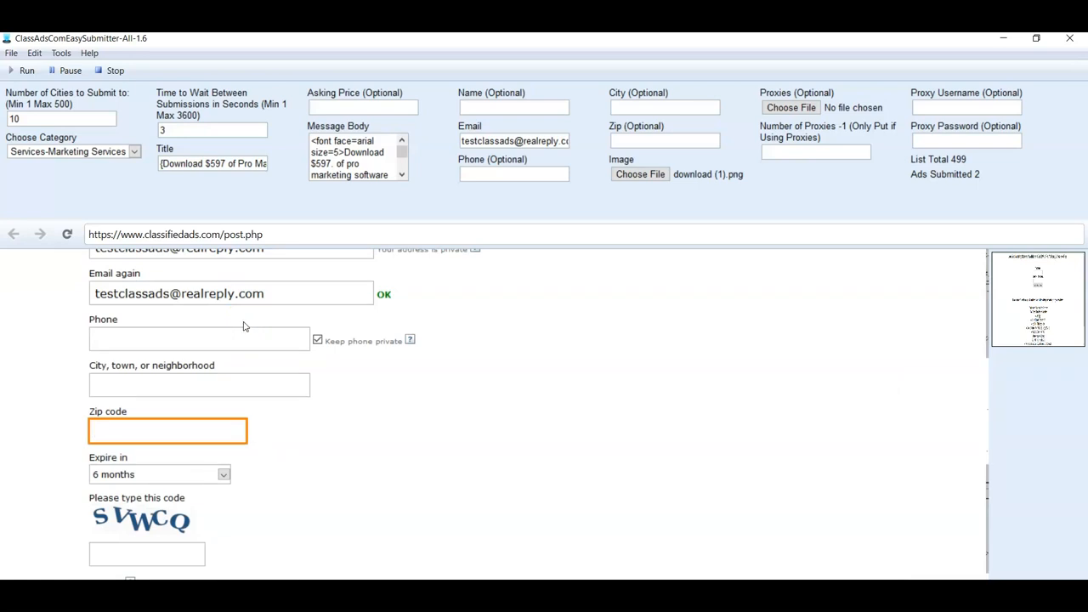
text(SVWCQ)
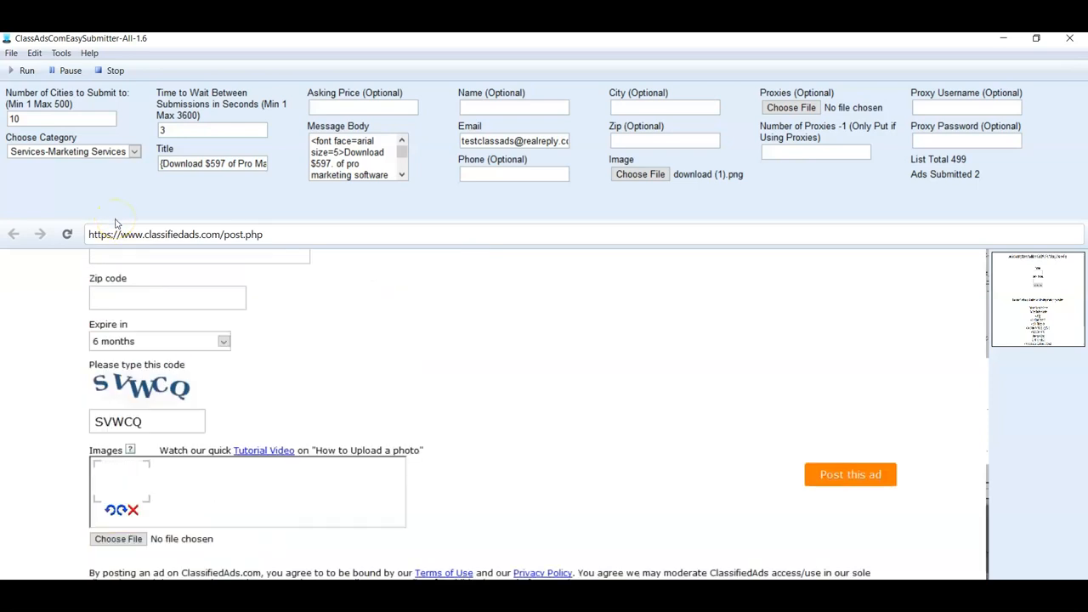
click(849, 474)
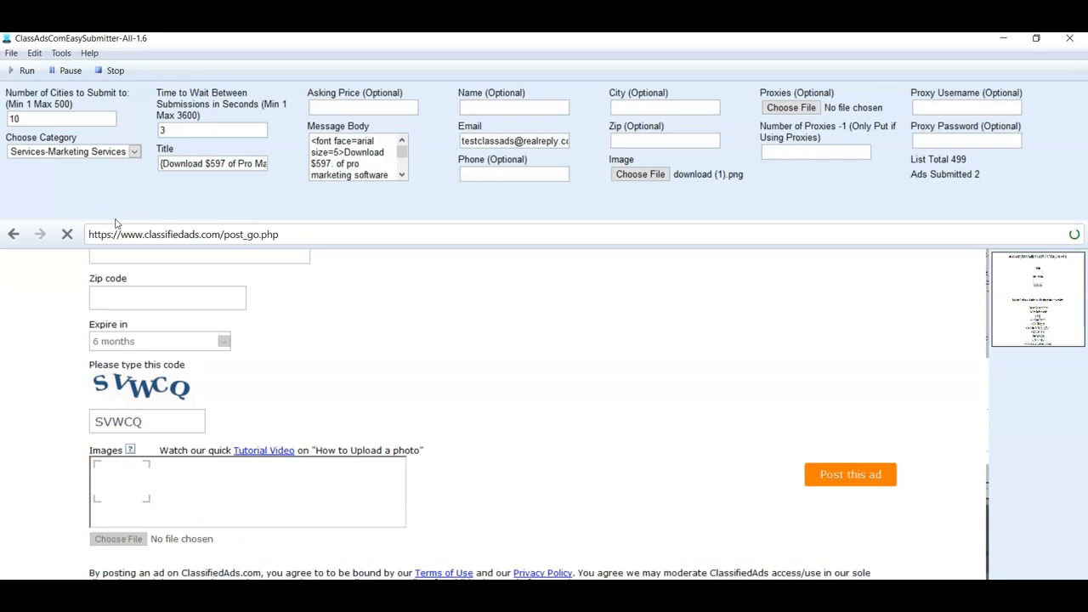
click(849, 474)
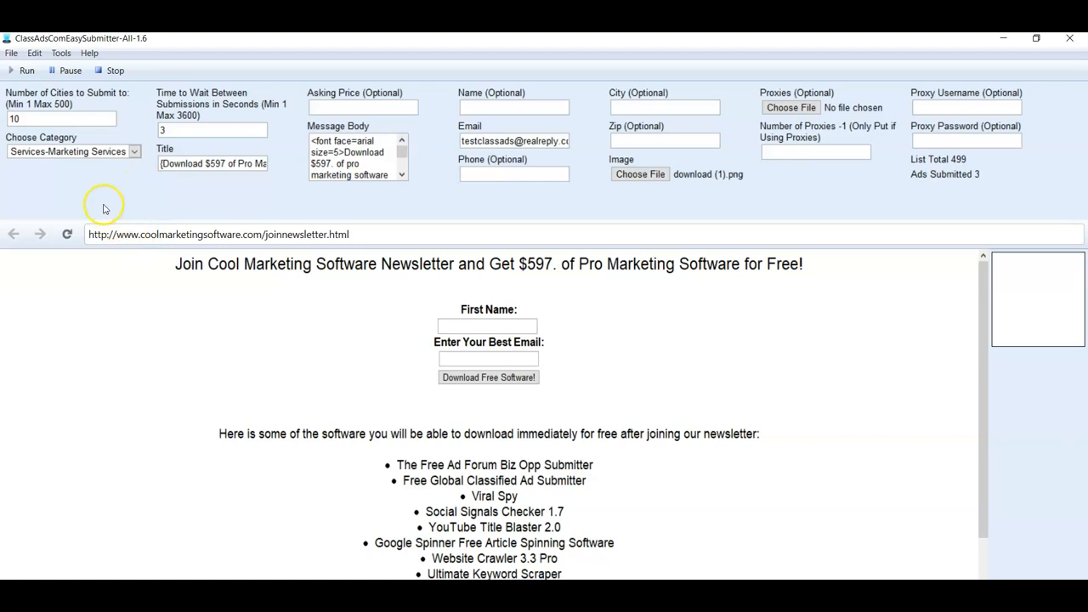
mouse_move(117, 214)
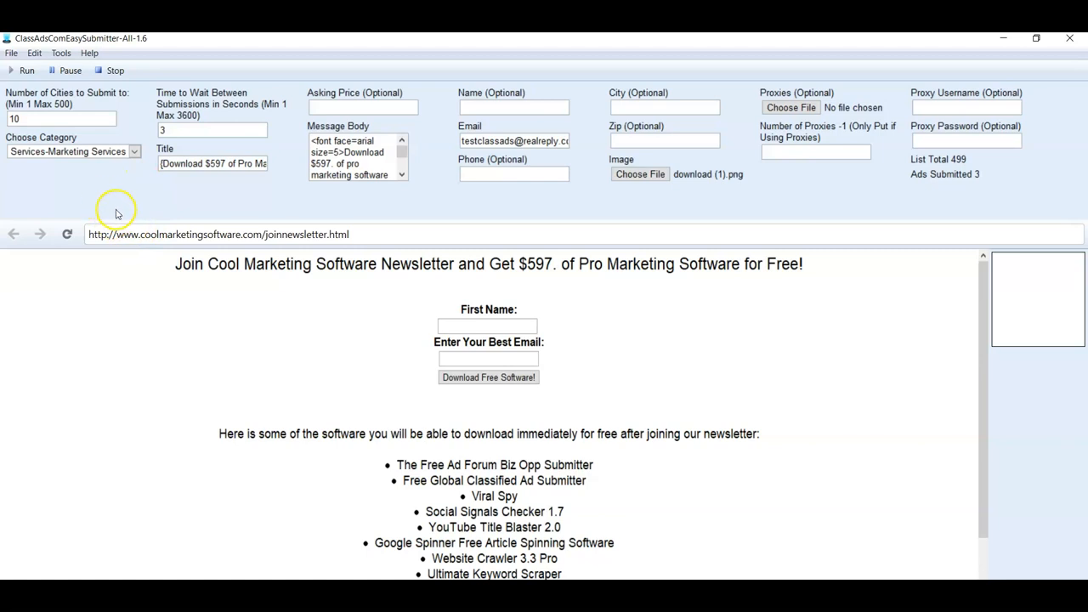